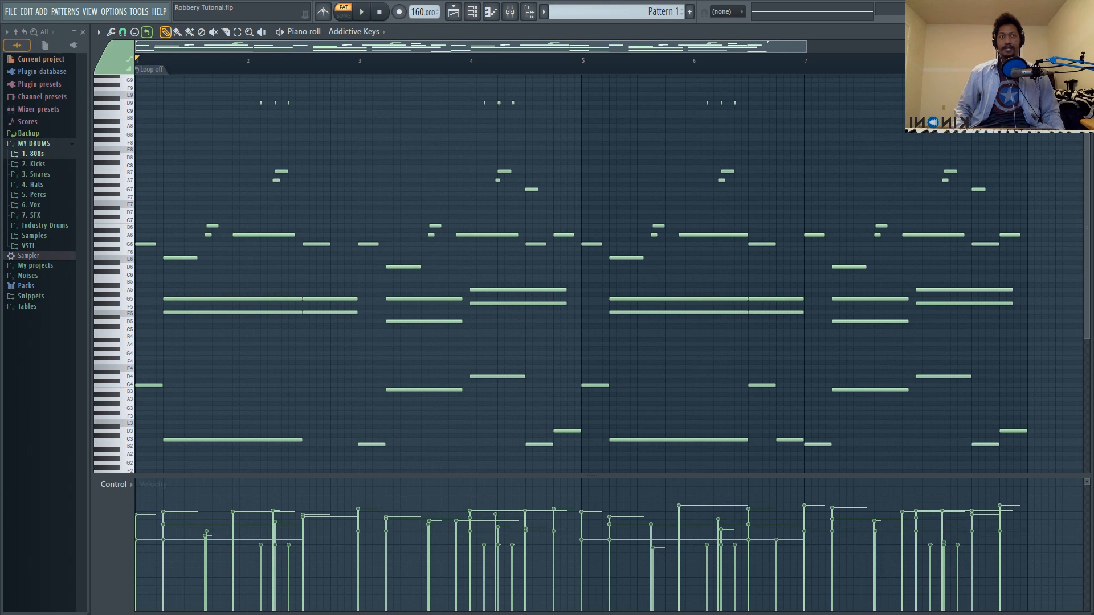
mouse_move(419, 140)
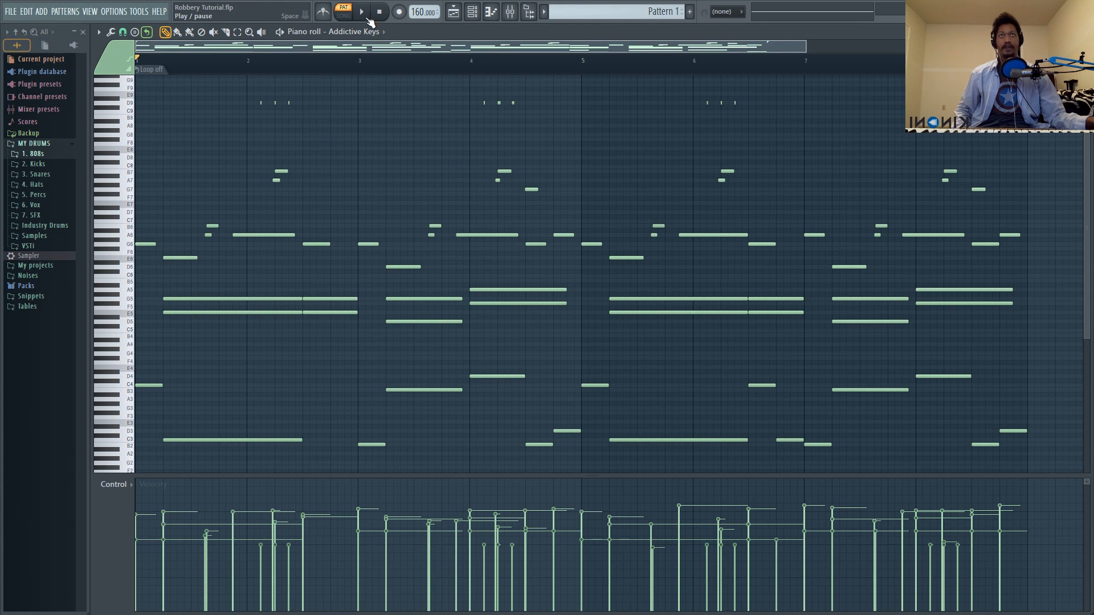
- Play the pattern and drag the Addictive Keys Studio Grand - Jazzish window into view
click(360, 11)
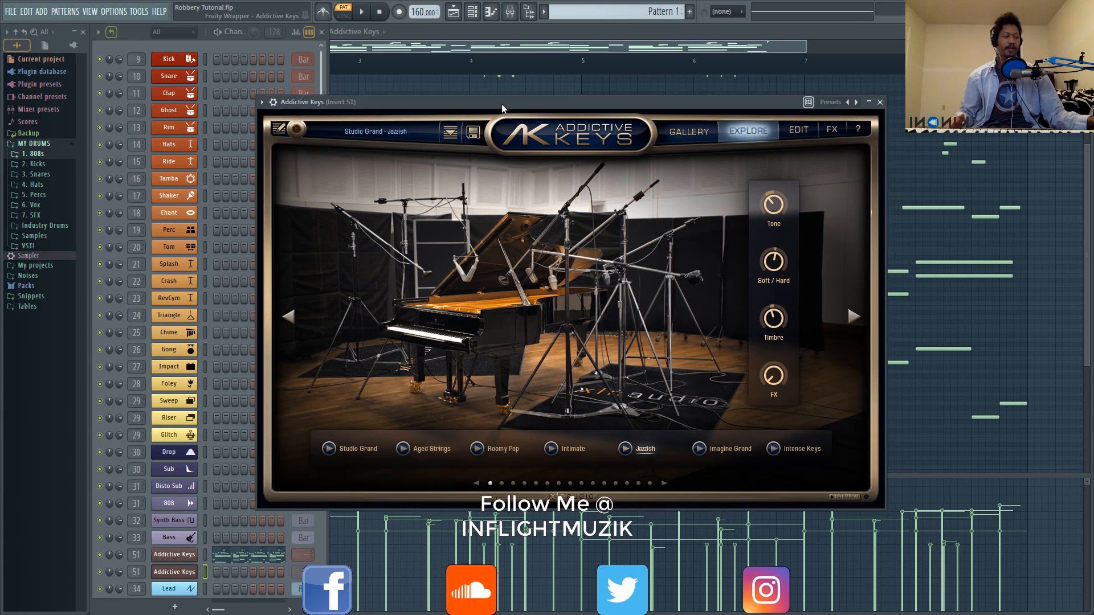
drag(502, 102, 465, 92)
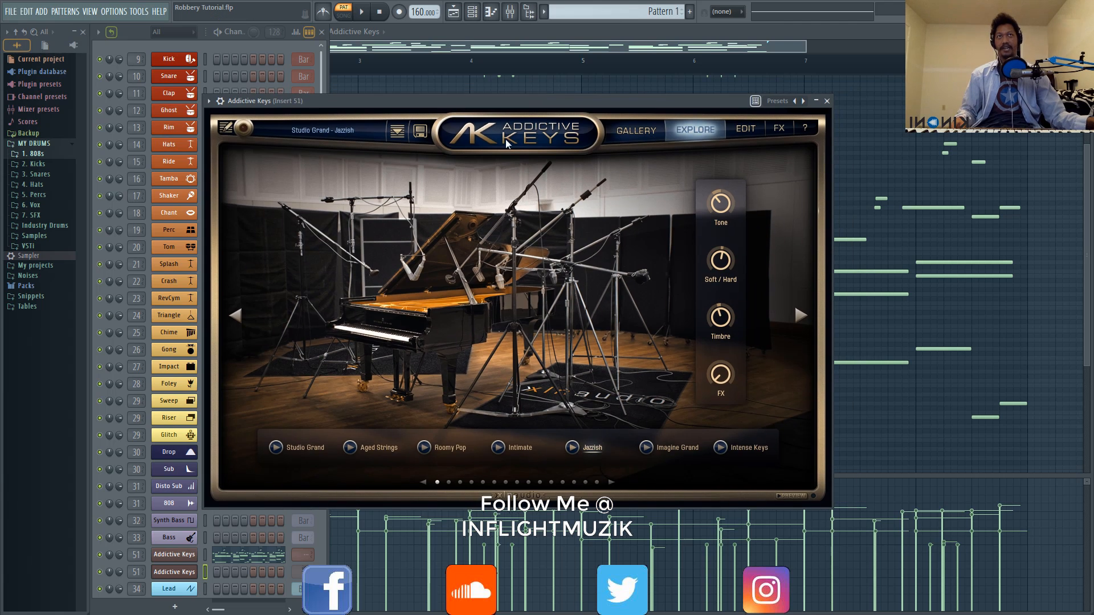
mouse_move(488, 183)
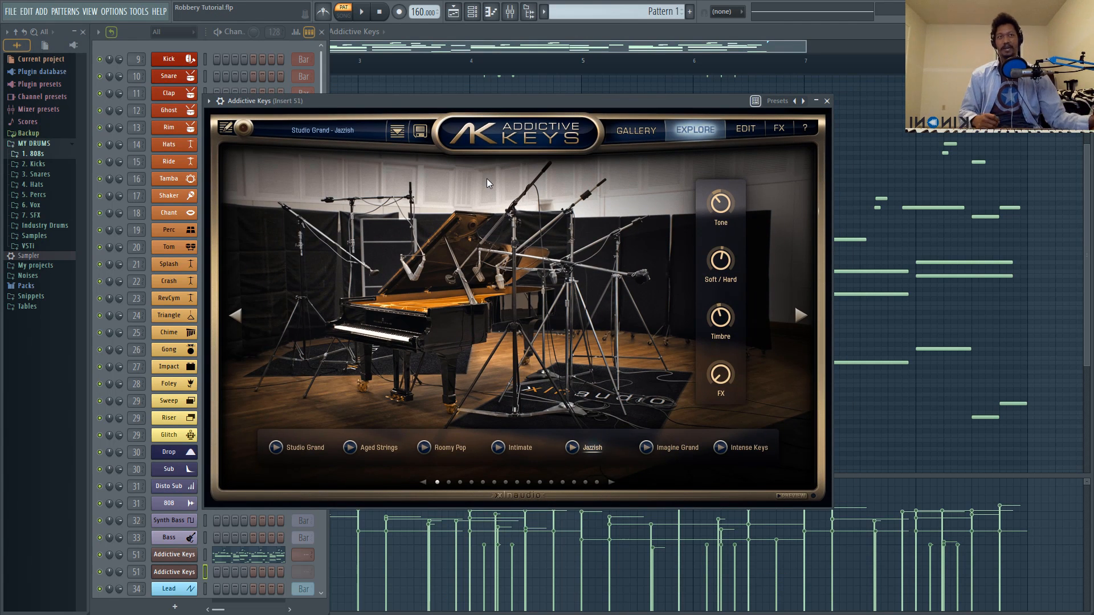
mouse_move(727, 213)
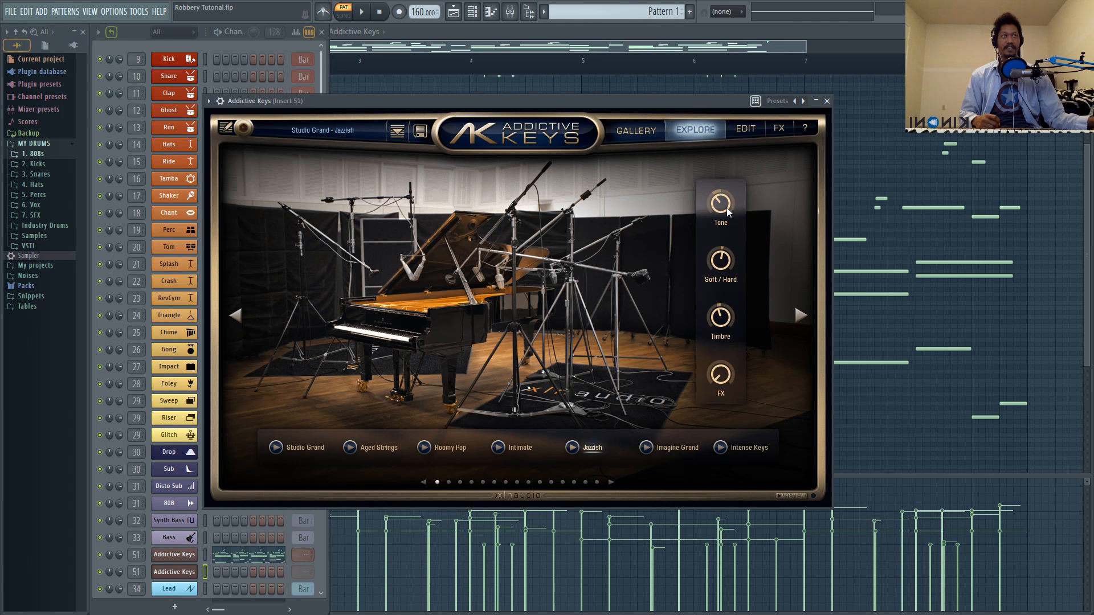
mouse_move(719, 286)
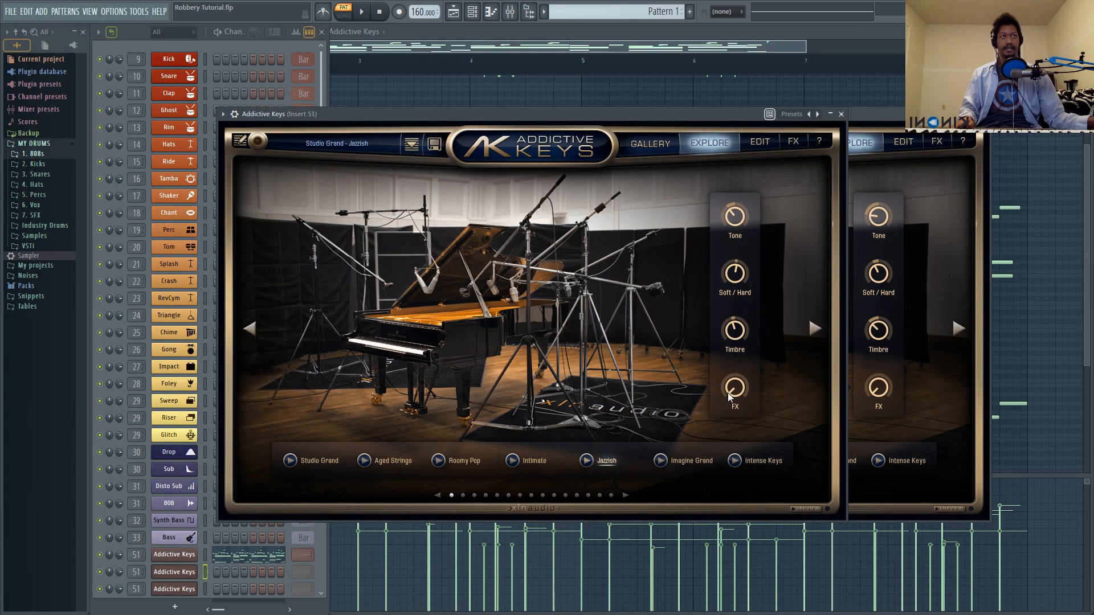
mouse_move(794, 387)
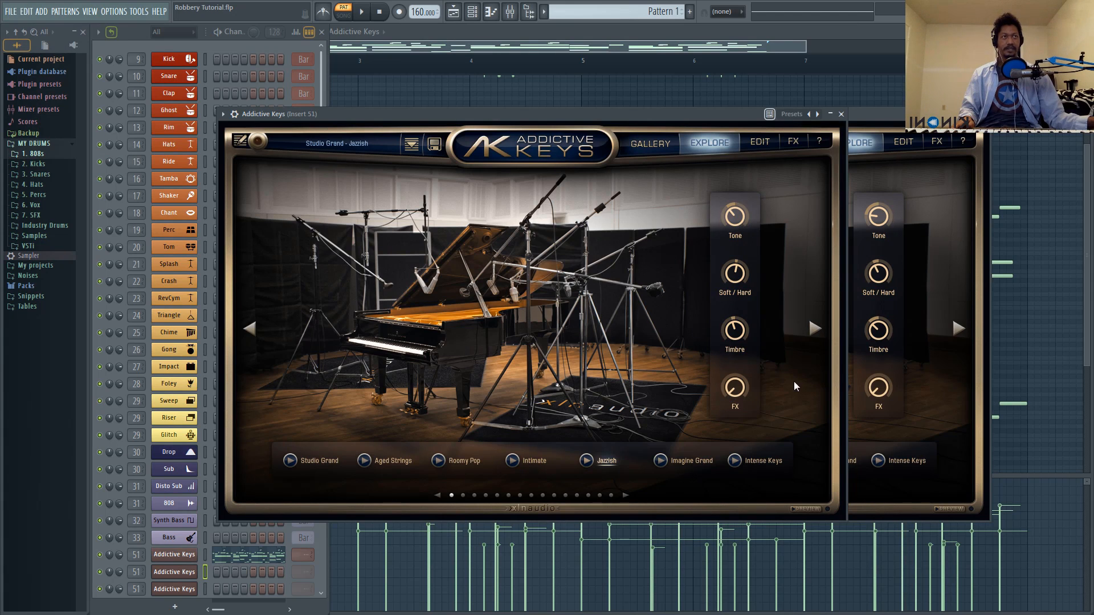
mouse_move(751, 313)
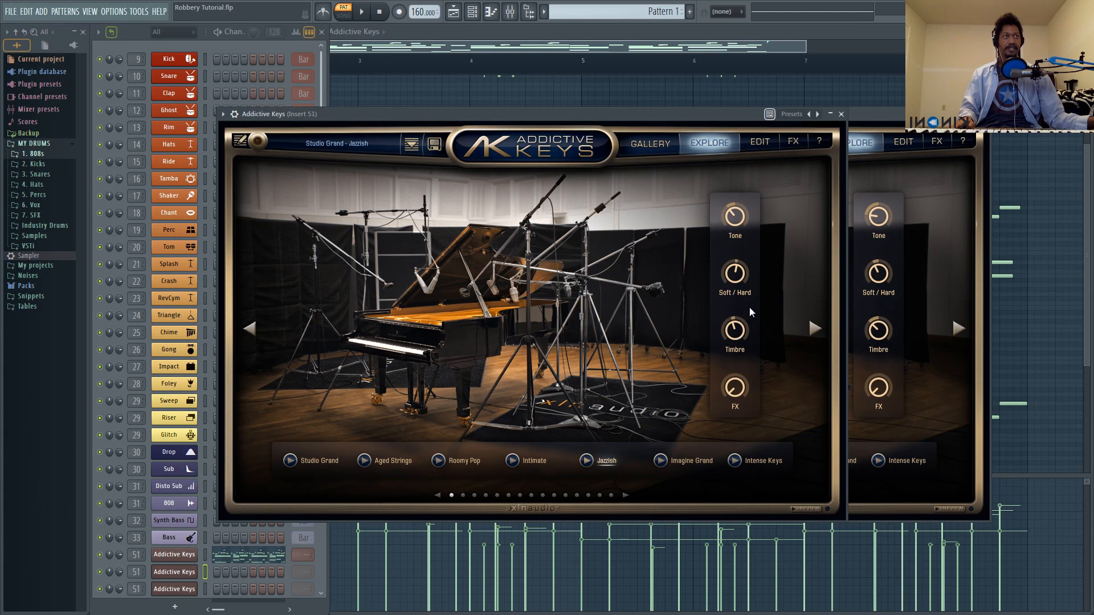
mouse_move(759, 292)
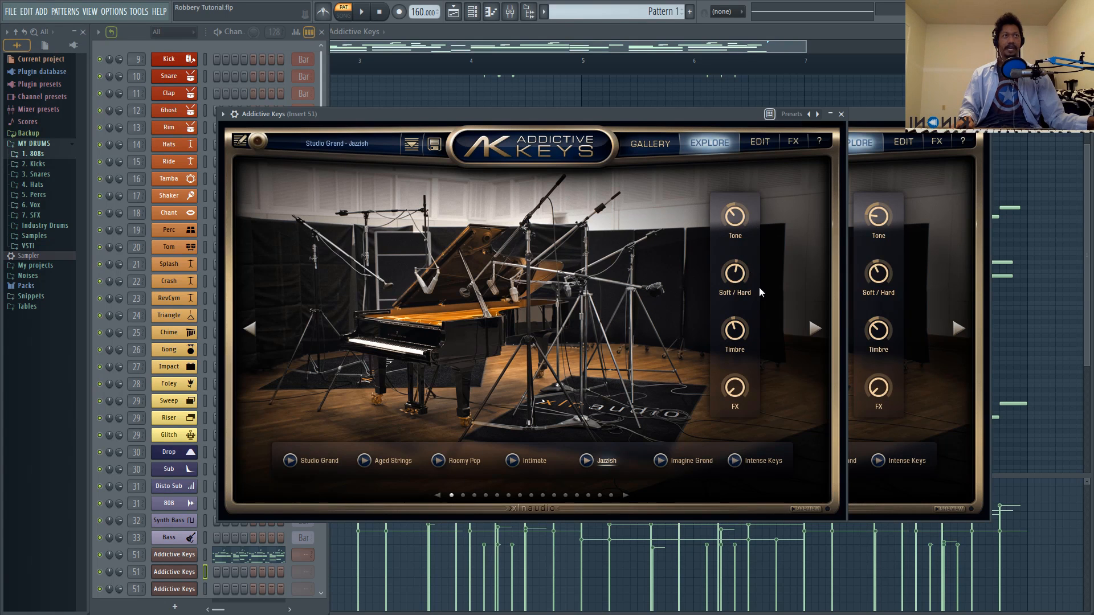
- Open Fruity Parametric EQ 2 on mixer insert 51 and drag a band to shape the piano
click(518, 12)
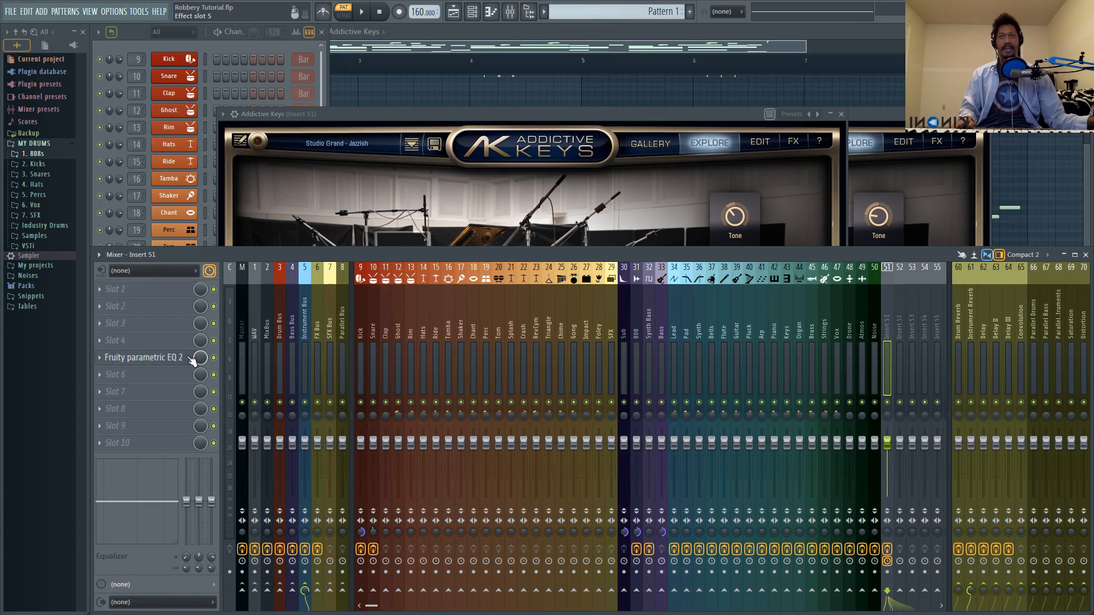
click(143, 357)
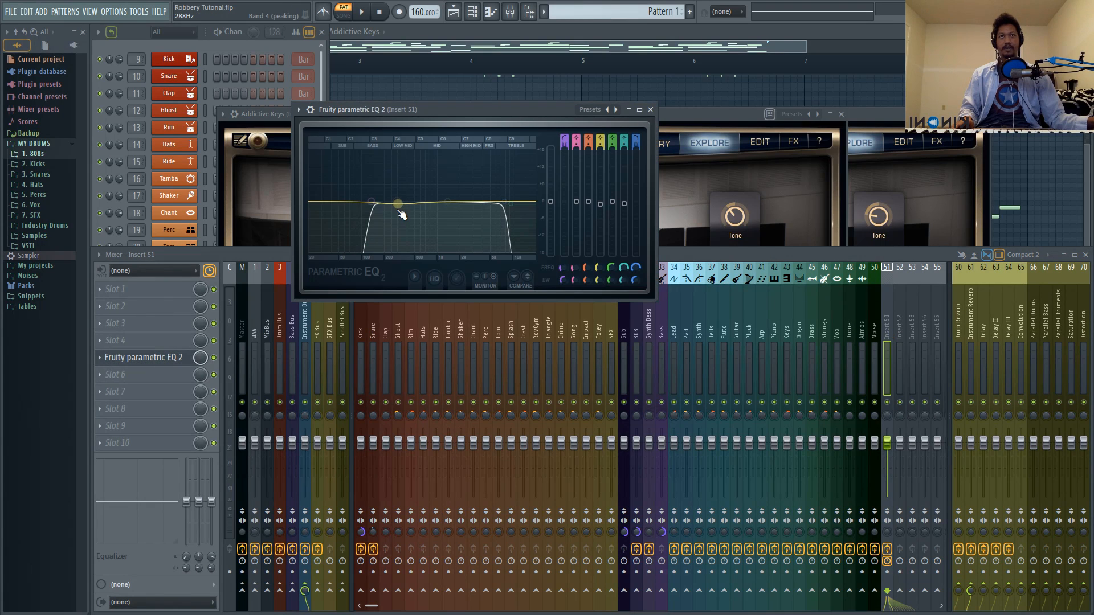
drag(398, 203, 488, 206)
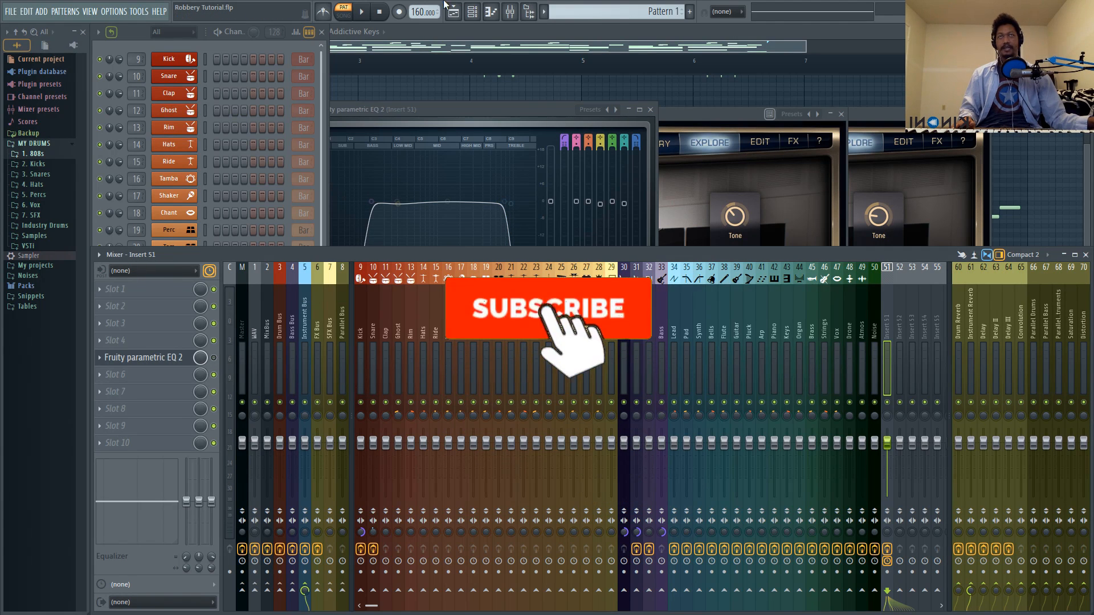
- Play the pattern to audition the EQ'd piano, then stop playback
click(360, 11)
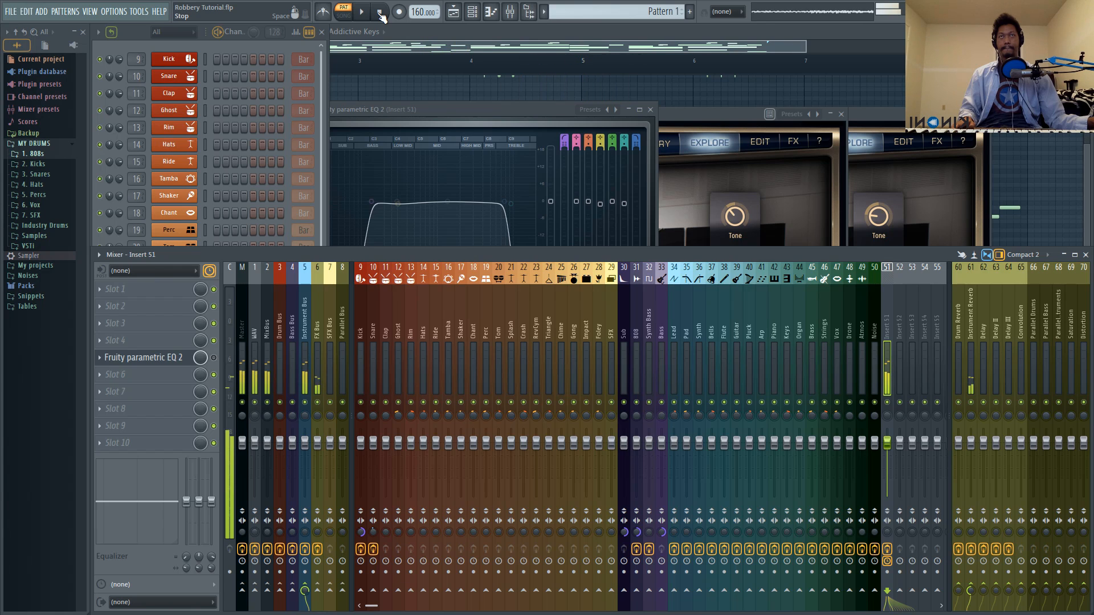
click(361, 11)
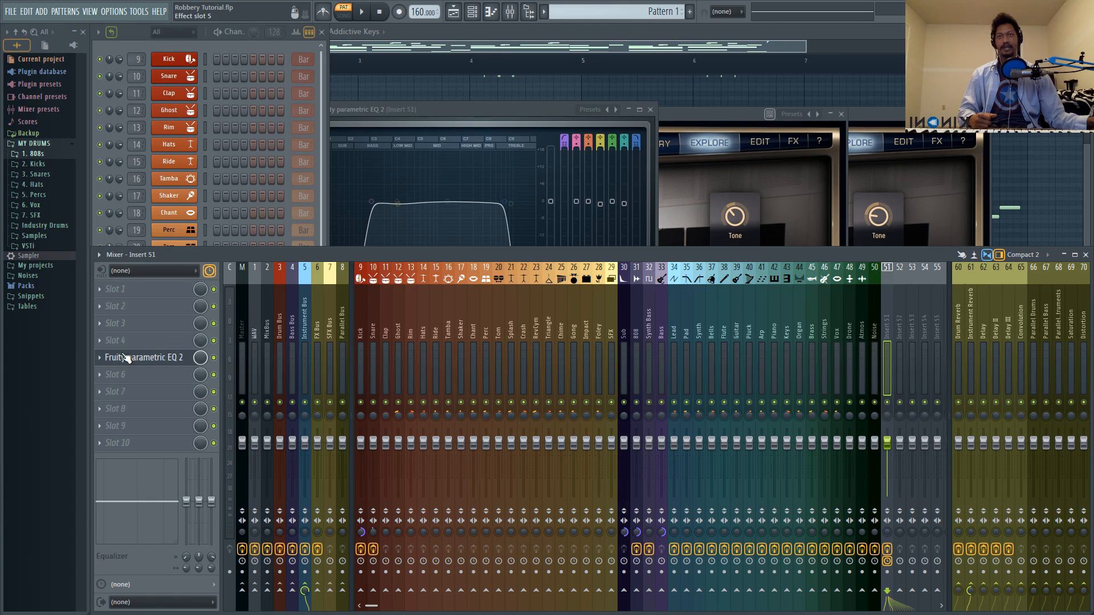
click(342, 11)
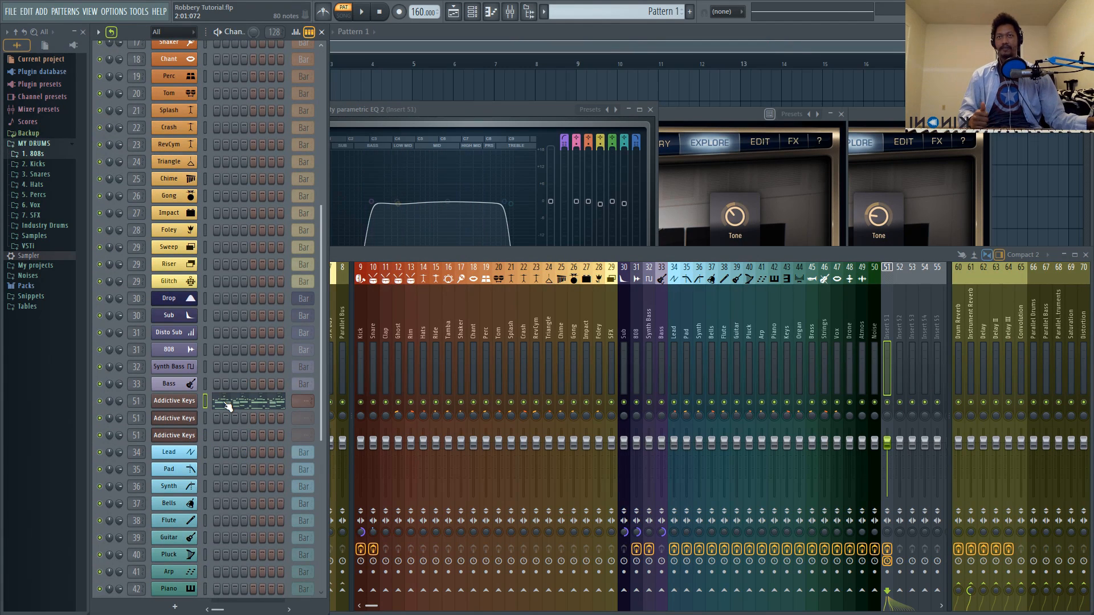
- Open the first piano channel's notes, then the second Addictive Keys channel's piano roll
double_click(248, 401)
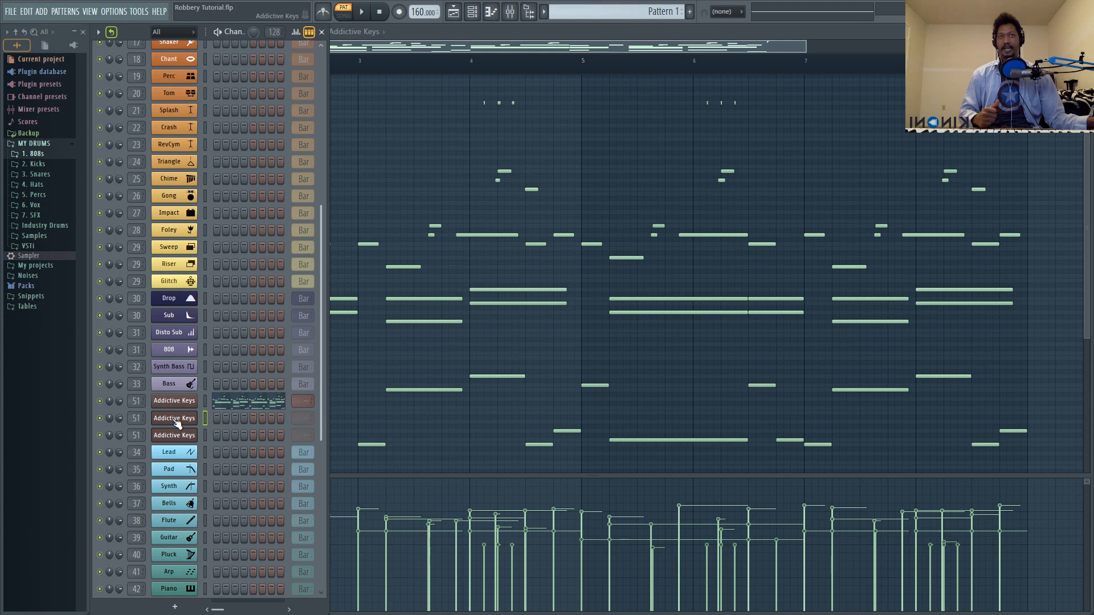
right_click(174, 417)
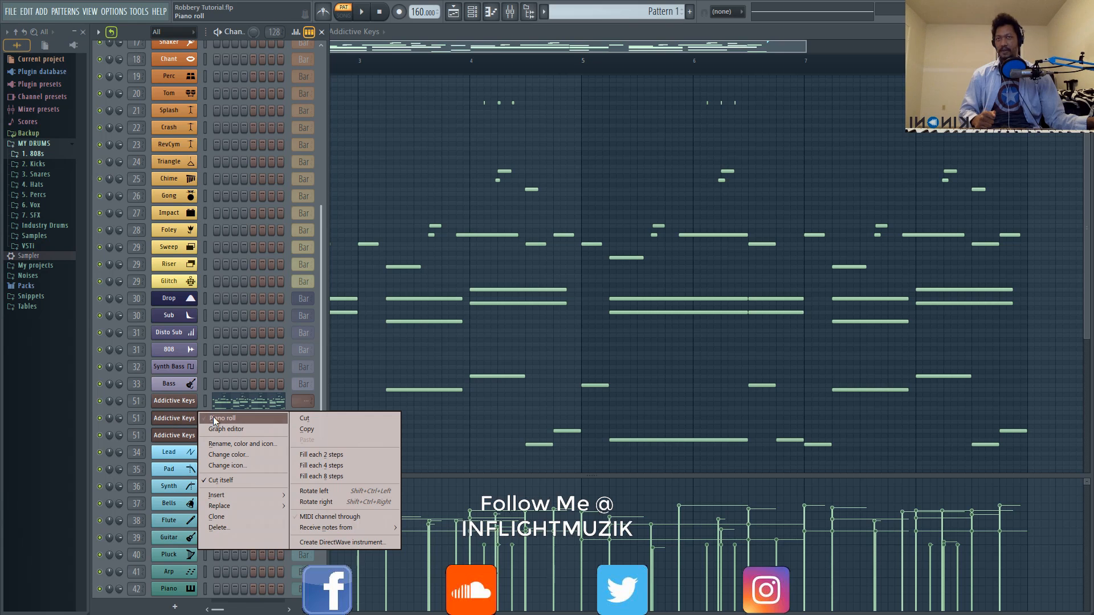
click(221, 418)
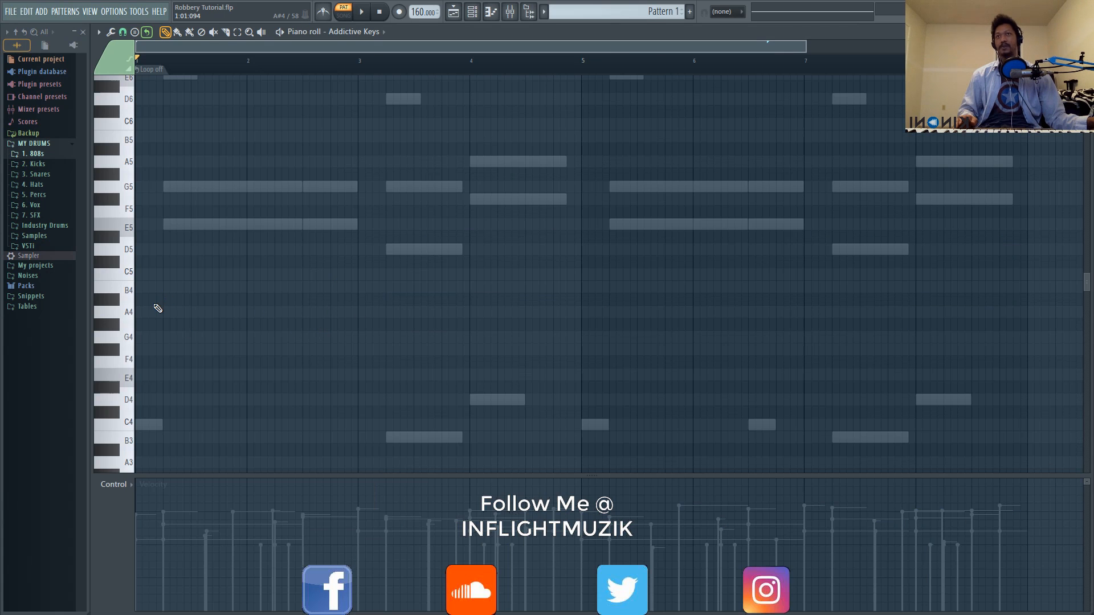
mouse_move(436, 6)
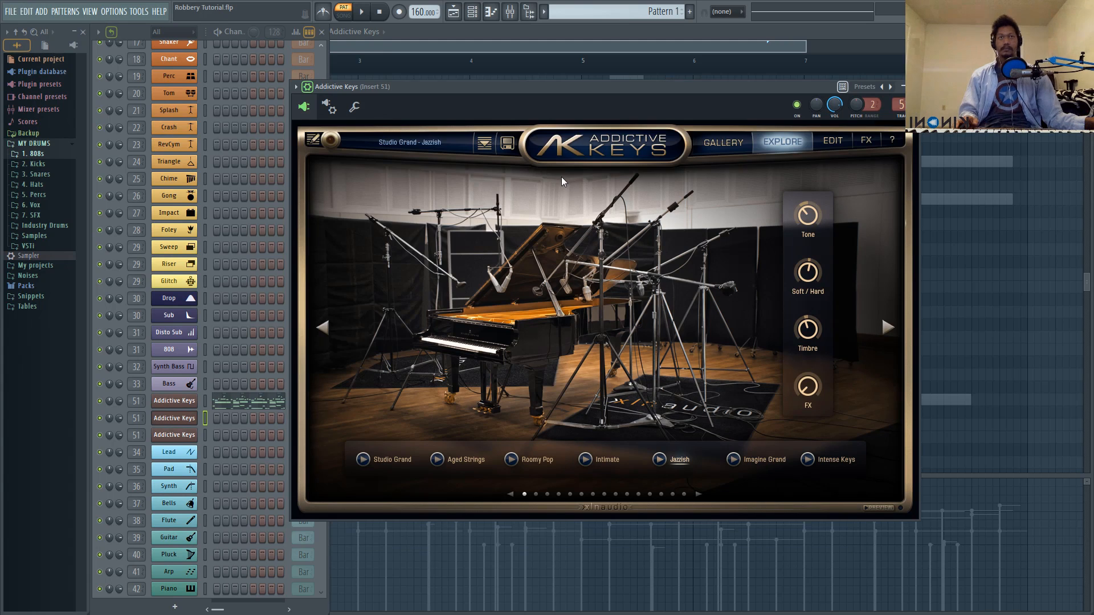
mouse_move(370, 245)
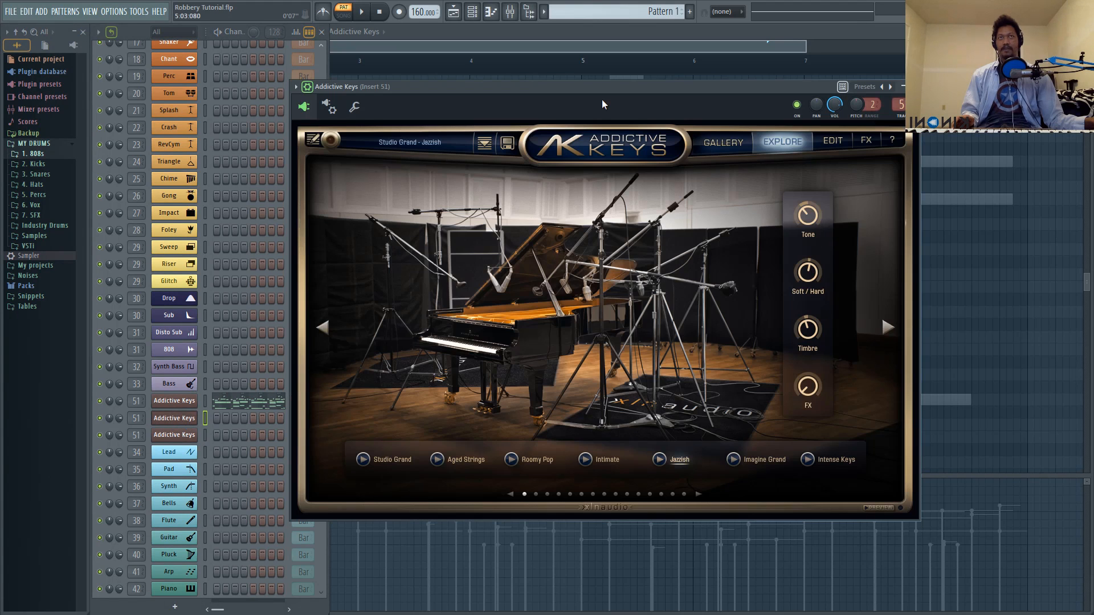
- Open the second piano channel's settings, showing the root-note keyboard set to F5
click(353, 106)
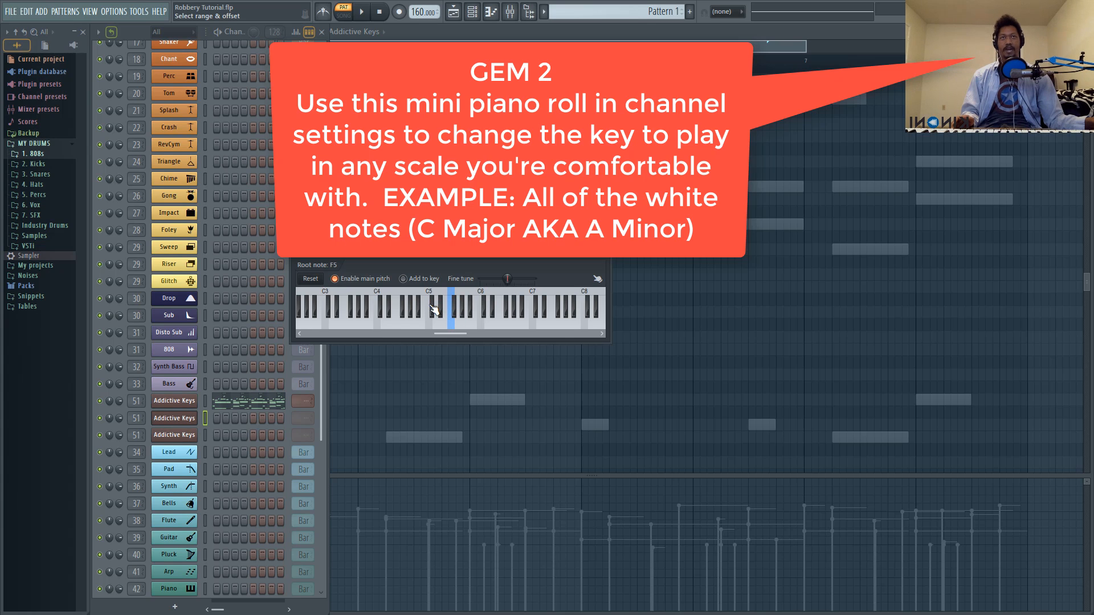
mouse_move(573, 266)
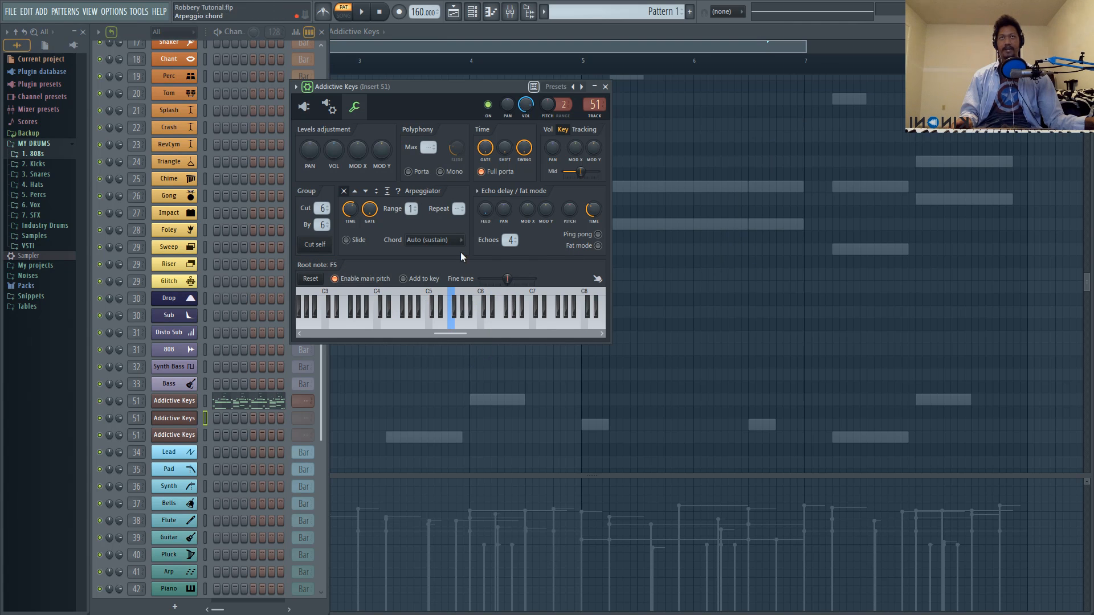
mouse_move(454, 302)
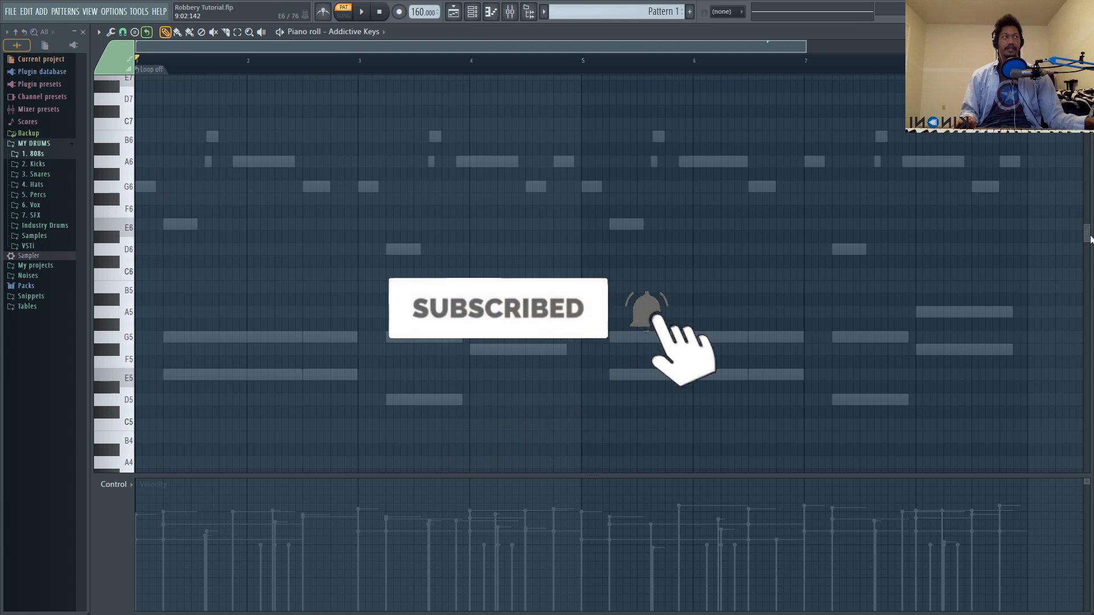
scroll(up, 3)
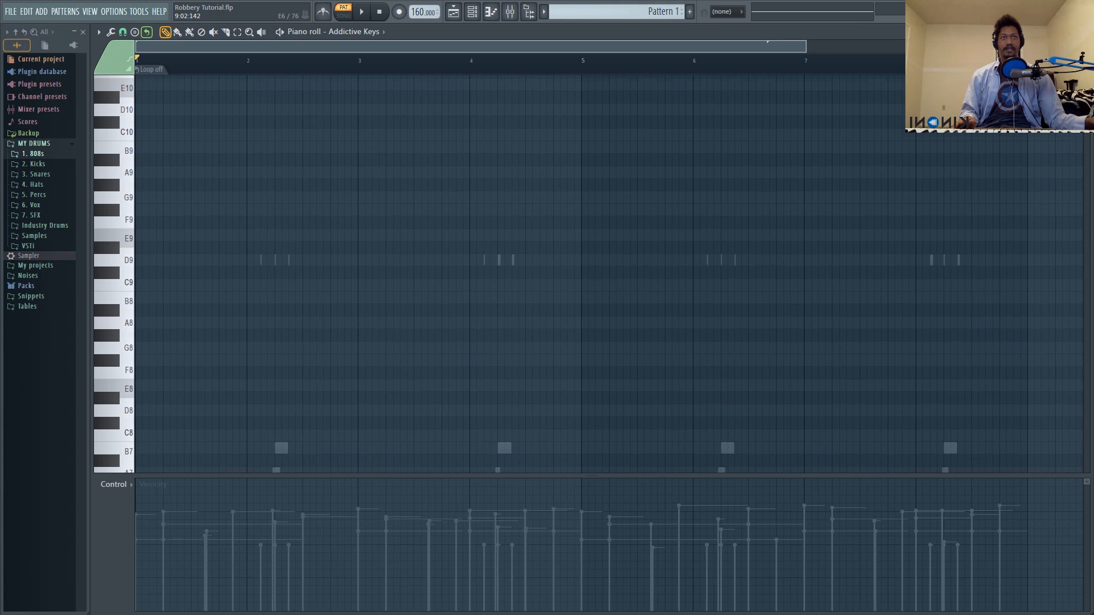
scroll(down, 3)
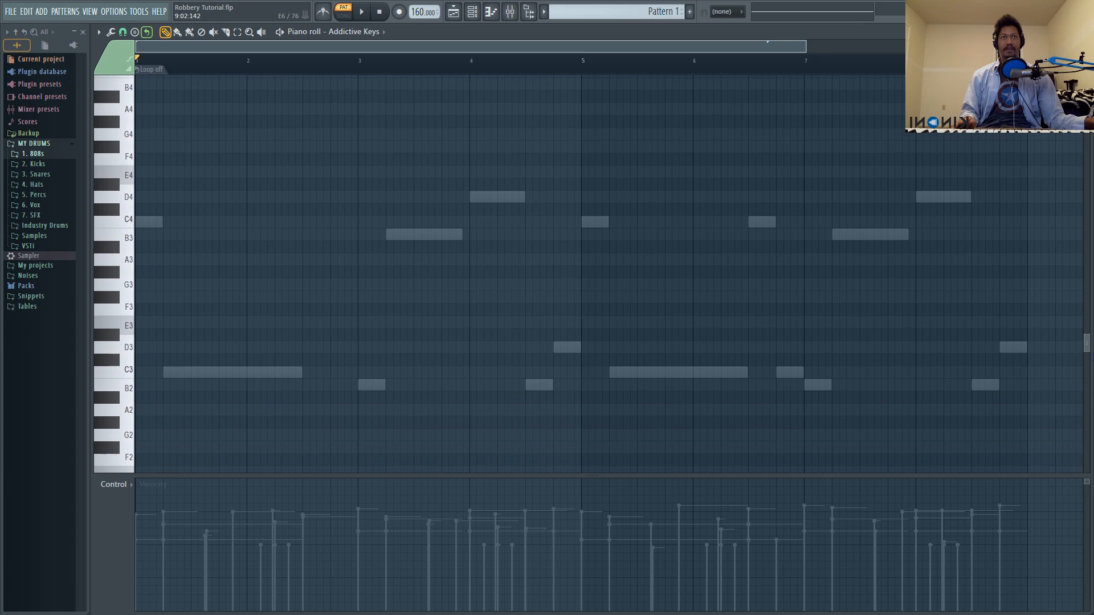
scroll(up, 3)
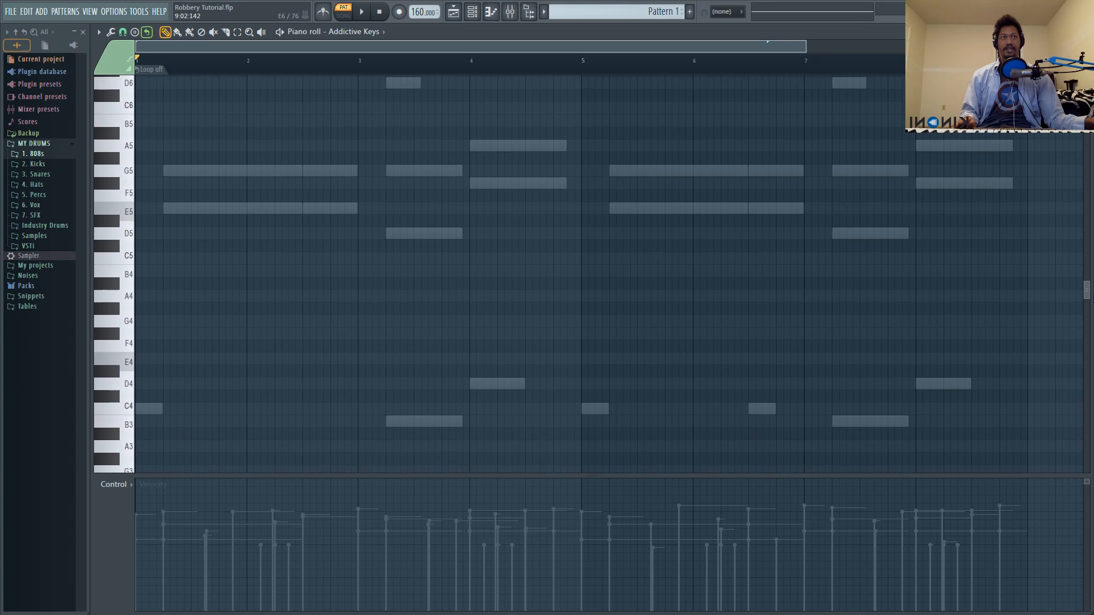
scroll(up, 3)
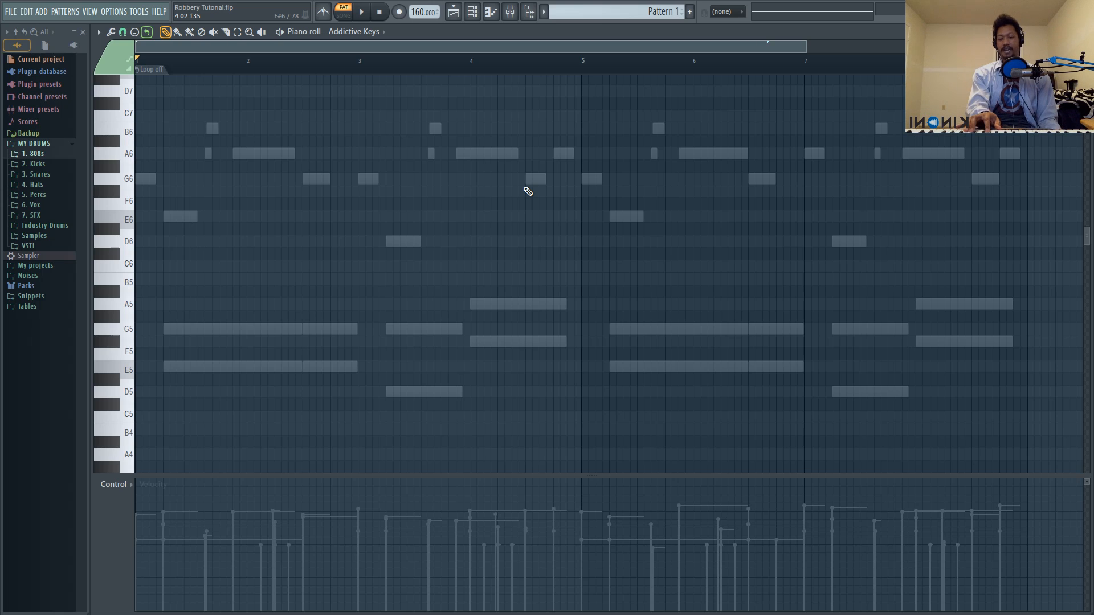
- Draw the C major chord (C5-E5-G5) held across bars 1–2
click(115, 413)
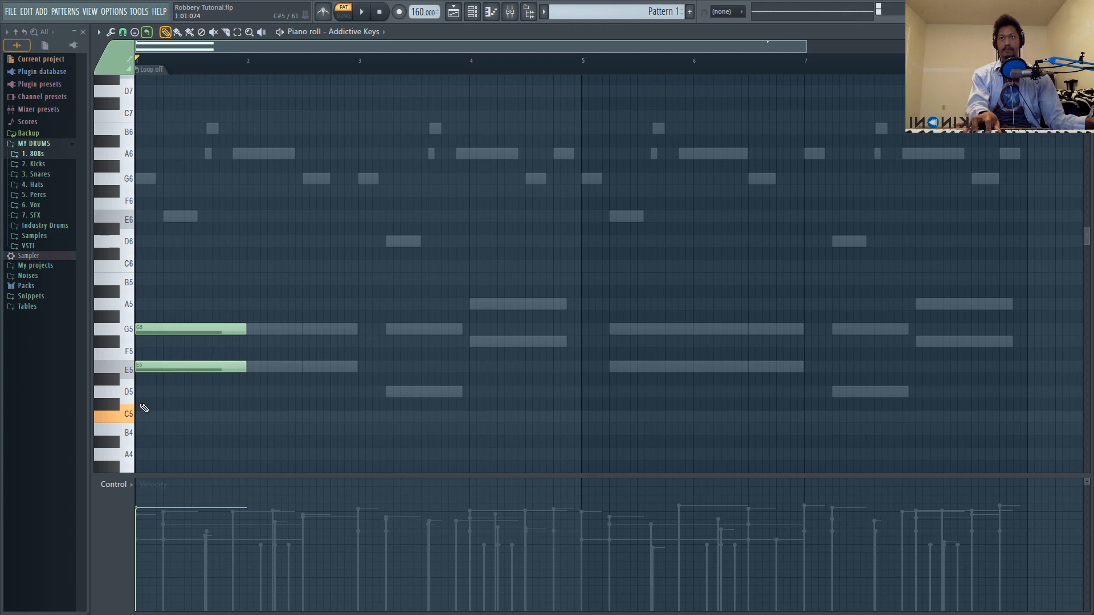
click(360, 11)
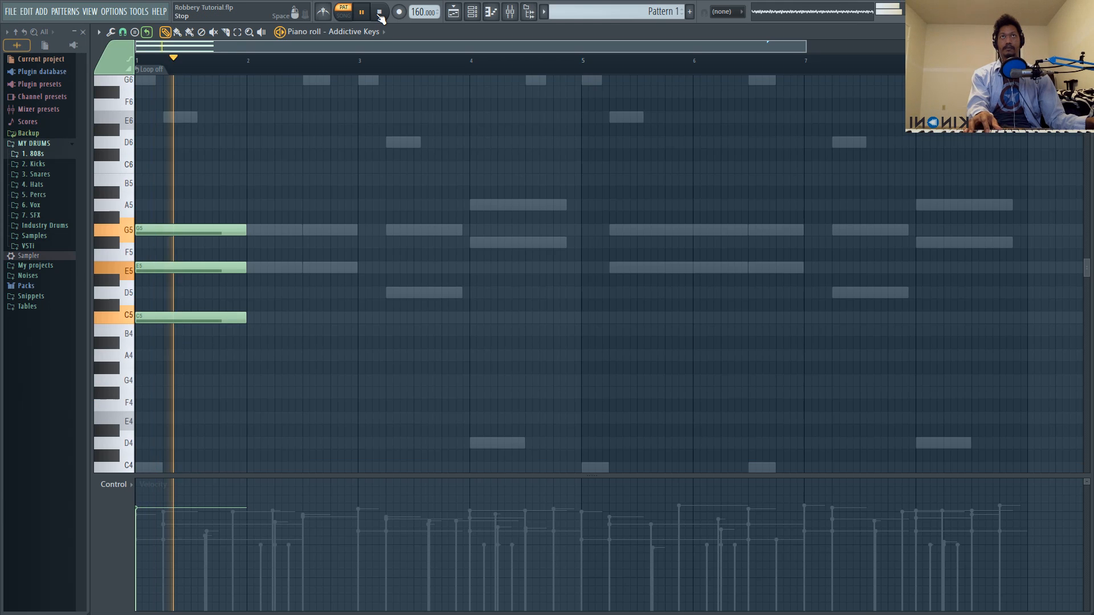
click(361, 12)
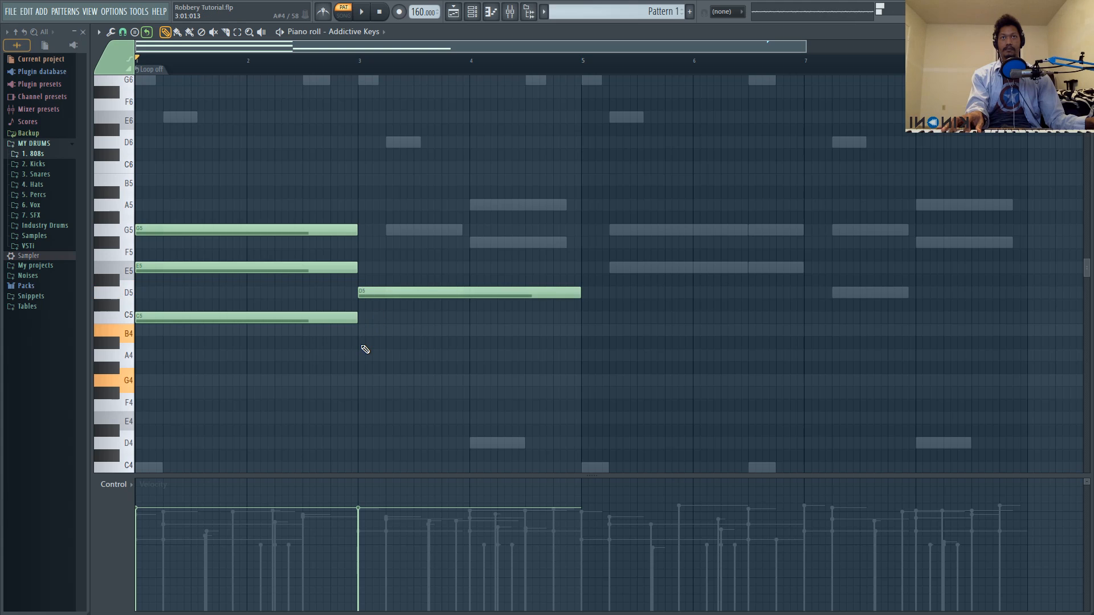
- Add the G major (G4-B4-D5) and D major chords, then play the progression
click(467, 330)
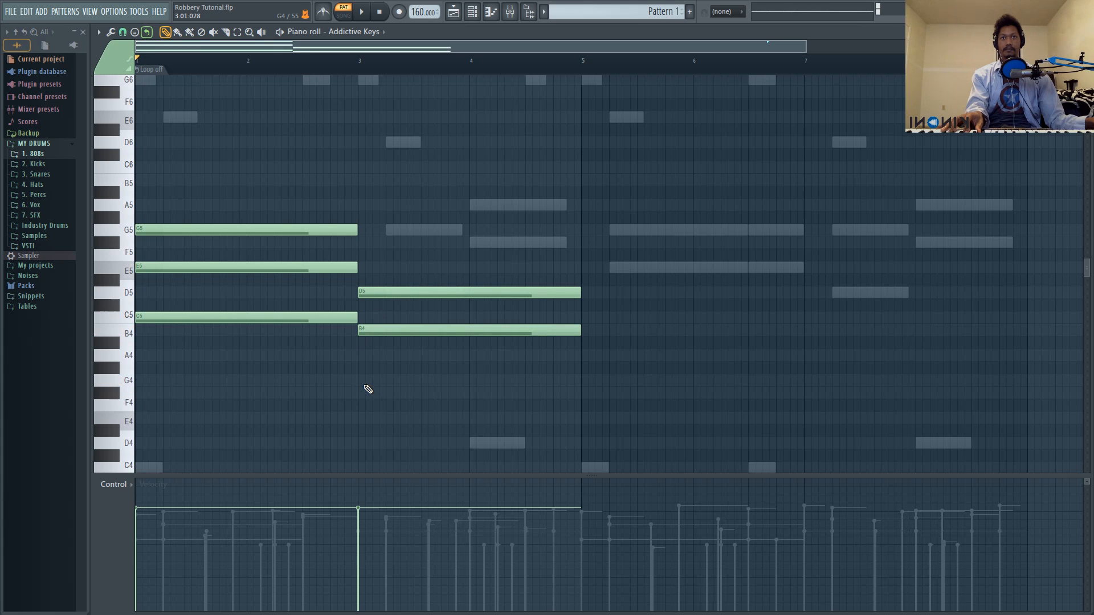
click(361, 12)
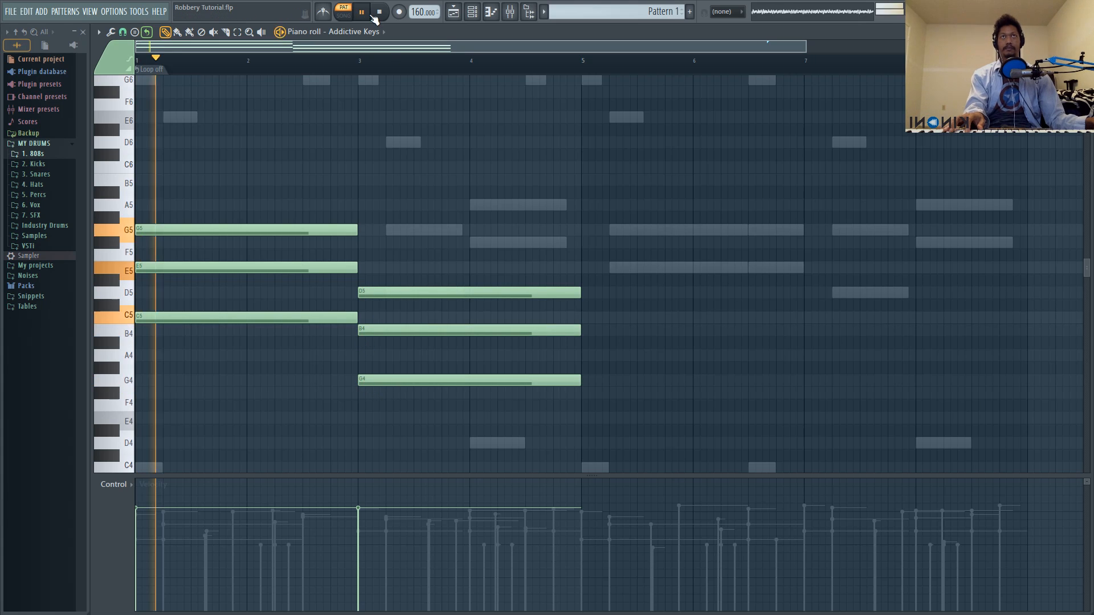
click(361, 12)
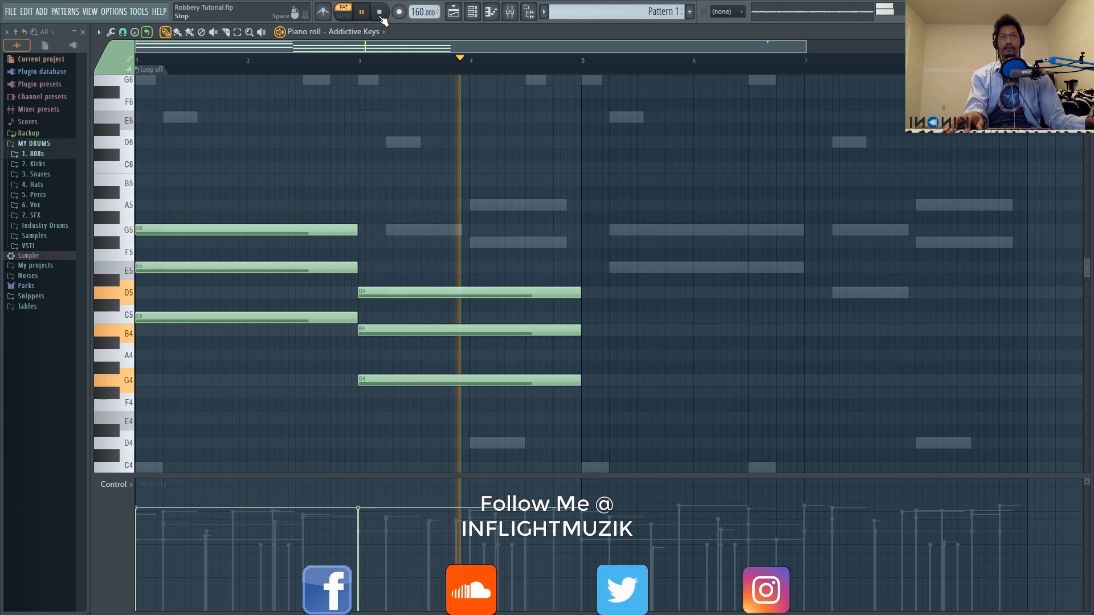
click(380, 12)
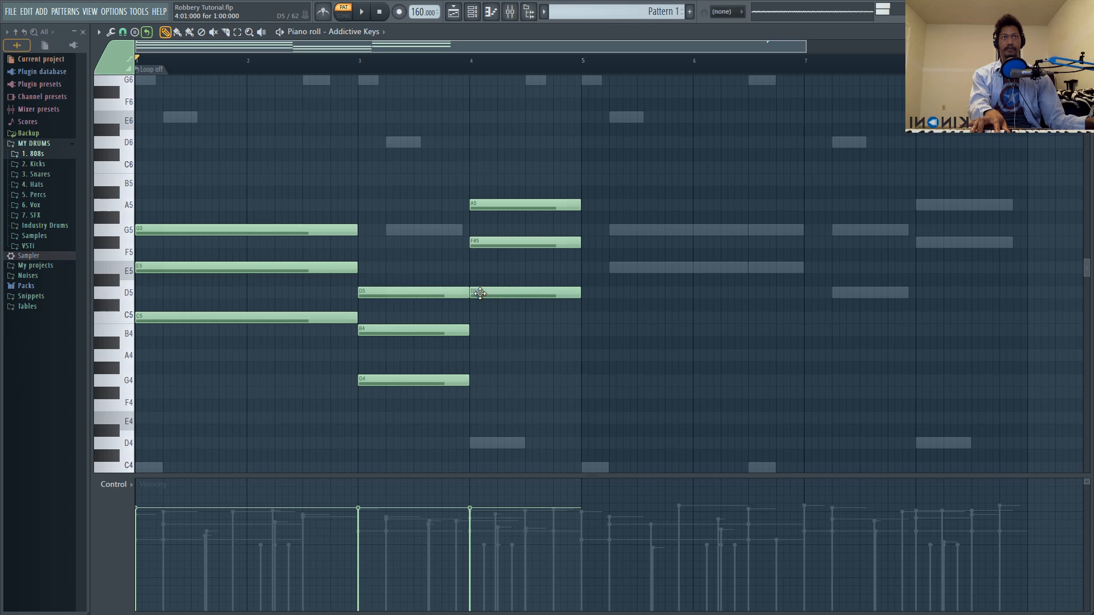
click(360, 11)
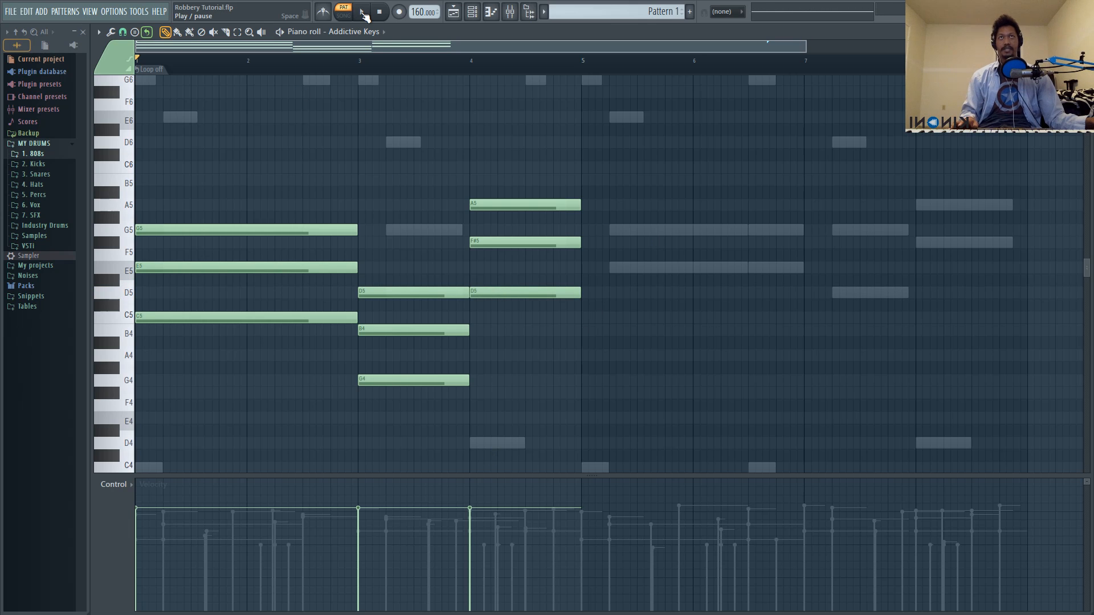
click(362, 12)
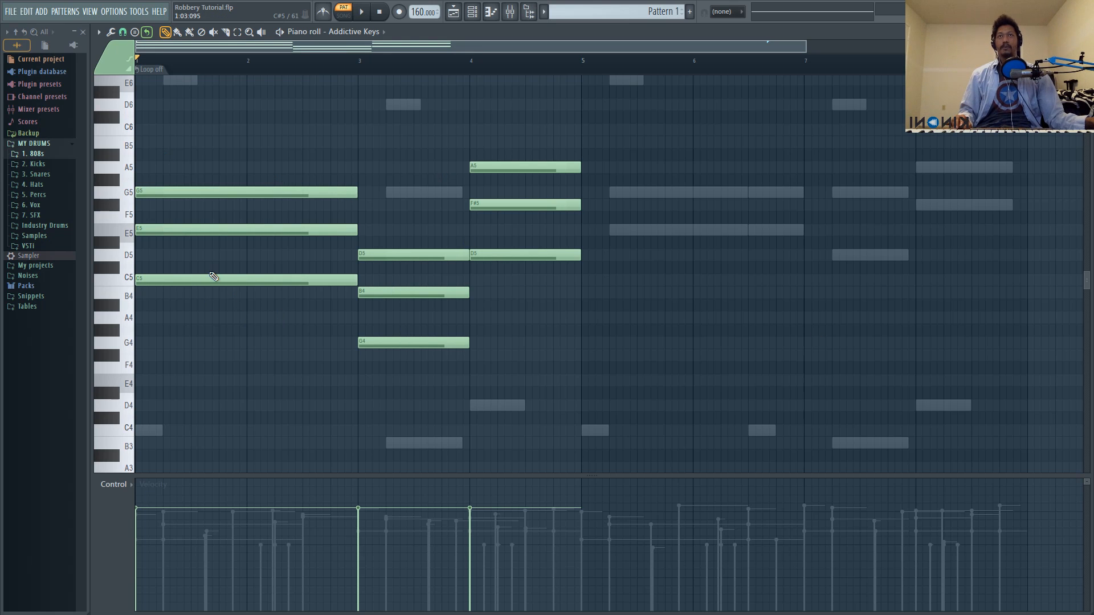
- Lower the bottom notes C5, G4 and D5 an octave and play back the voicings
click(509, 254)
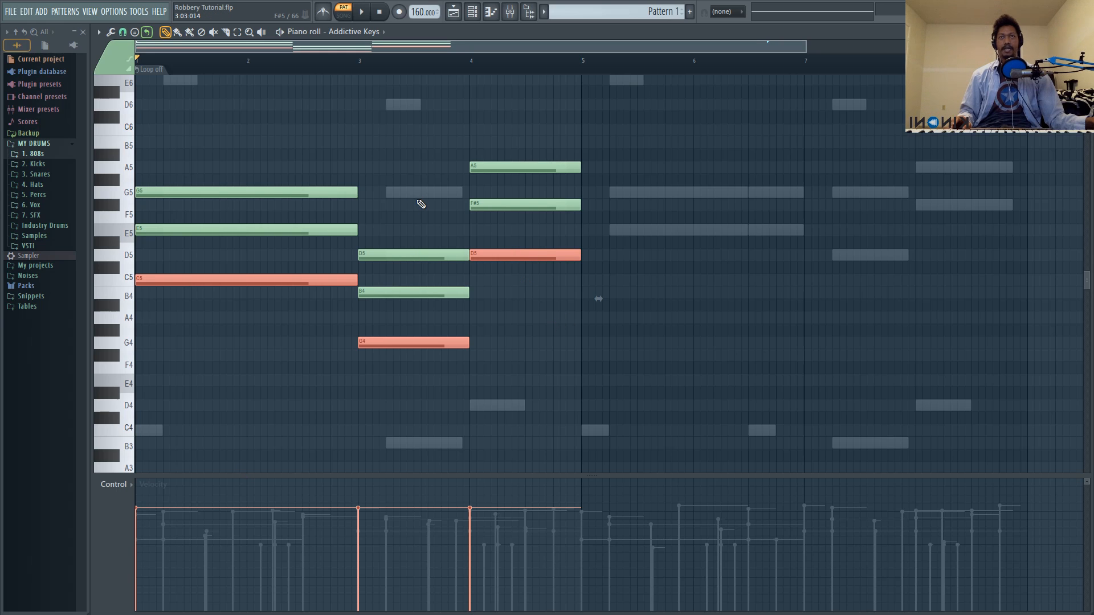
mouse_move(427, 199)
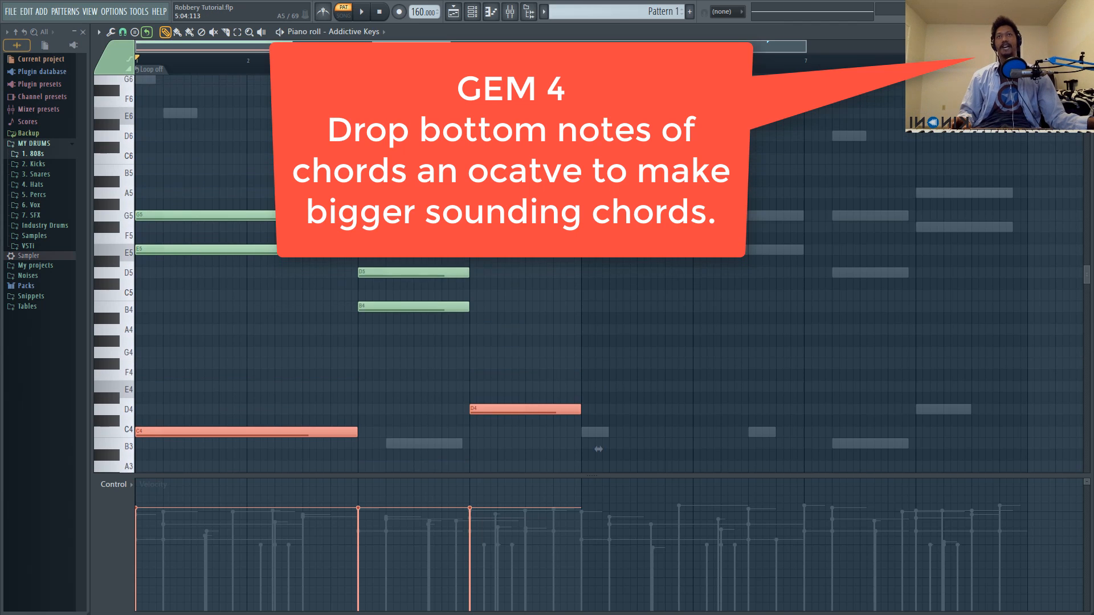
click(361, 12)
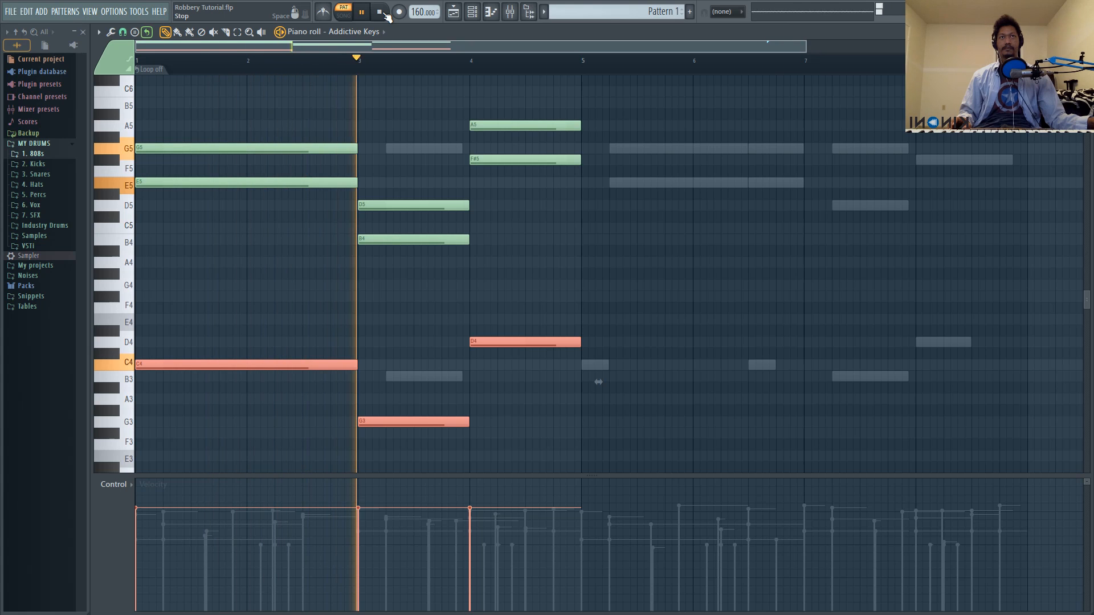
click(379, 12)
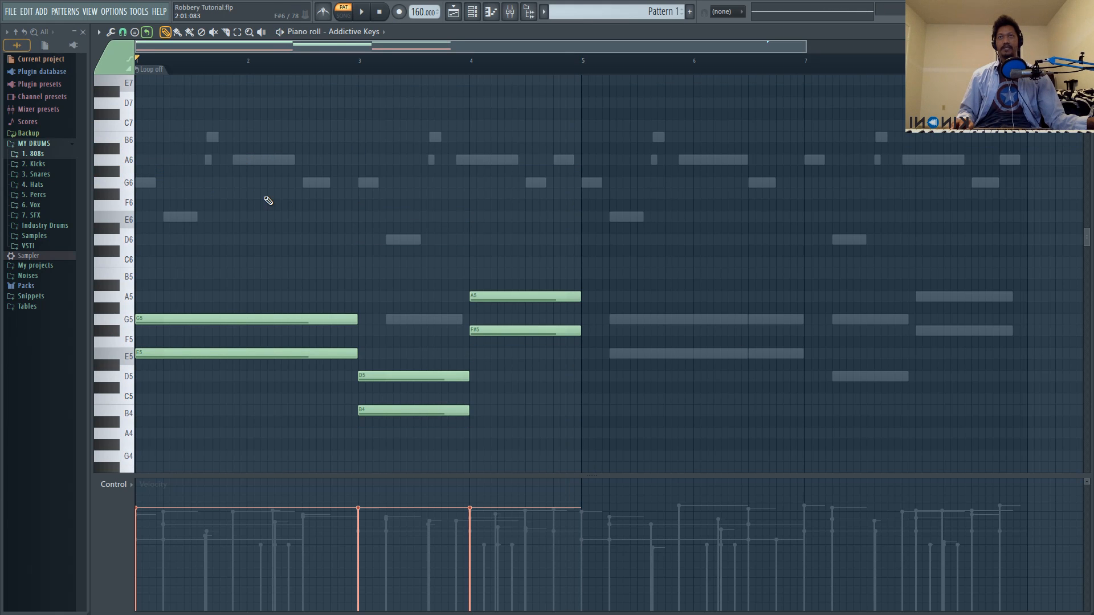
- Draw opening G6 and E6 melody notes, a glide into A6, and G6 at bar 3
drag(234, 183, 342, 183)
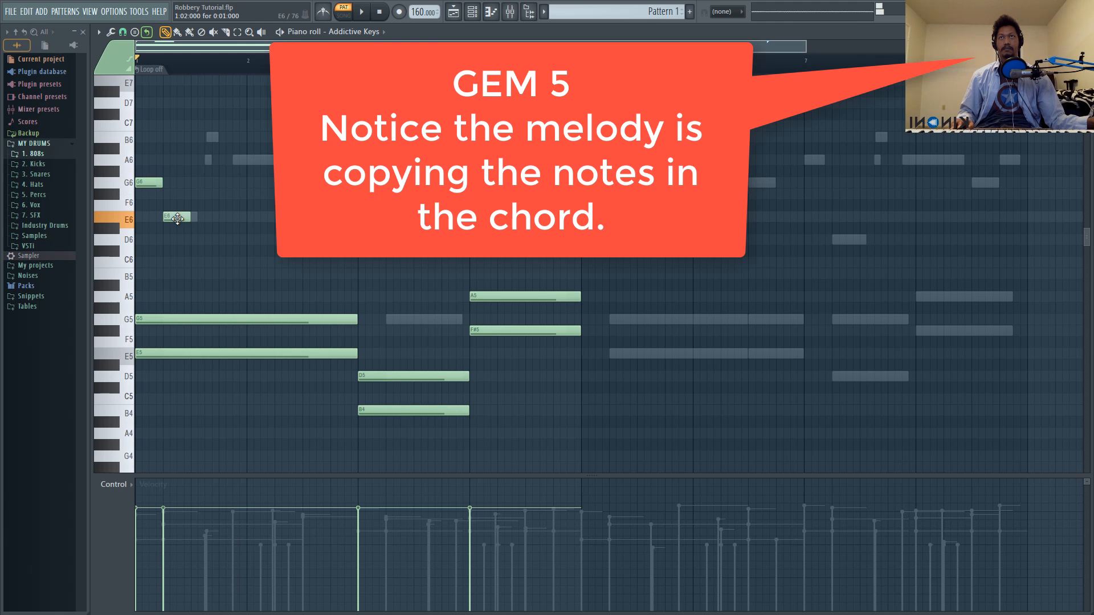
click(361, 12)
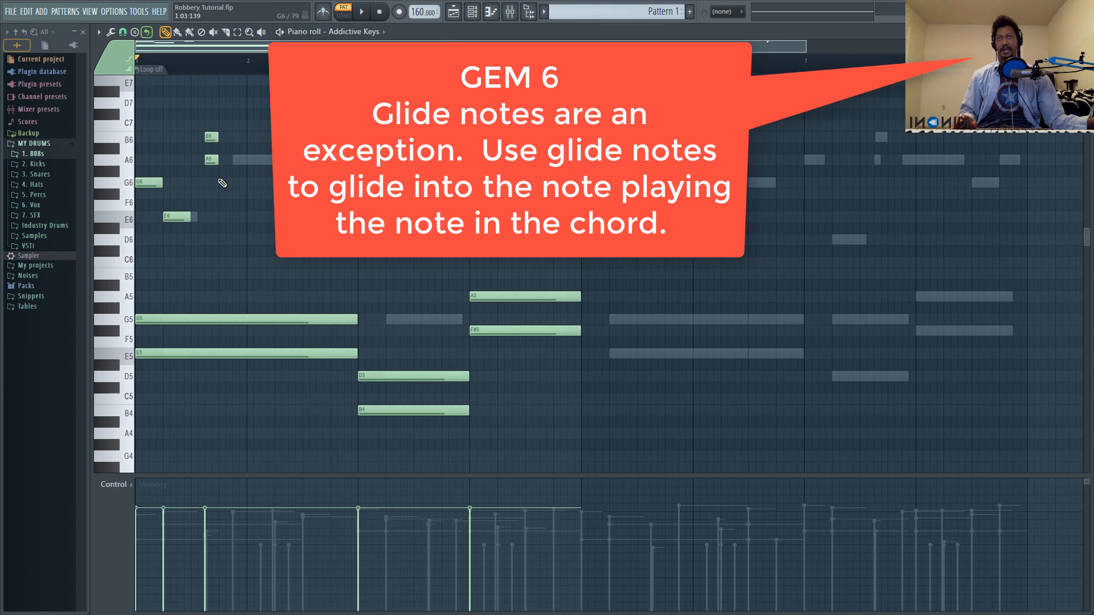
mouse_move(199, 123)
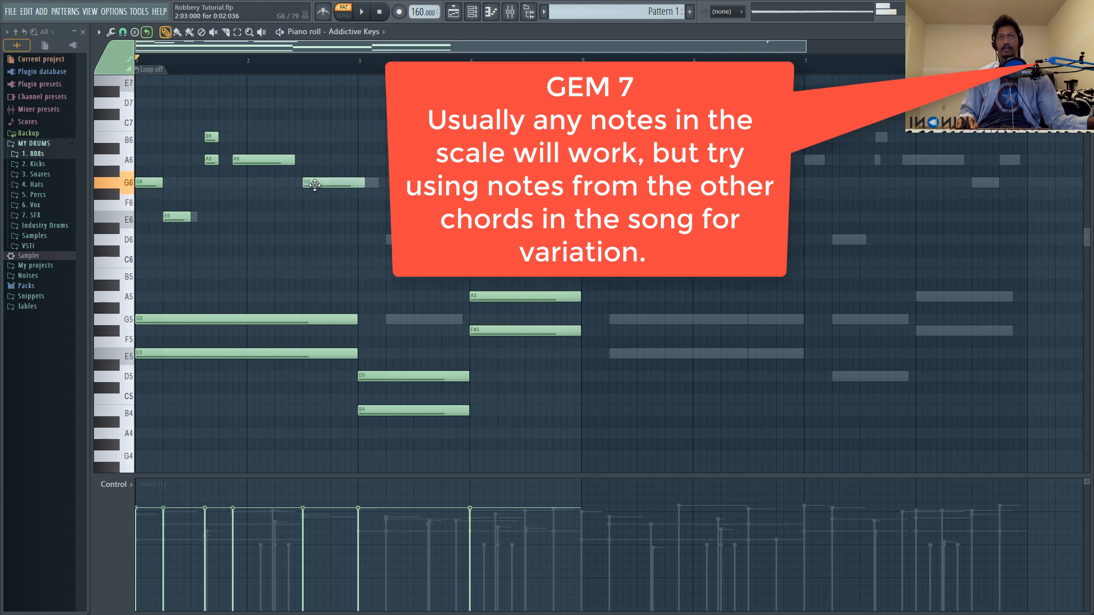
drag(356, 186, 326, 186)
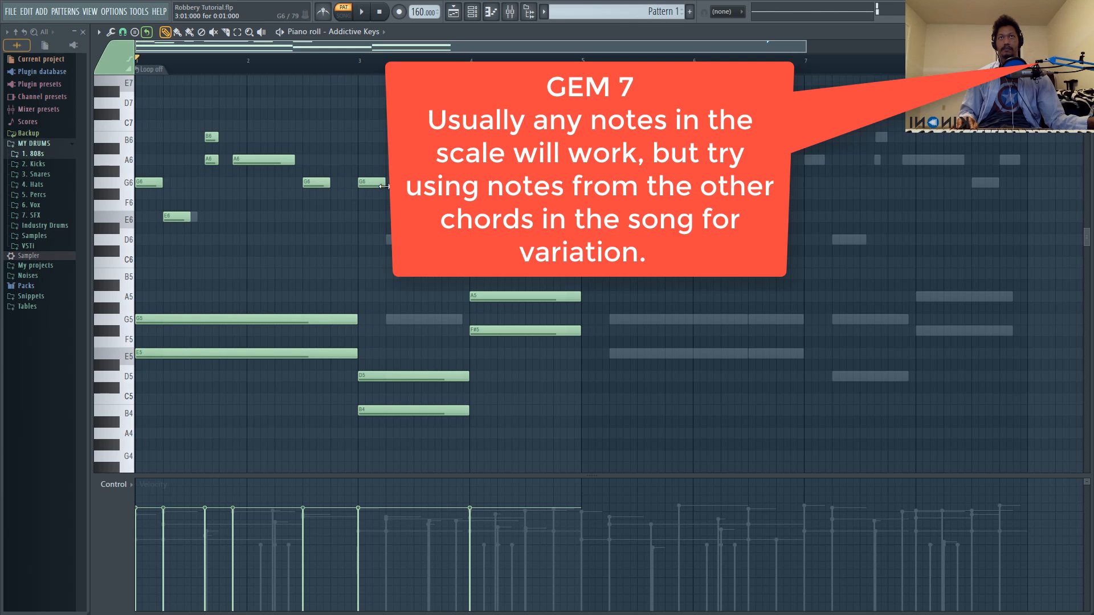
- Add D6 and glide notes into bar 4, lengthen A6, and play back the melody
click(405, 239)
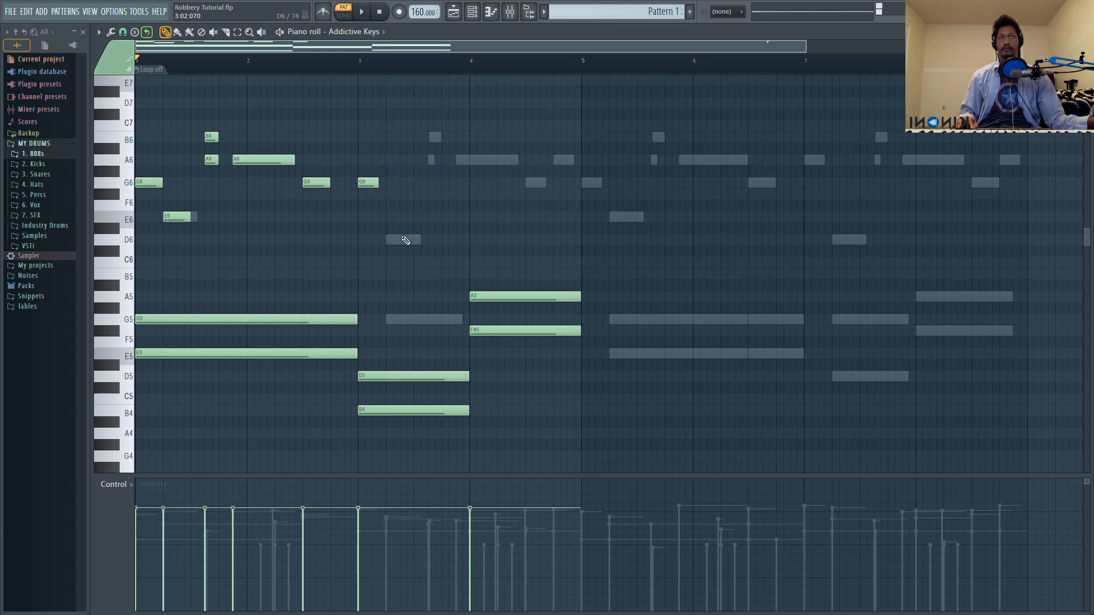
click(444, 136)
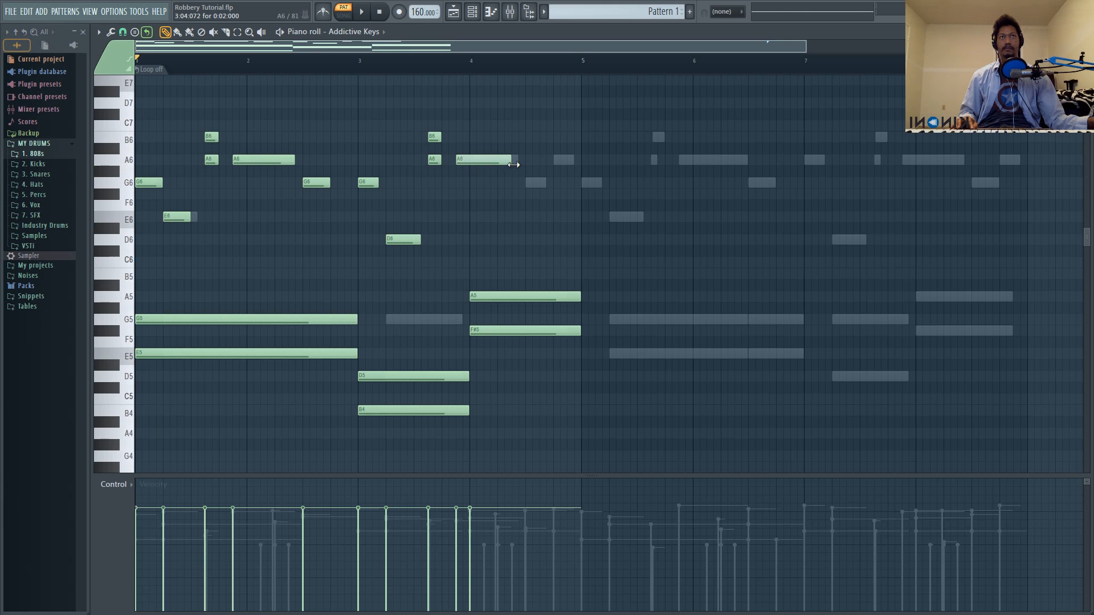
drag(484, 160, 558, 183)
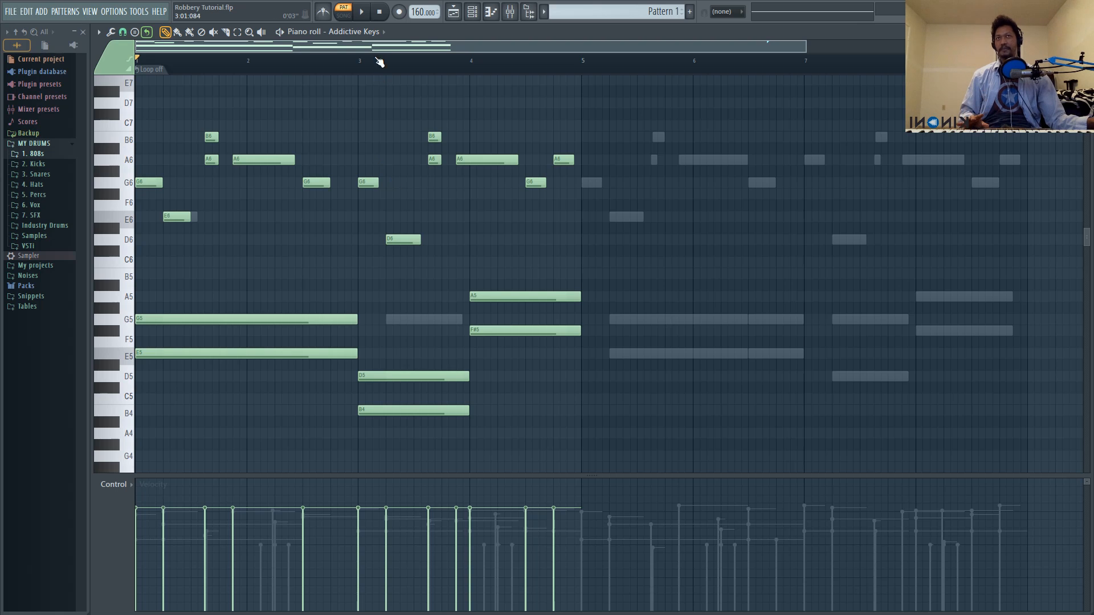
click(361, 12)
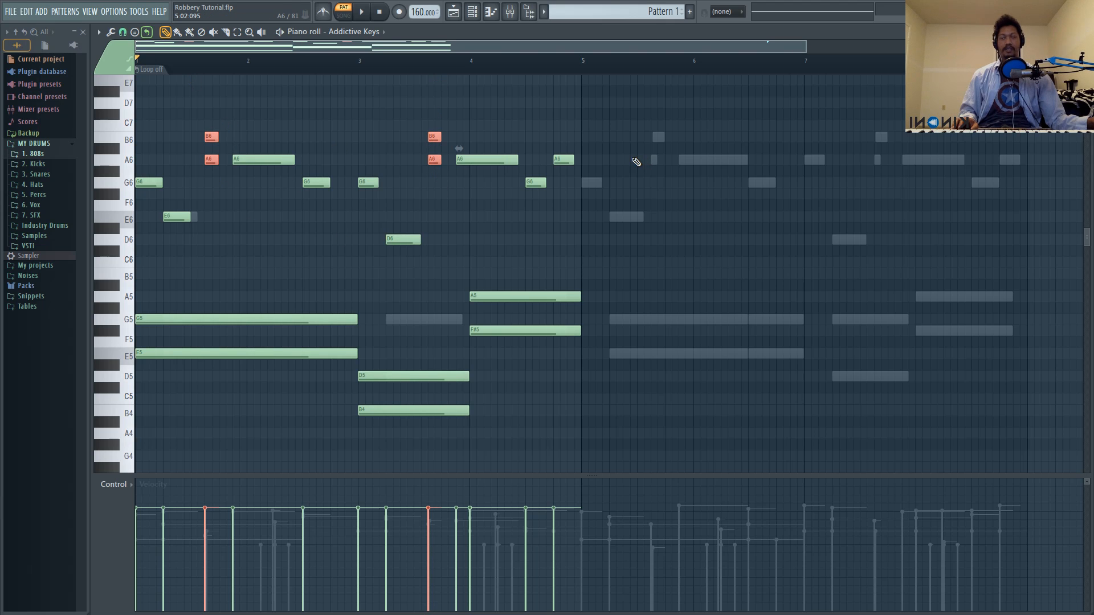
mouse_move(205, 171)
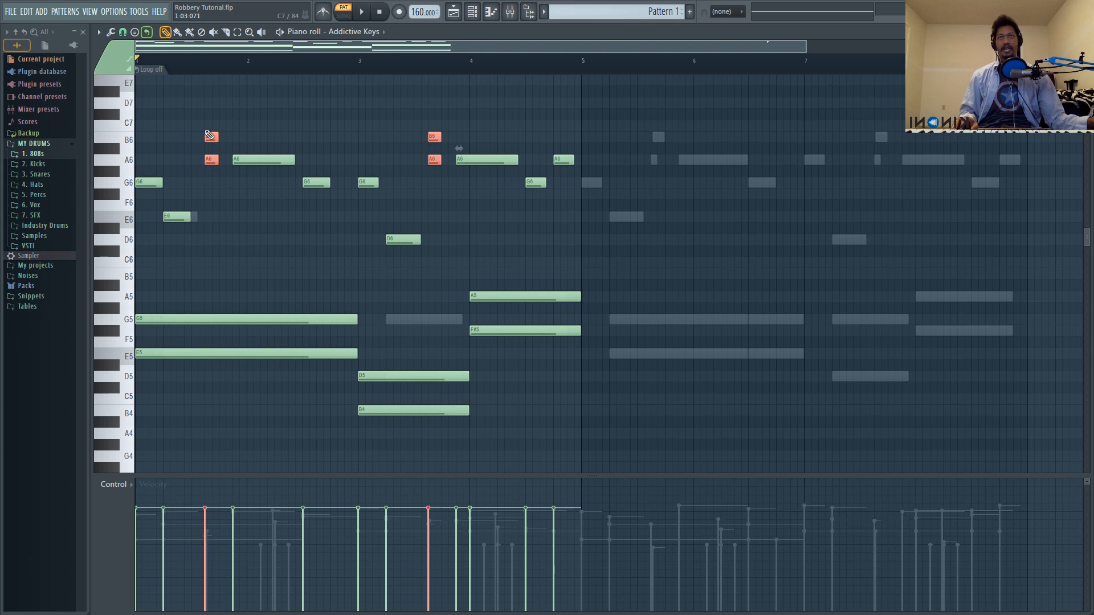
- Select the two stacked B6/A6 grace-note pairs in the melody
click(211, 136)
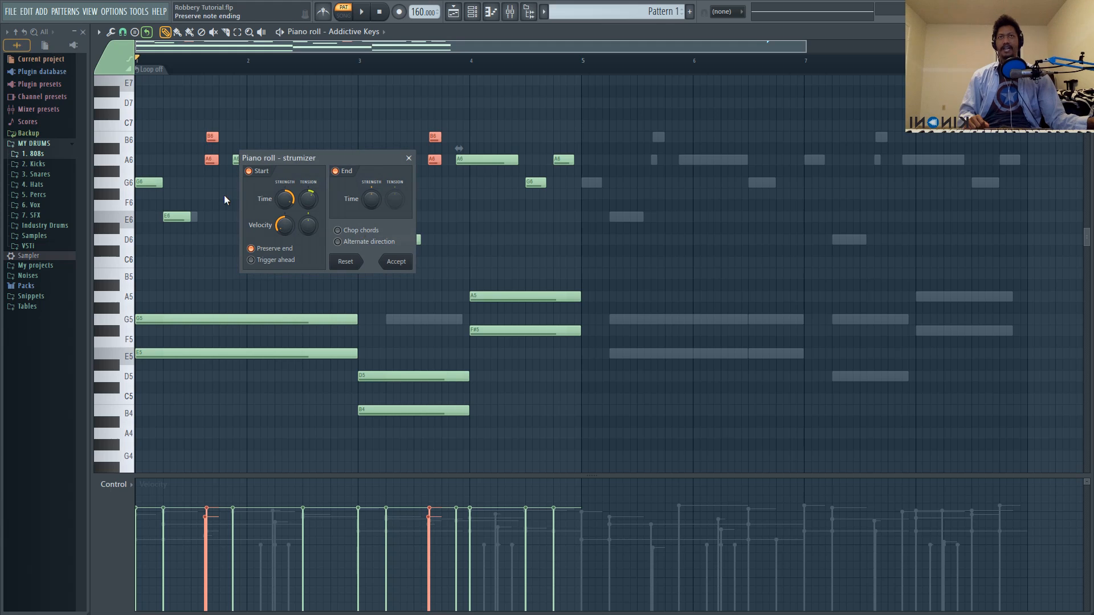
mouse_move(284, 225)
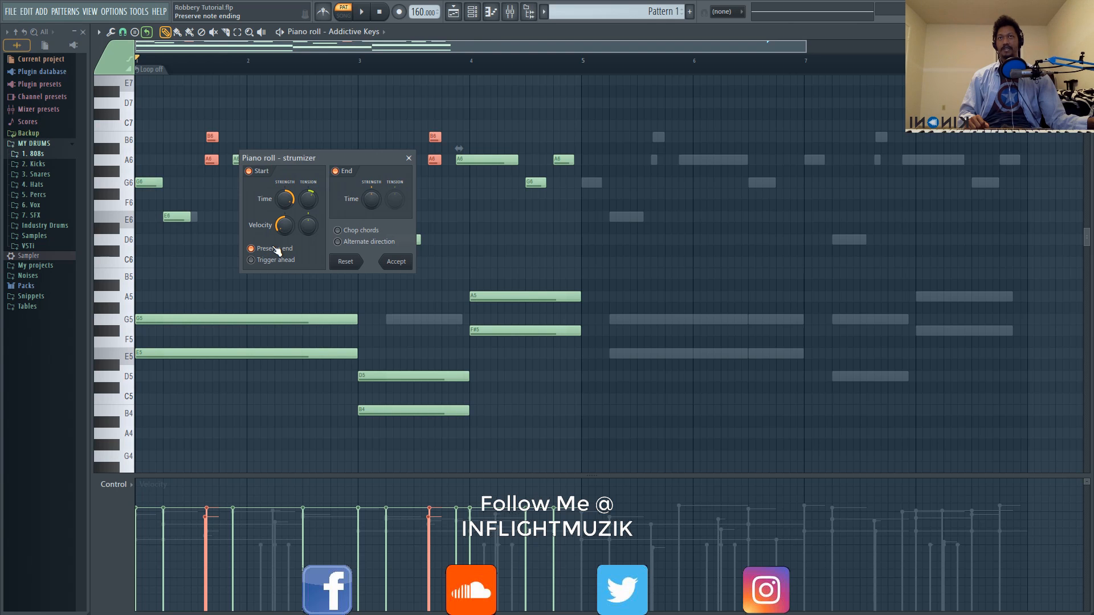
mouse_move(227, 129)
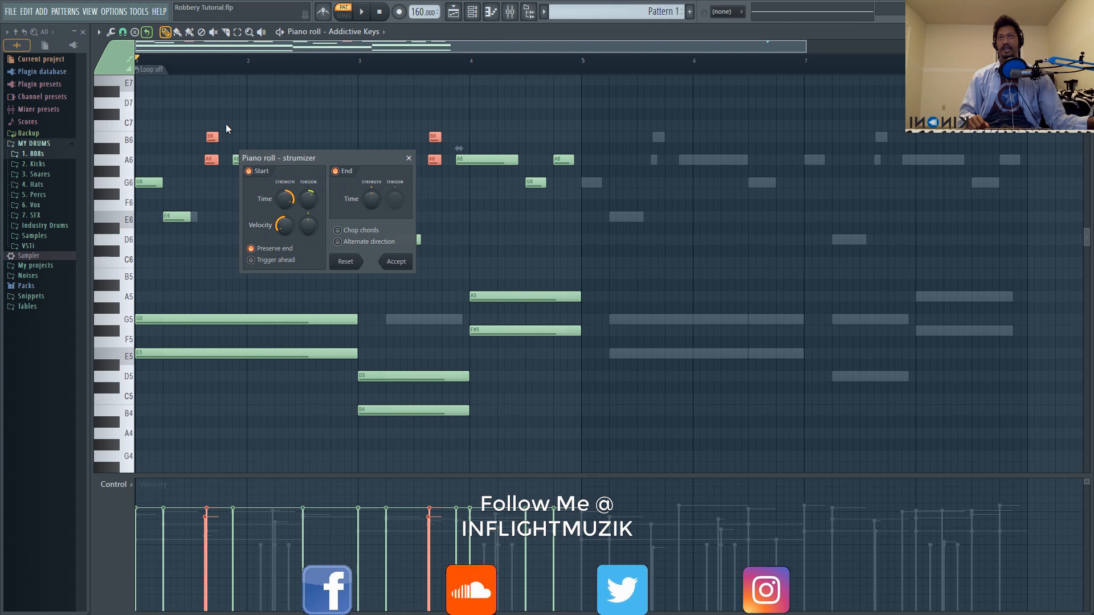
mouse_move(313, 273)
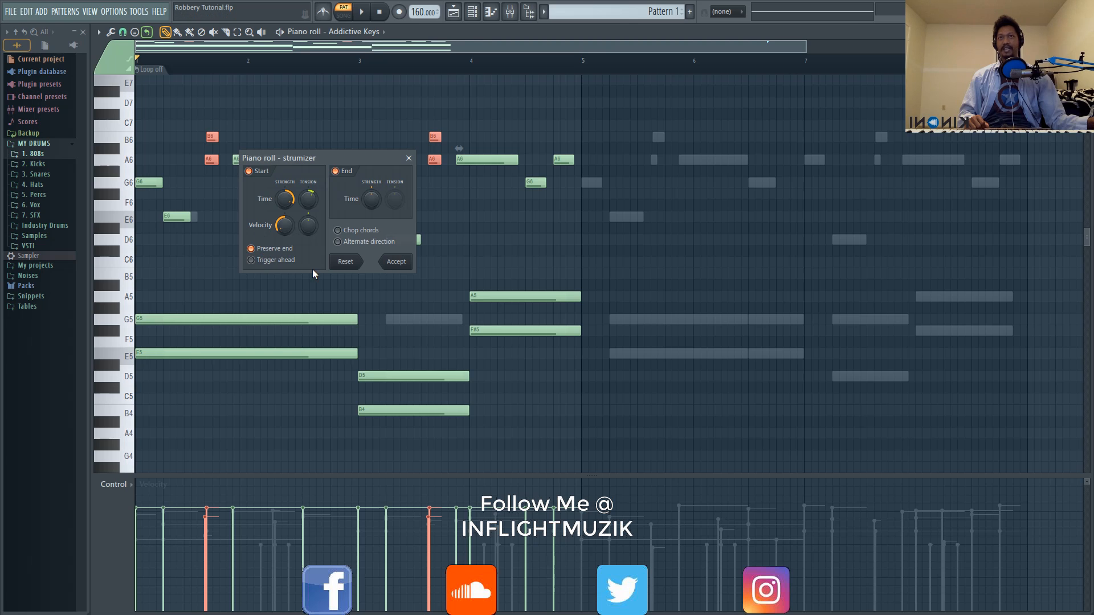
mouse_move(242, 212)
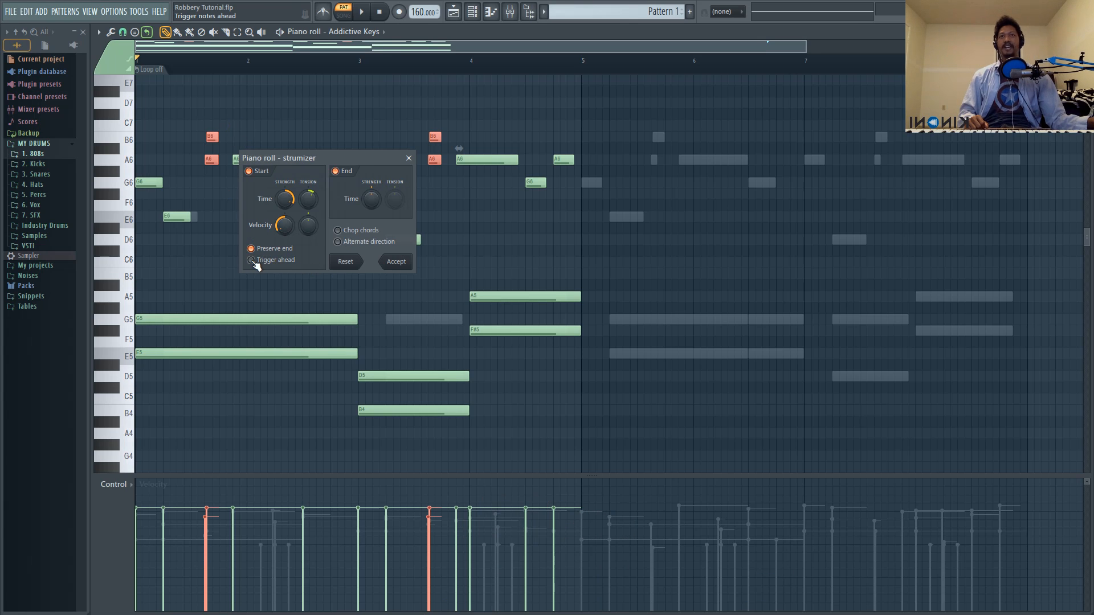
- Turn on early triggering in the strum tool so strummed notes start ahead of the beat
click(251, 248)
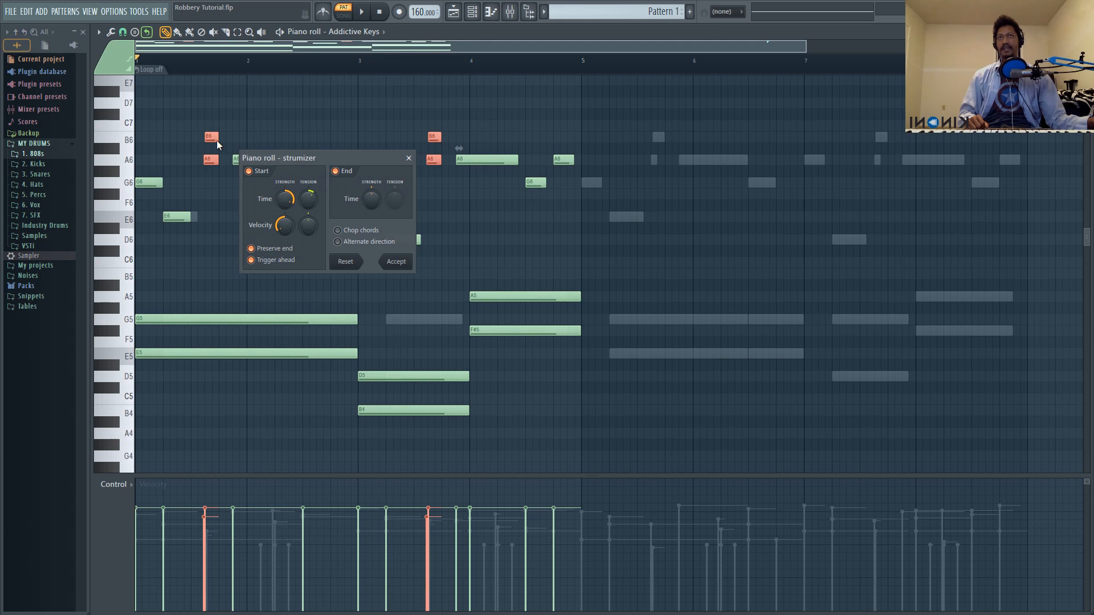
mouse_move(217, 162)
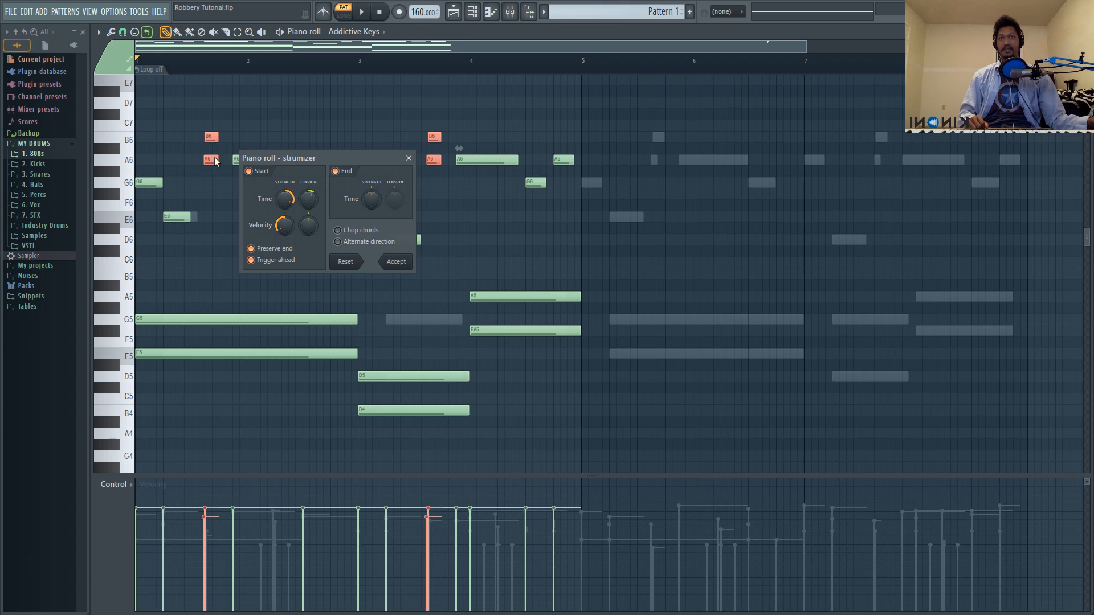
mouse_move(190, 162)
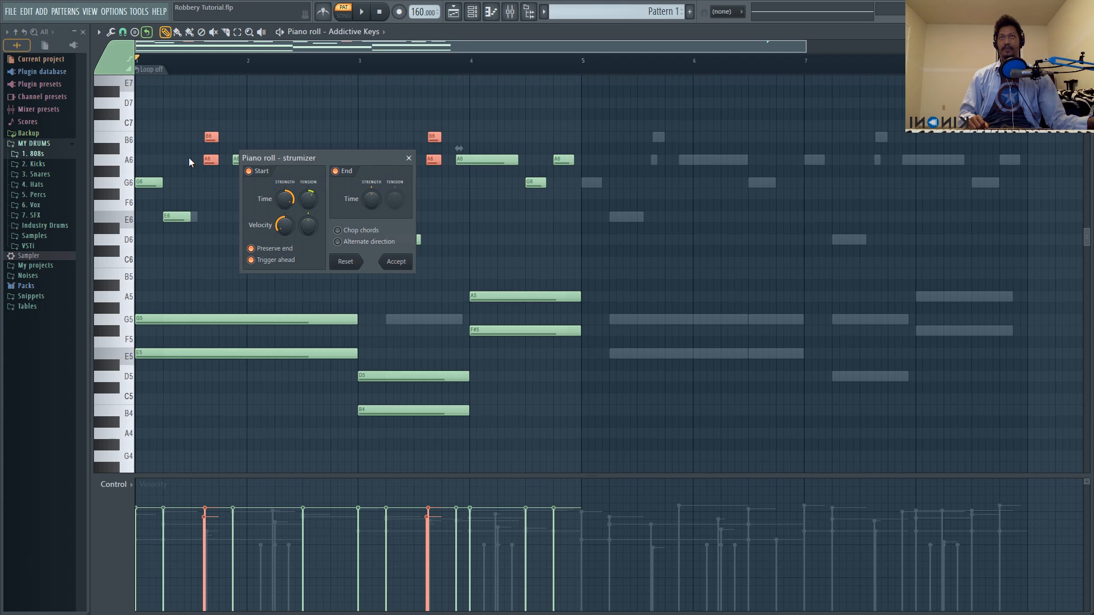
mouse_move(280, 183)
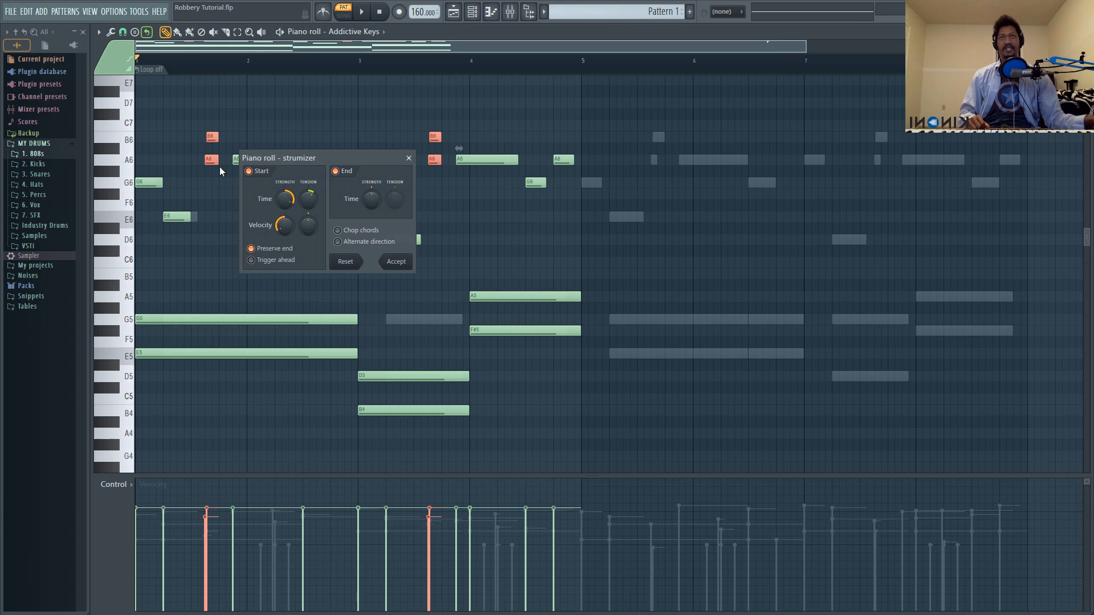
mouse_move(261, 271)
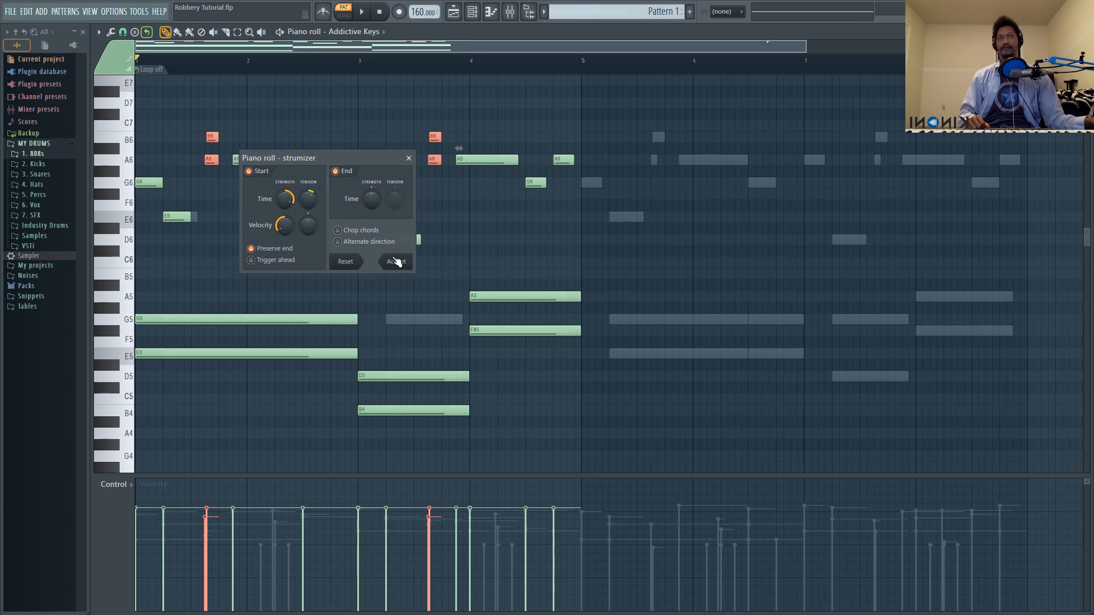
- Accept the strum on the grace-note pairs, play the pattern, then stop
click(394, 262)
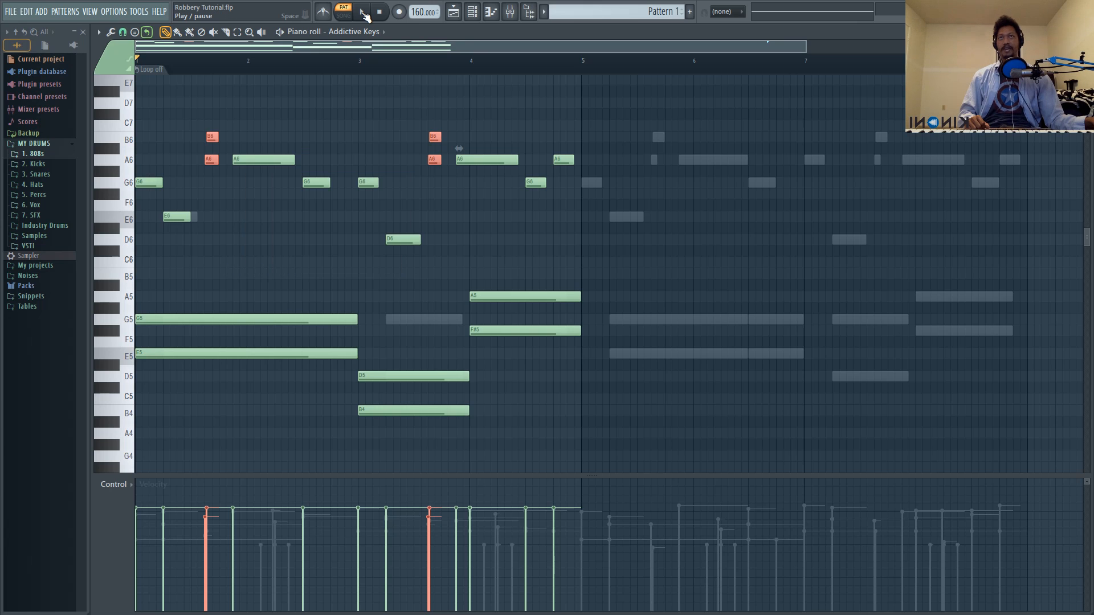
click(361, 12)
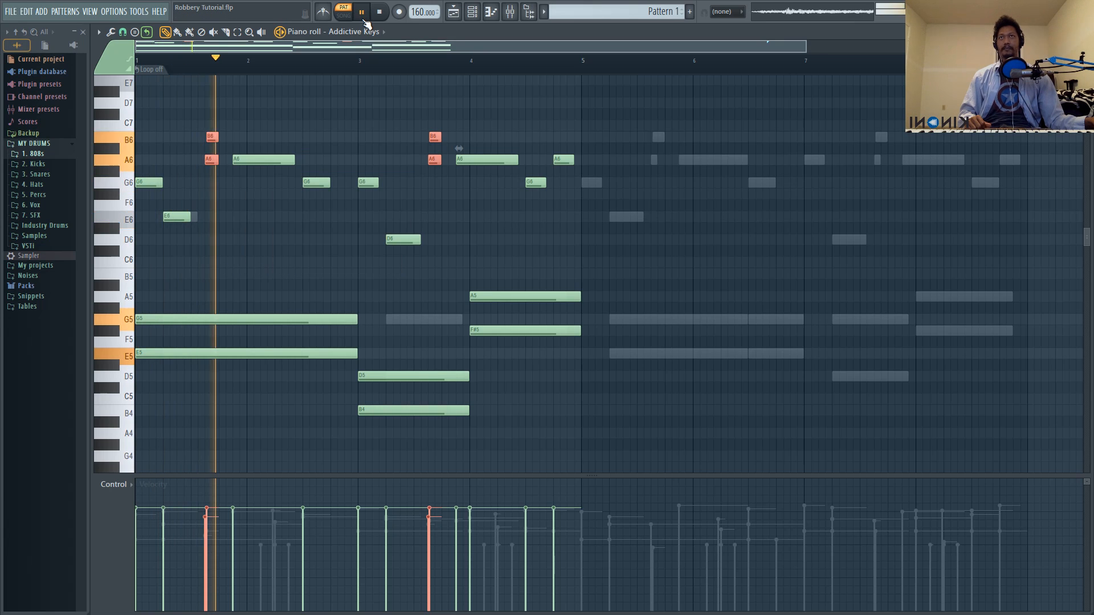
click(362, 12)
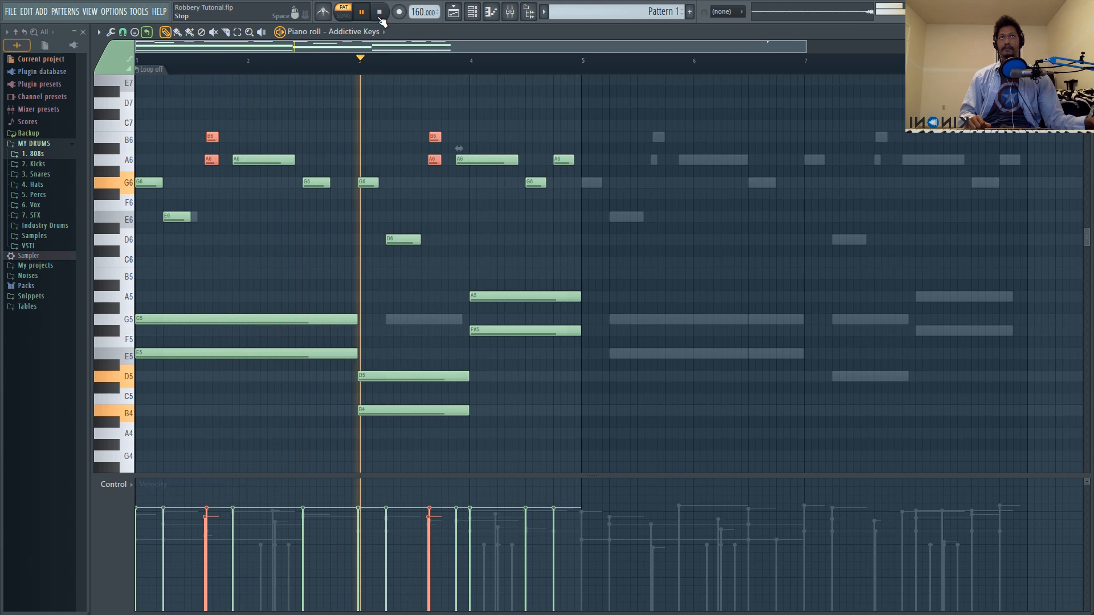
click(379, 12)
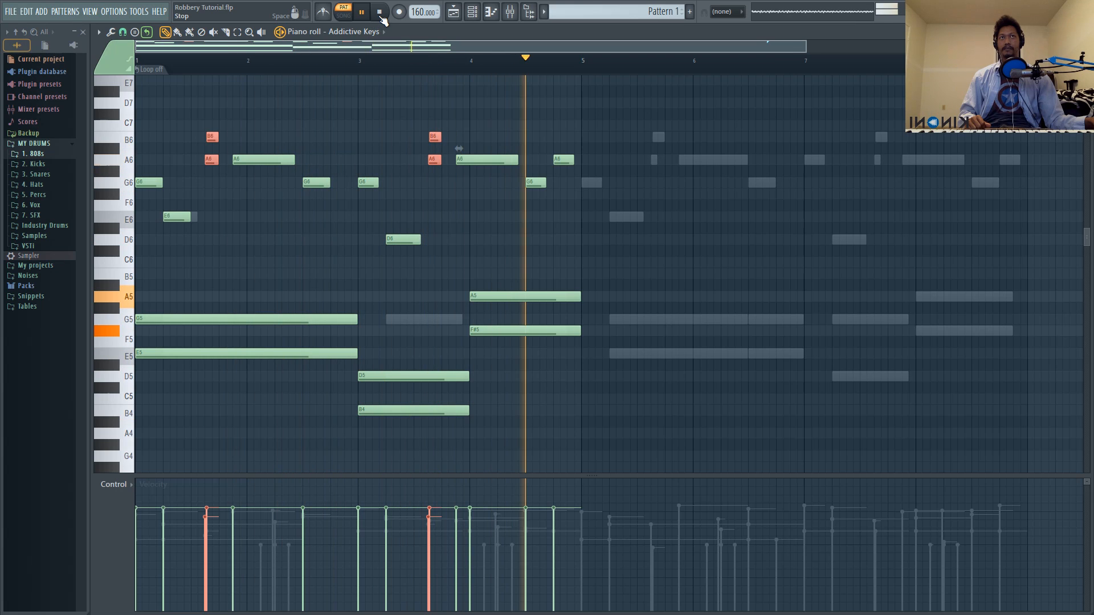
click(379, 11)
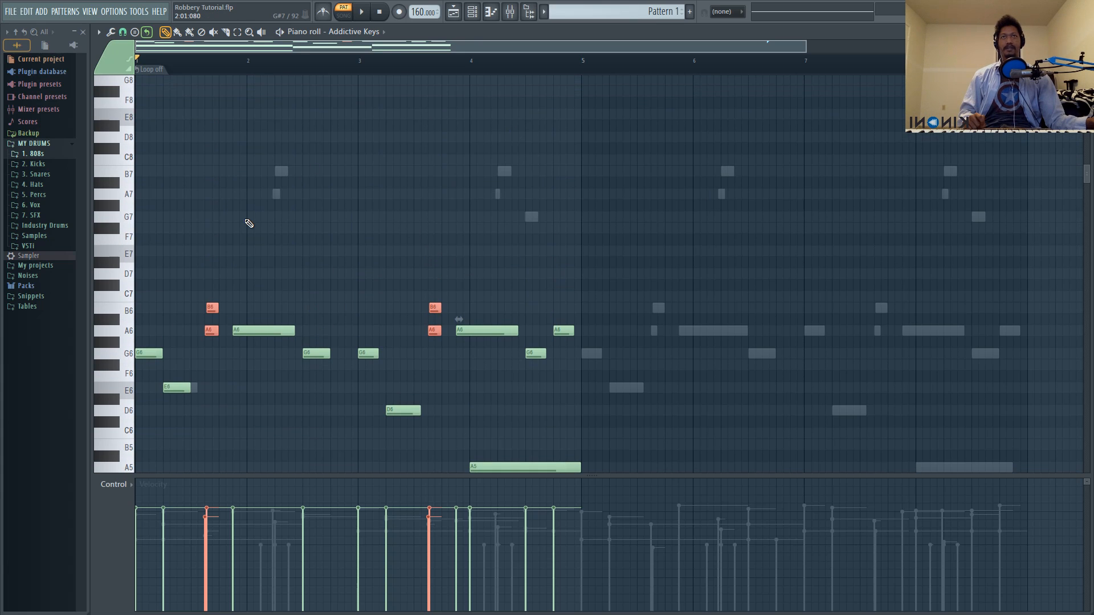
mouse_move(329, 197)
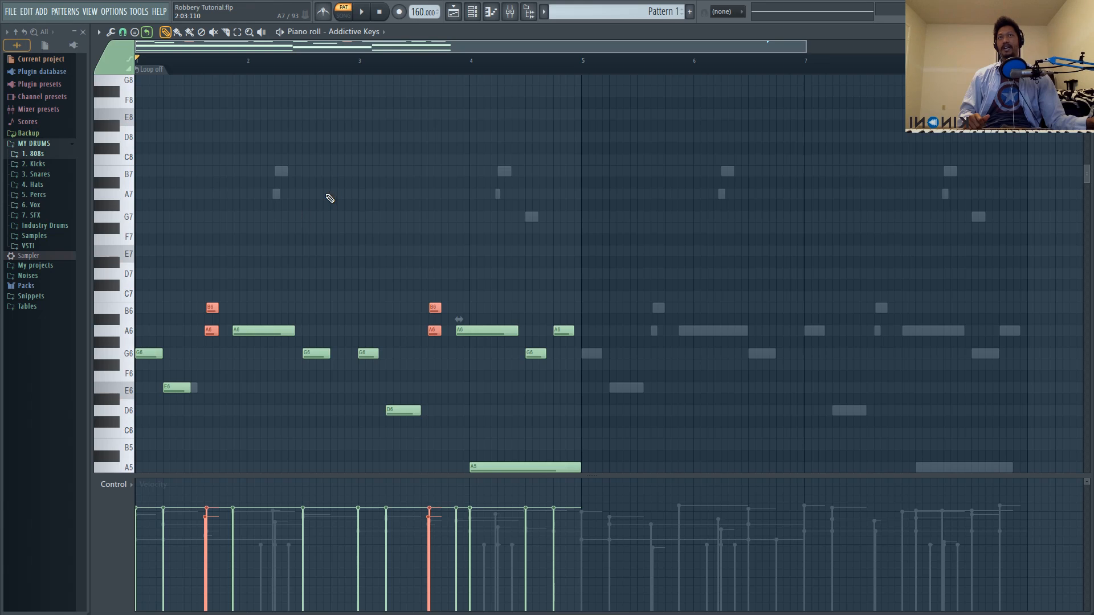
- Scroll up to the high octave and draw the B7/A7 note pair near bar 4
scroll(down, 3)
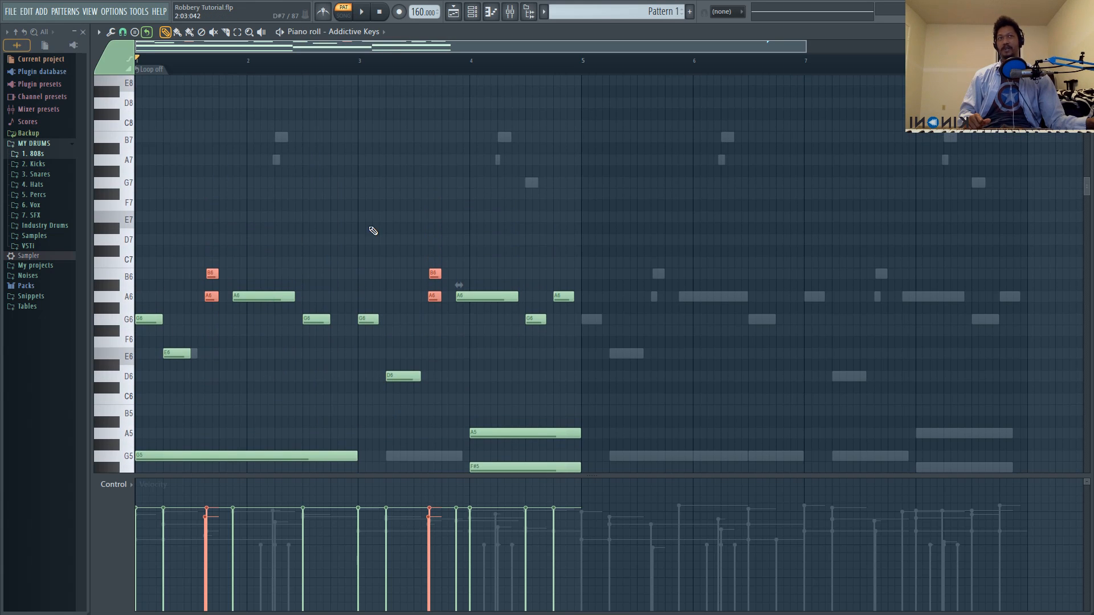
scroll(down, 3)
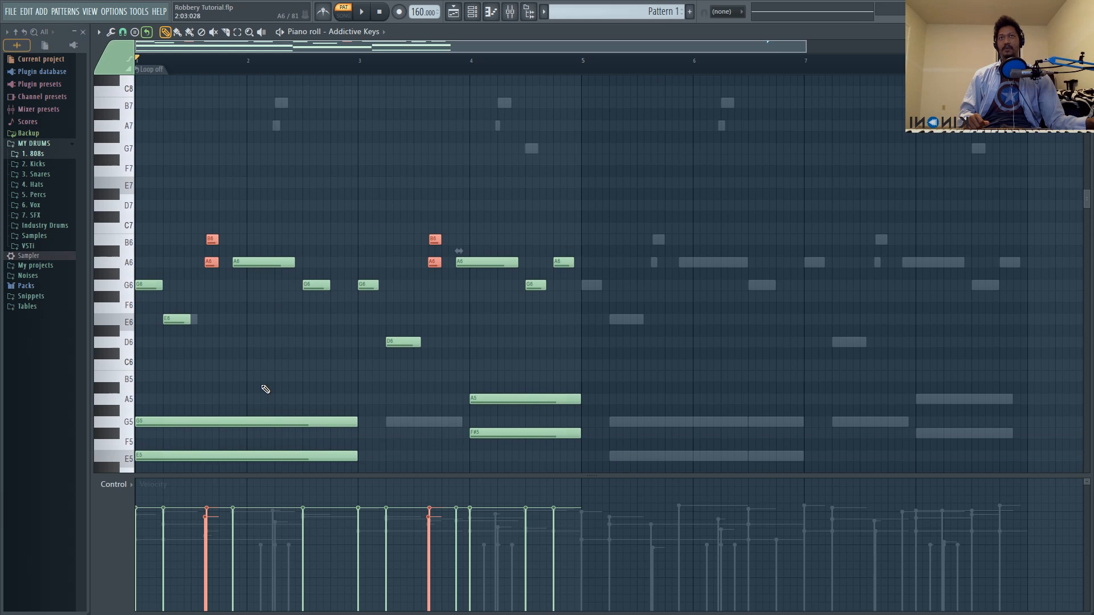
mouse_move(314, 341)
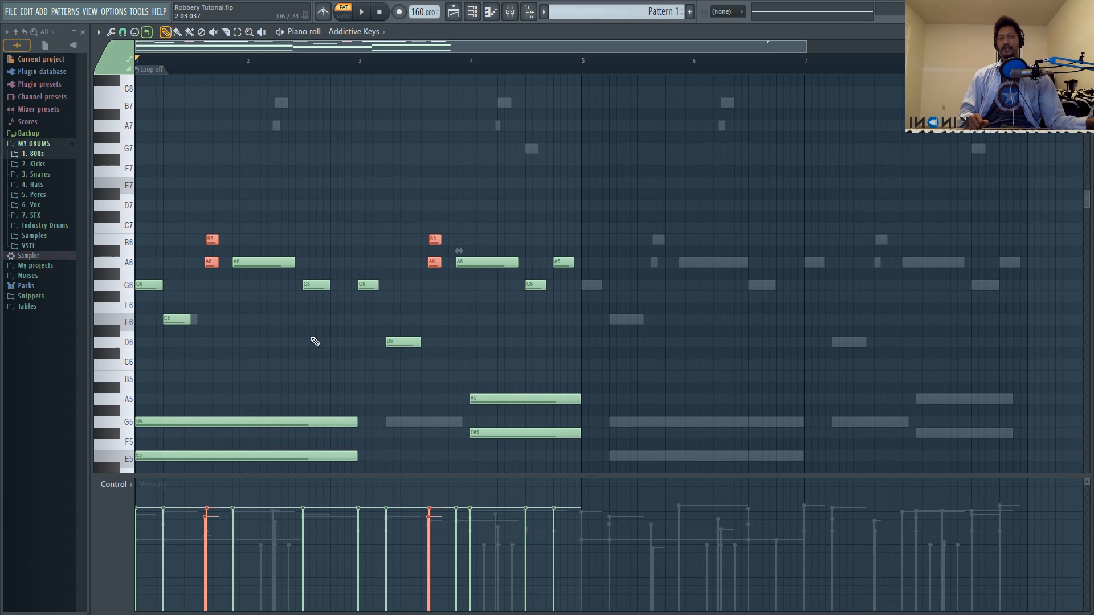
scroll(down, 3)
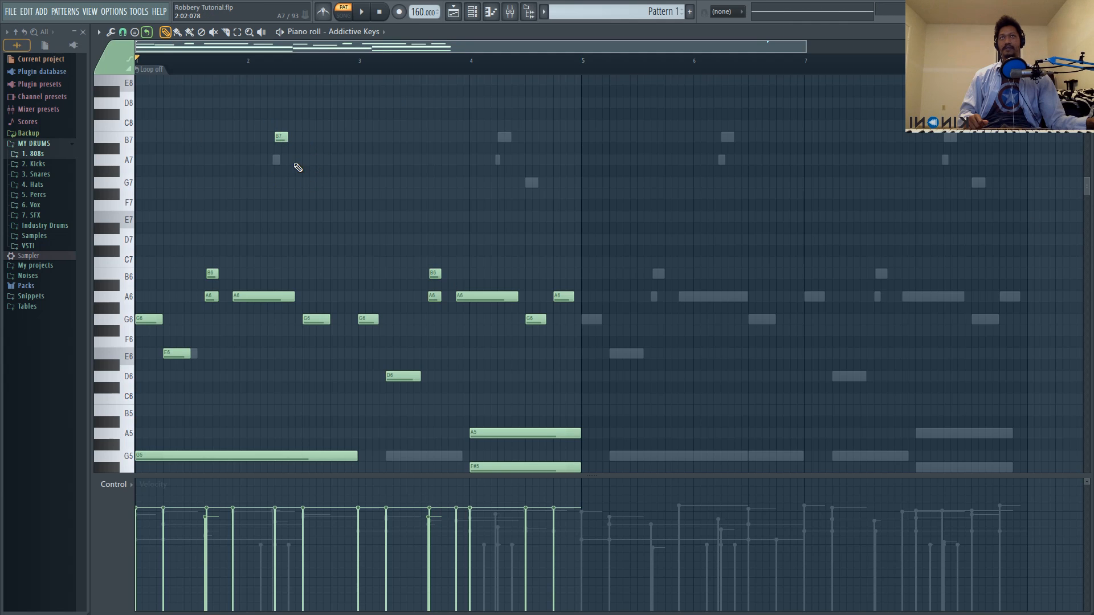
click(279, 159)
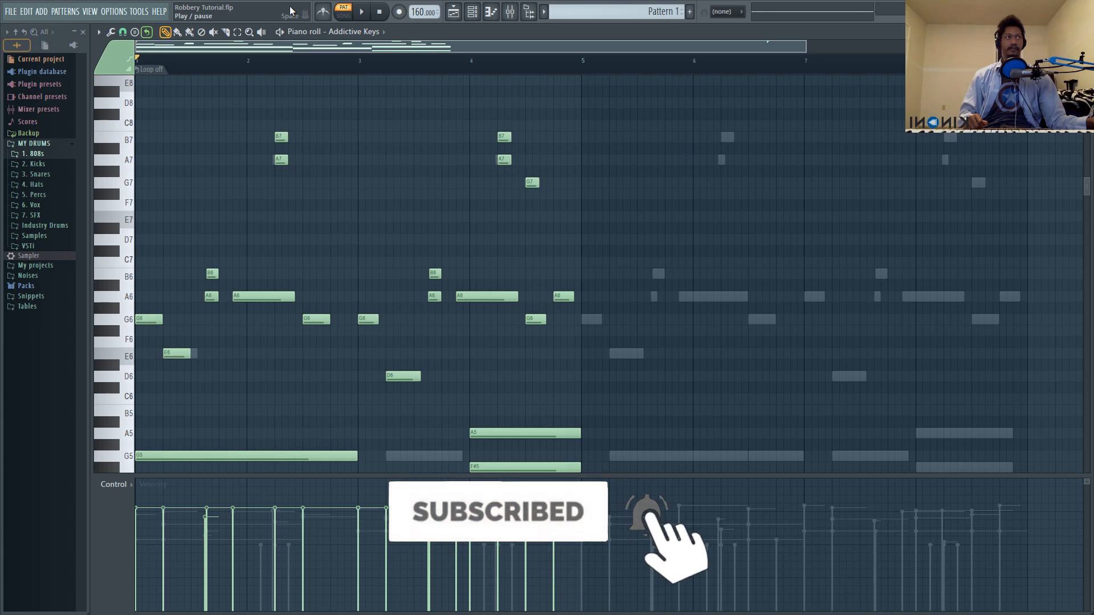
- Play the pattern twice with the new high B7, A7 and G7 notes
click(360, 12)
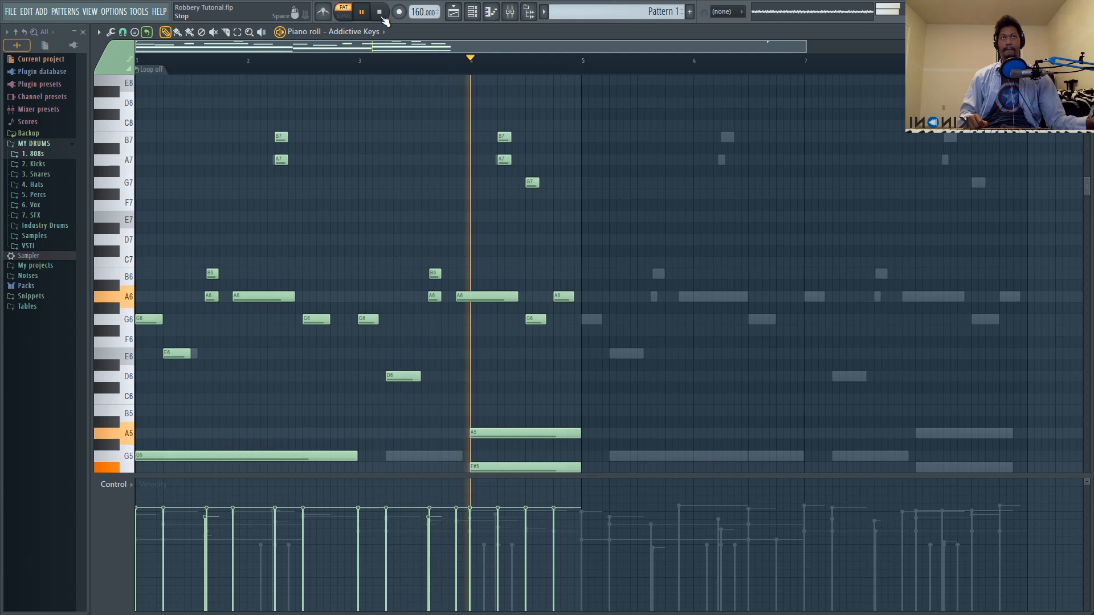
click(360, 11)
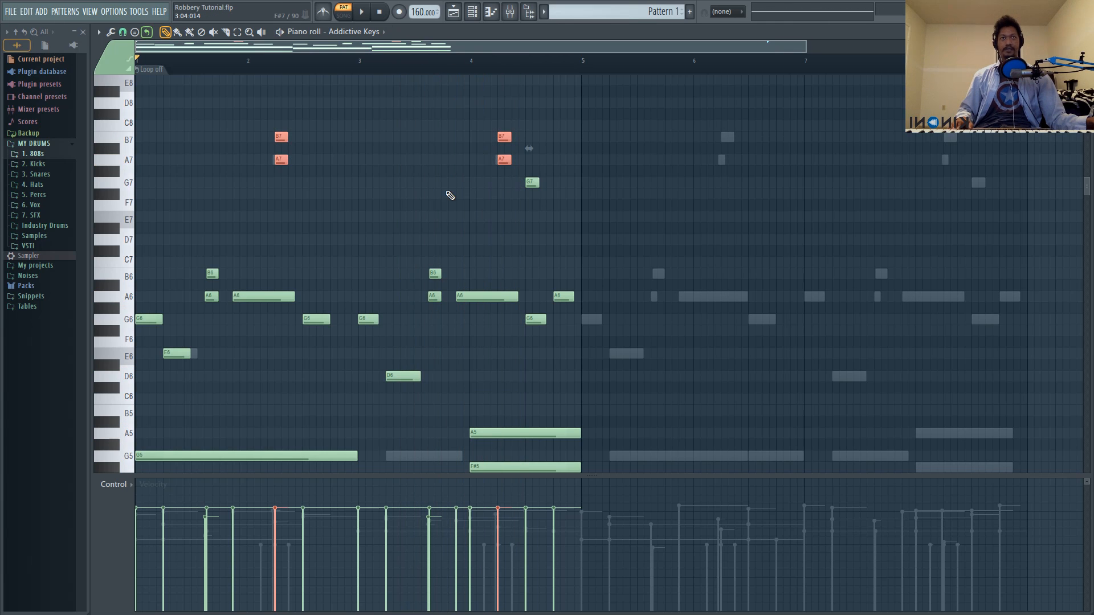
click(342, 11)
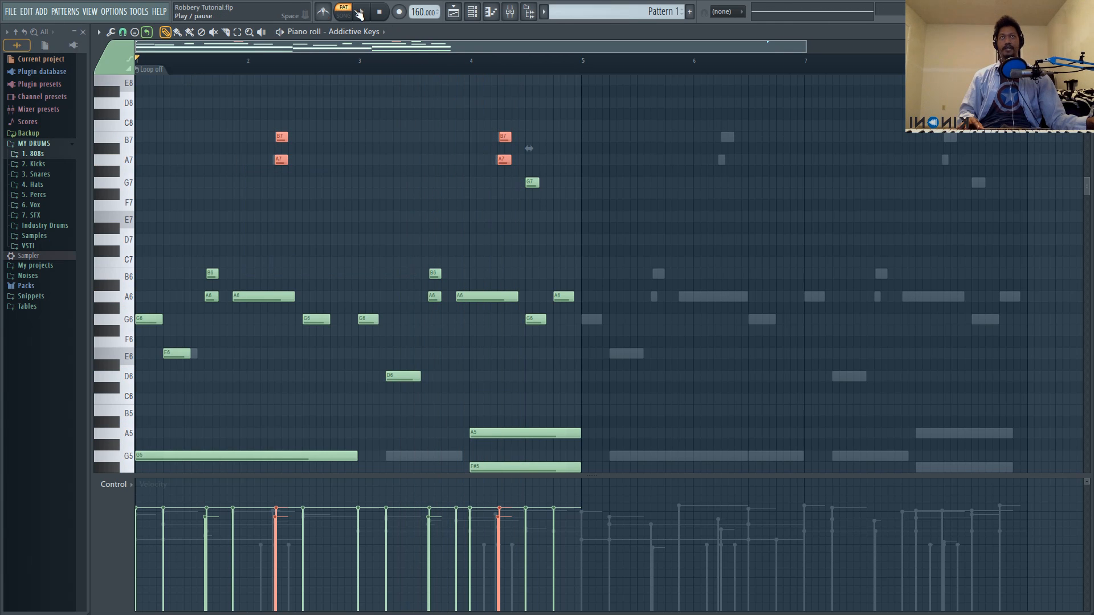
click(361, 11)
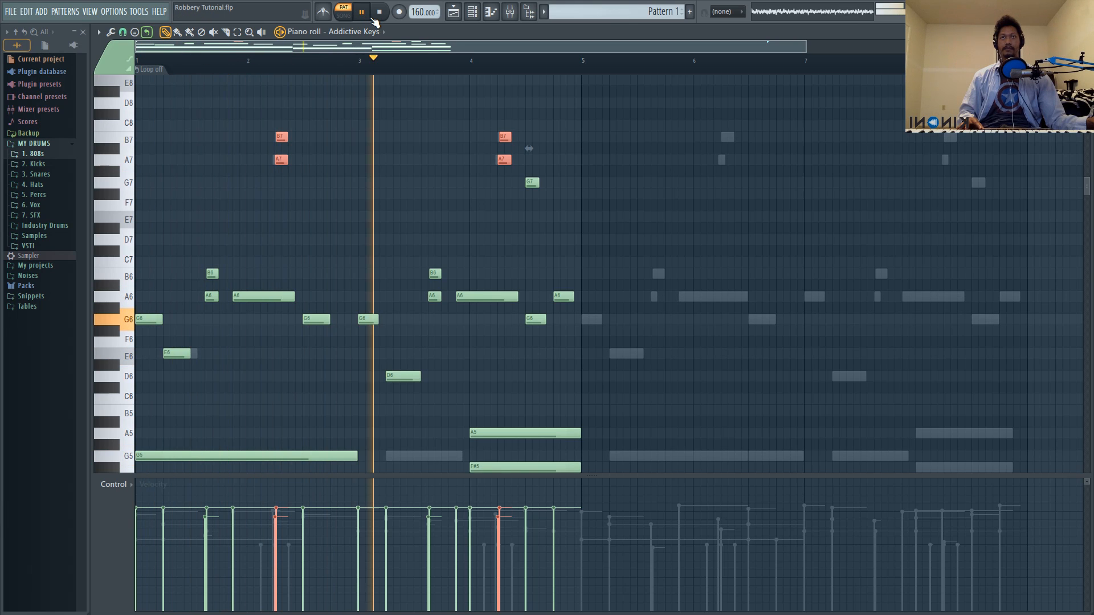
click(361, 12)
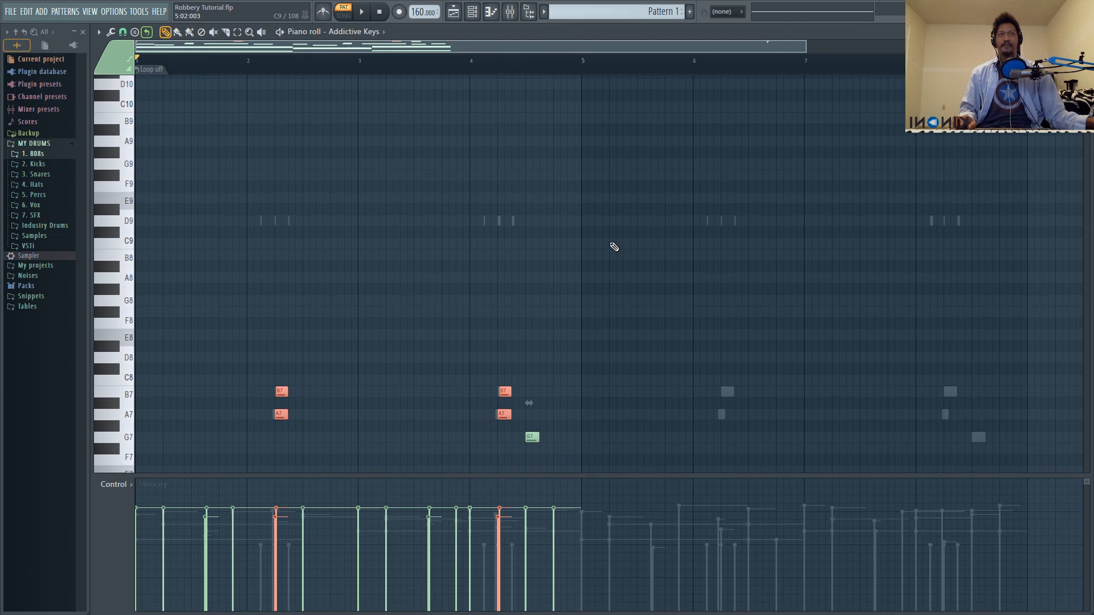
- Draw short D9 notes near bars 2 and 4, then audition the pattern
scroll(down, 3)
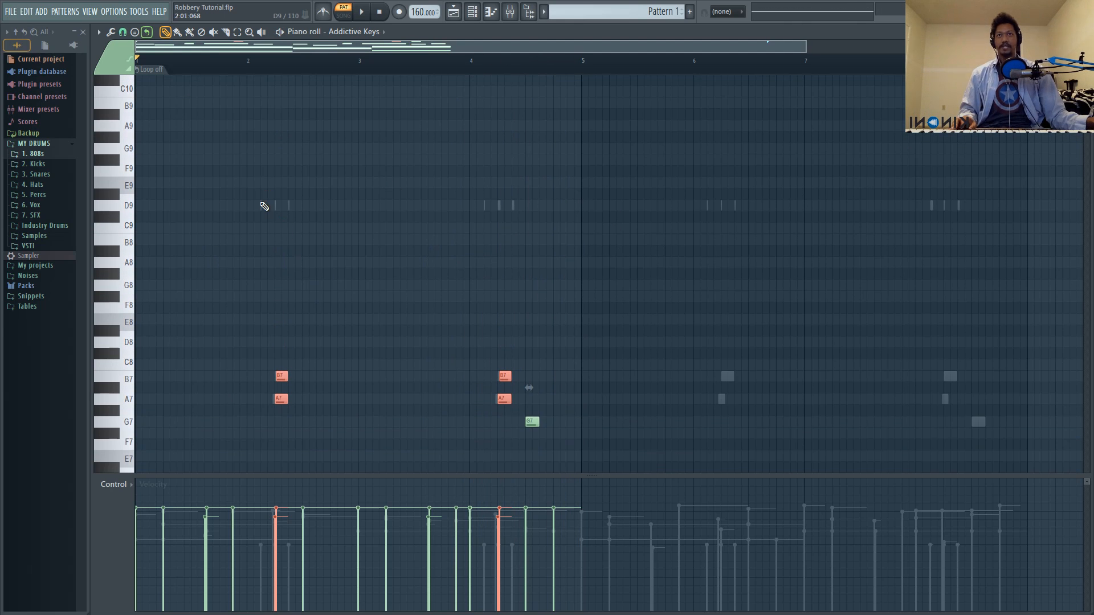
mouse_move(270, 223)
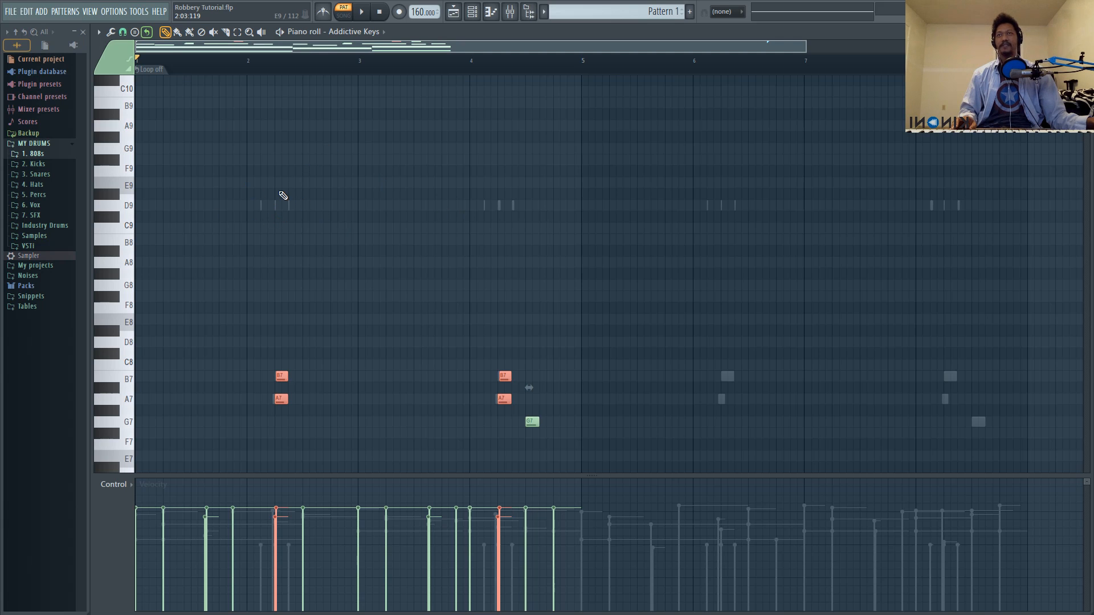
mouse_move(318, 236)
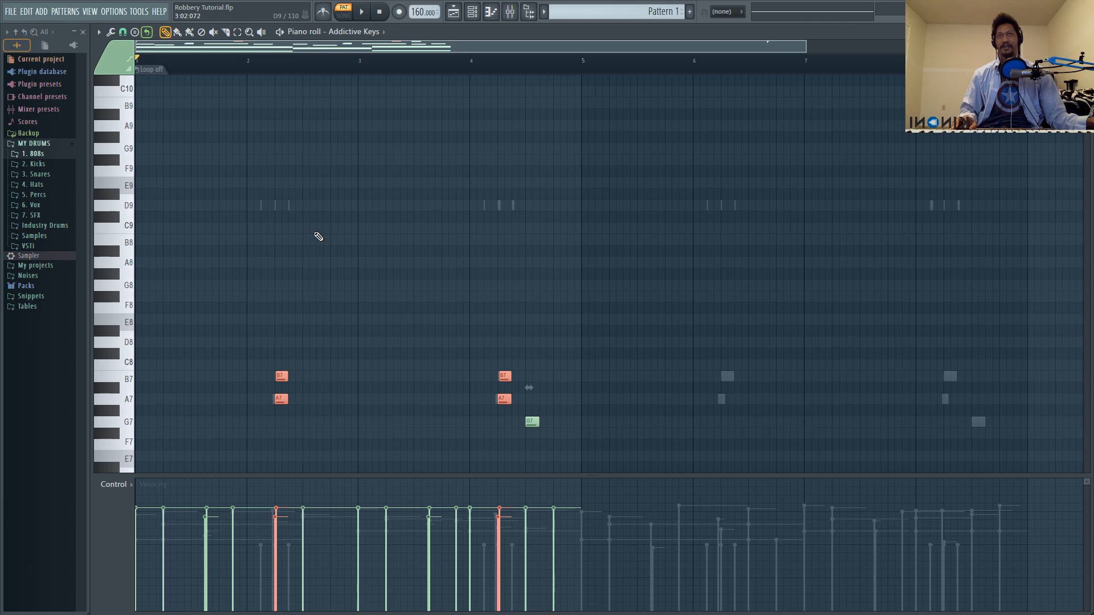
mouse_move(292, 196)
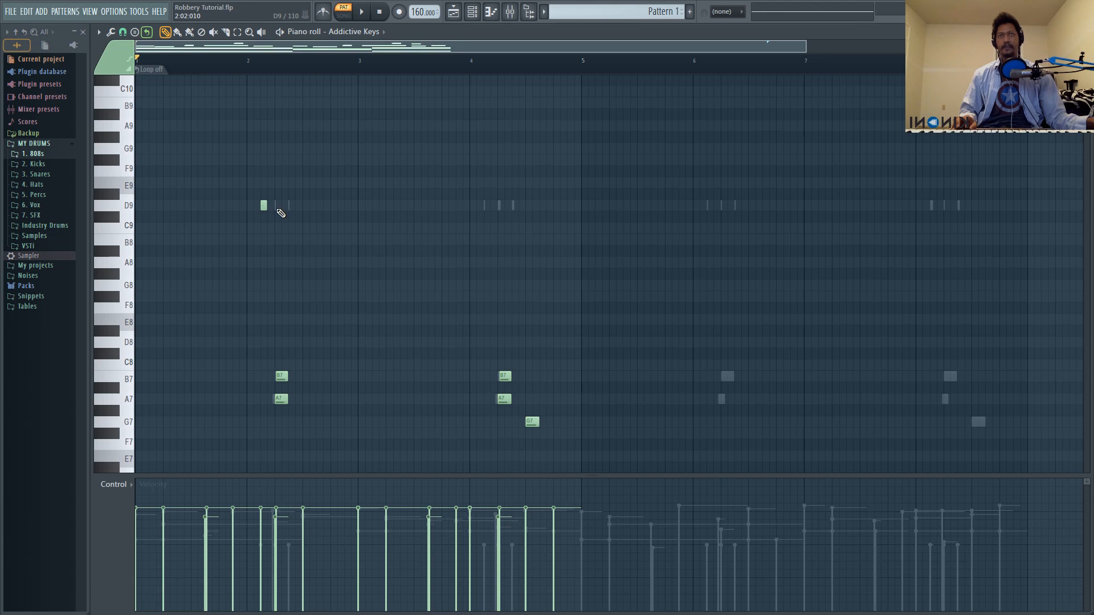
click(291, 205)
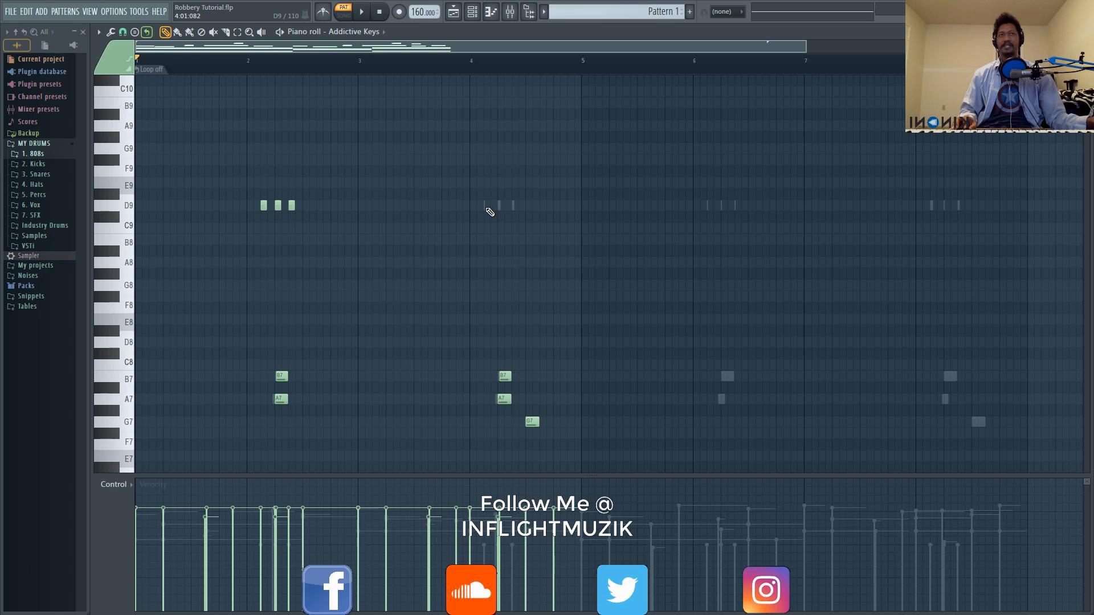
click(492, 205)
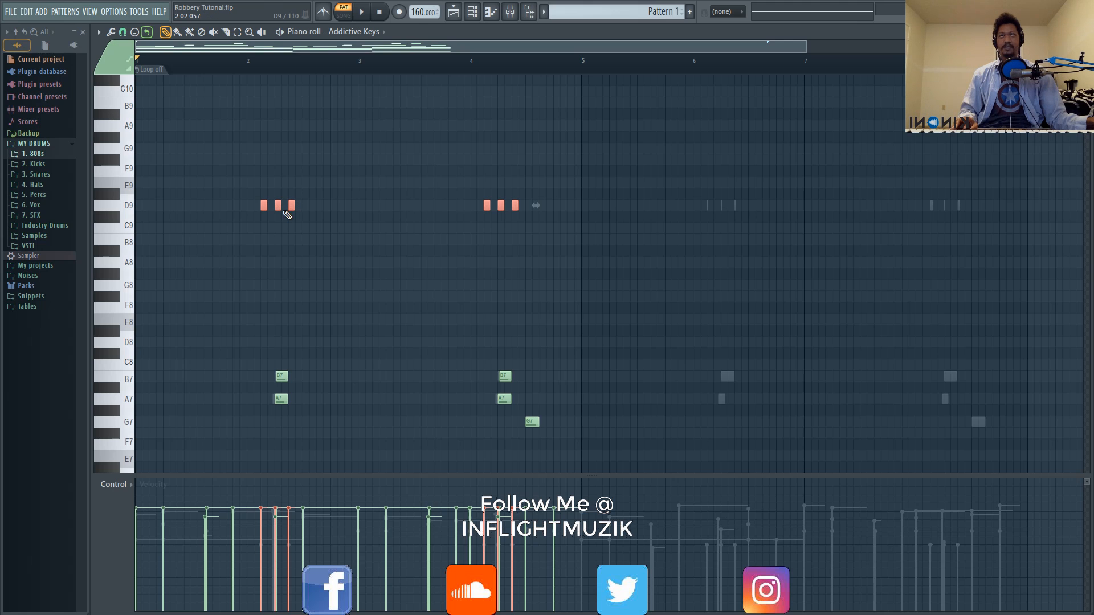
click(360, 12)
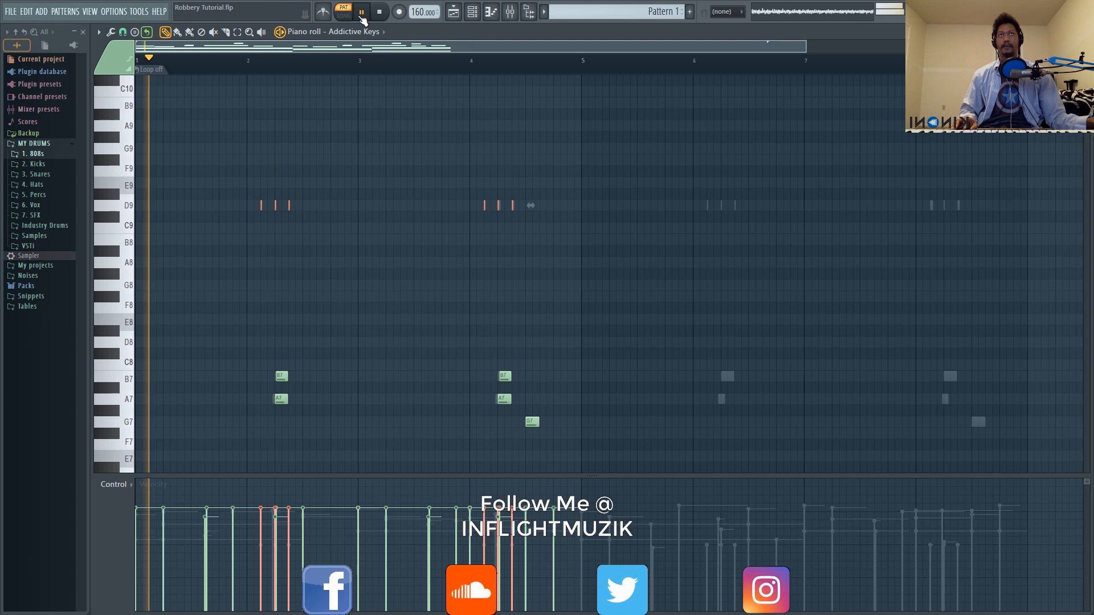
click(380, 12)
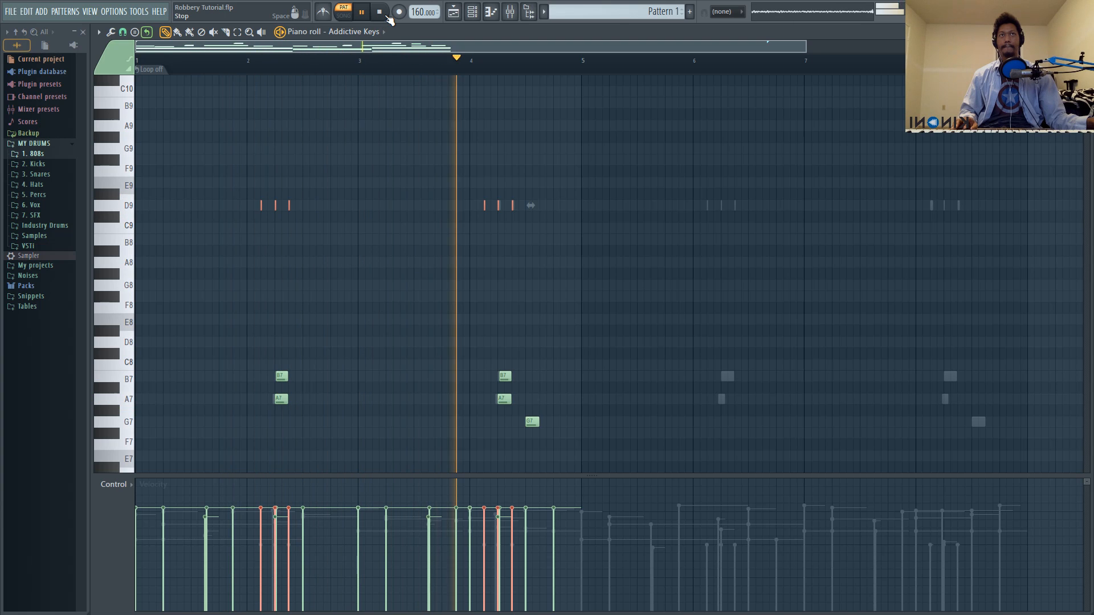
click(360, 12)
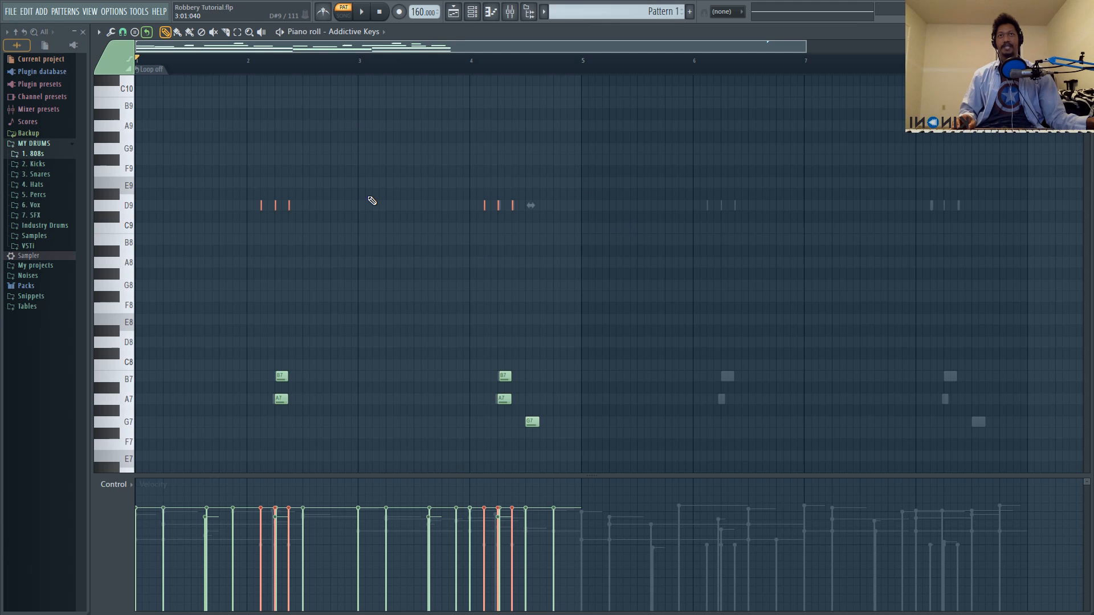
mouse_move(346, 126)
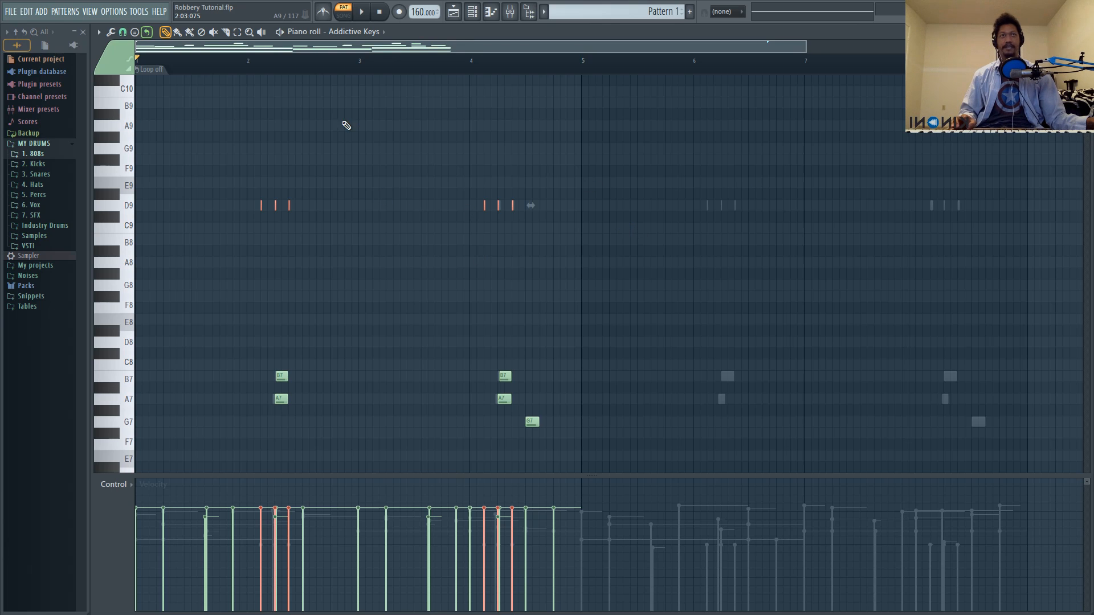
mouse_move(461, 279)
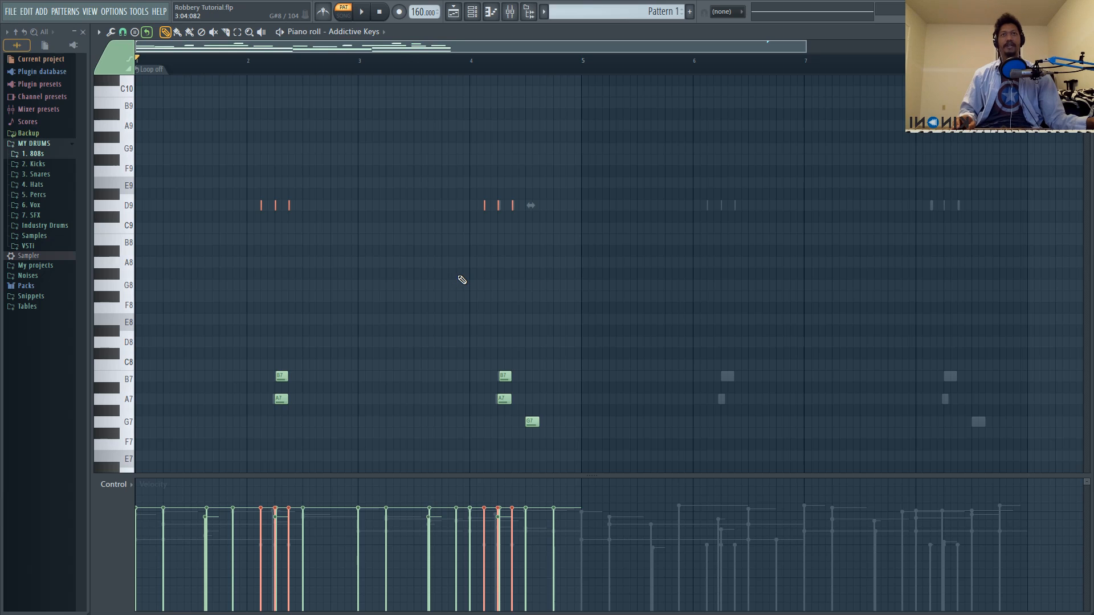
scroll(down, 3)
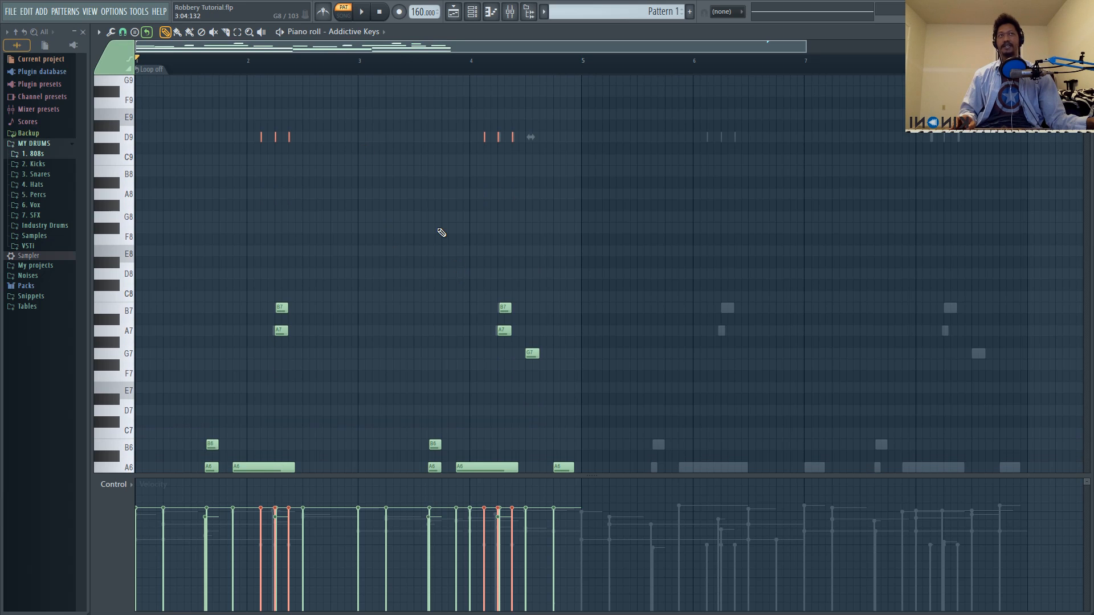
scroll(down, 3)
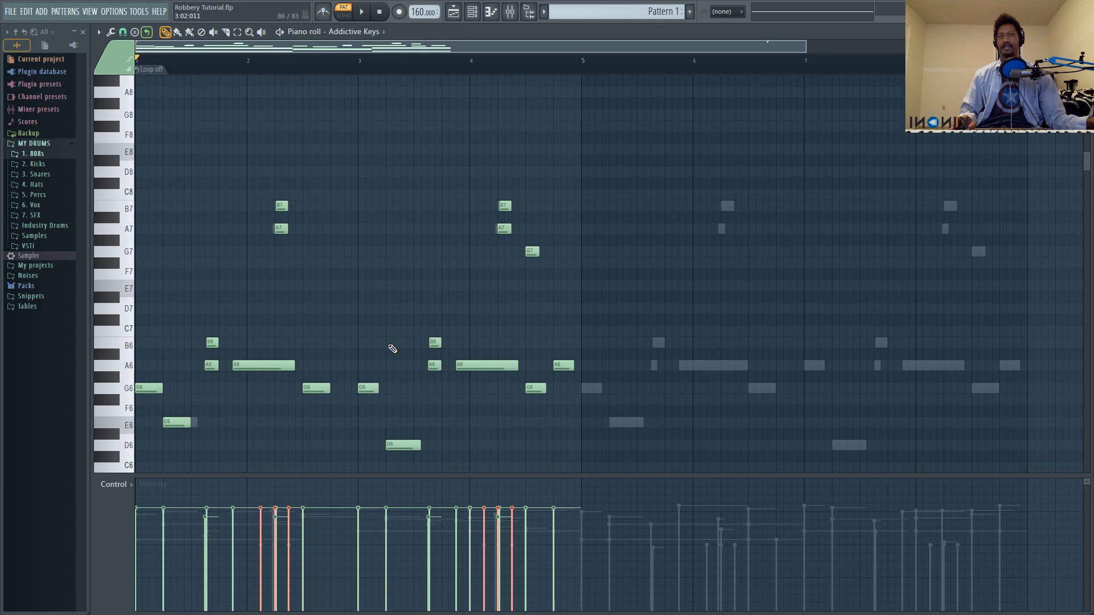
scroll(down, 3)
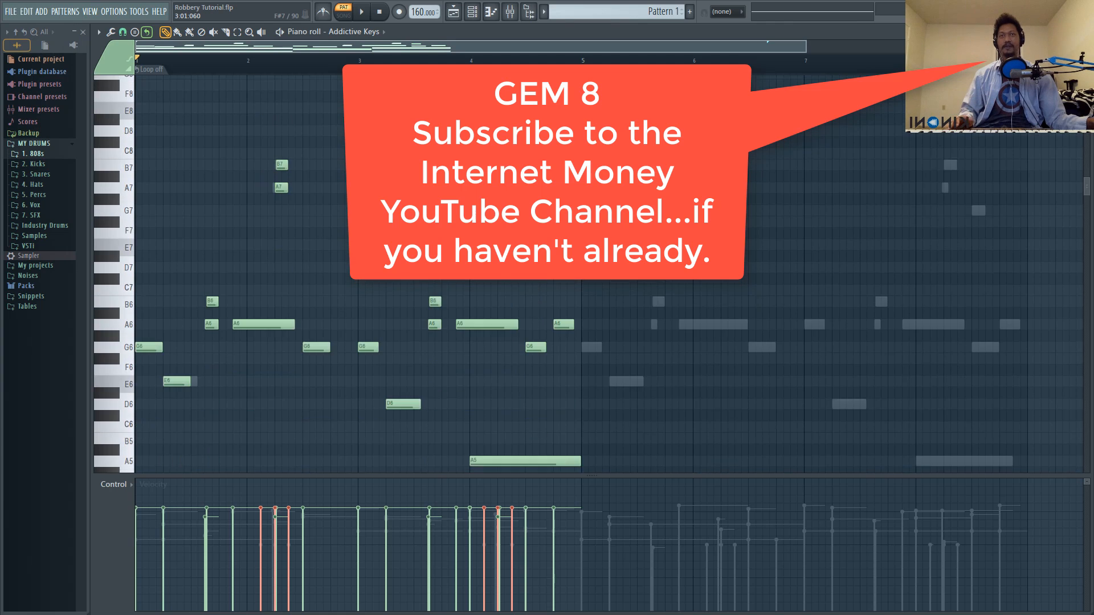
scroll(down, 3)
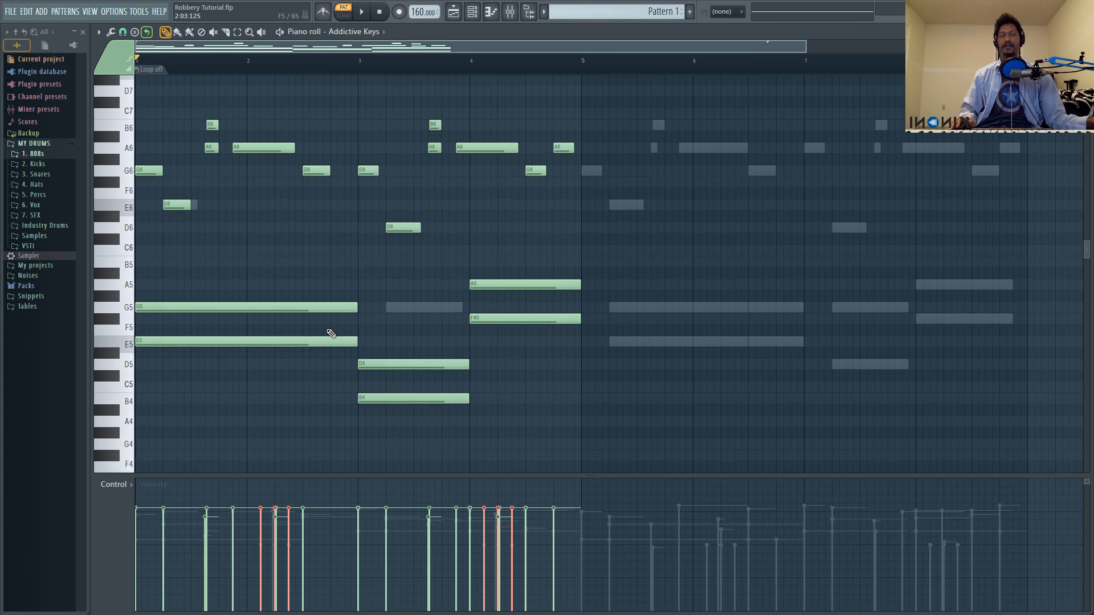
scroll(down, 3)
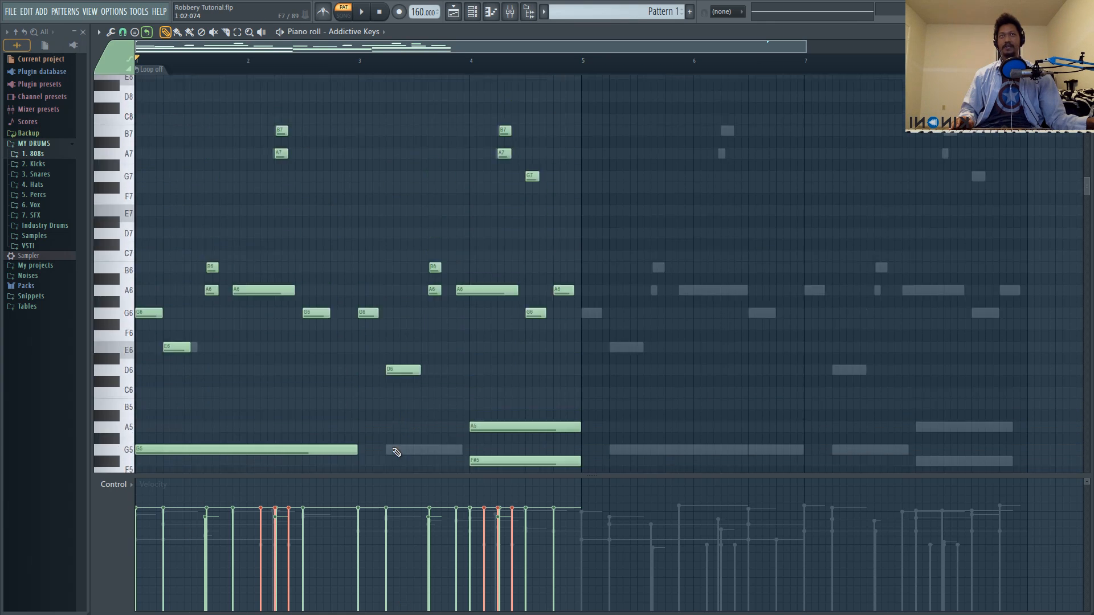
scroll(up, 3)
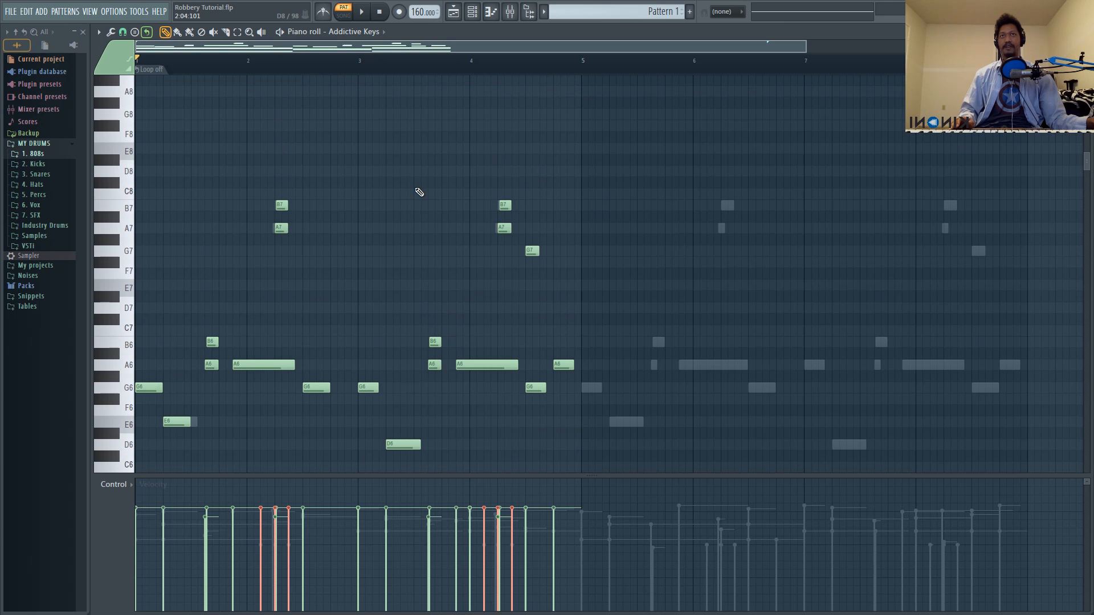
scroll(up, 3)
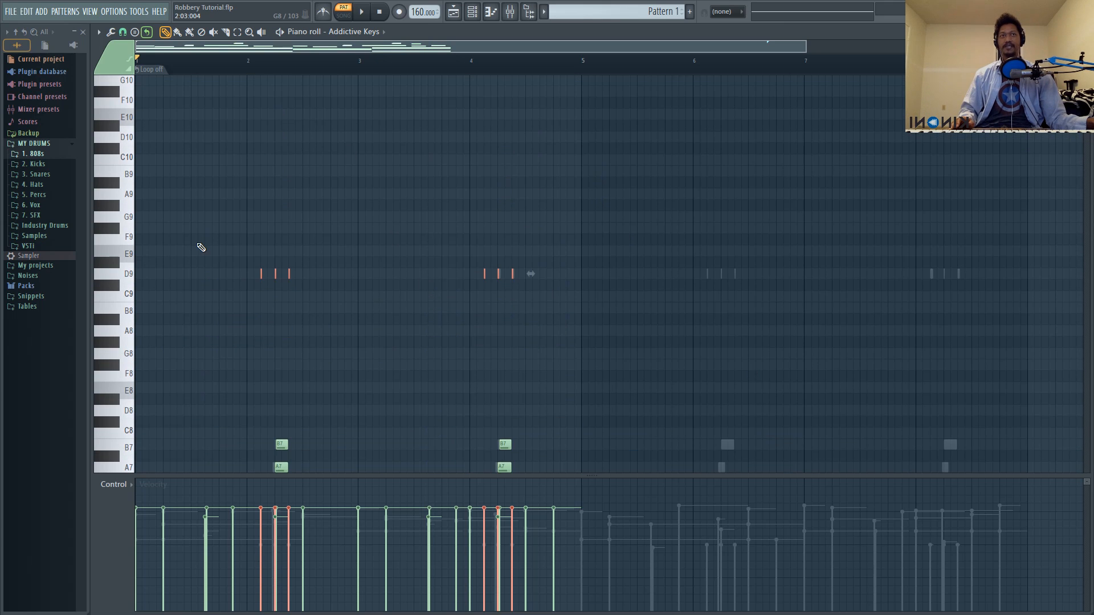
mouse_move(460, 226)
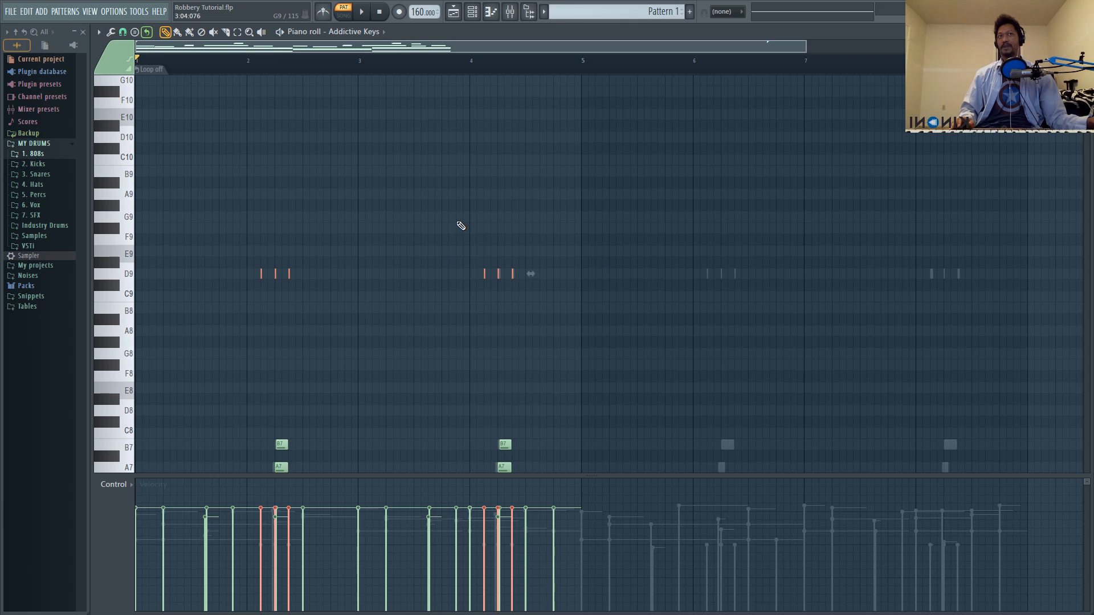
mouse_move(410, 295)
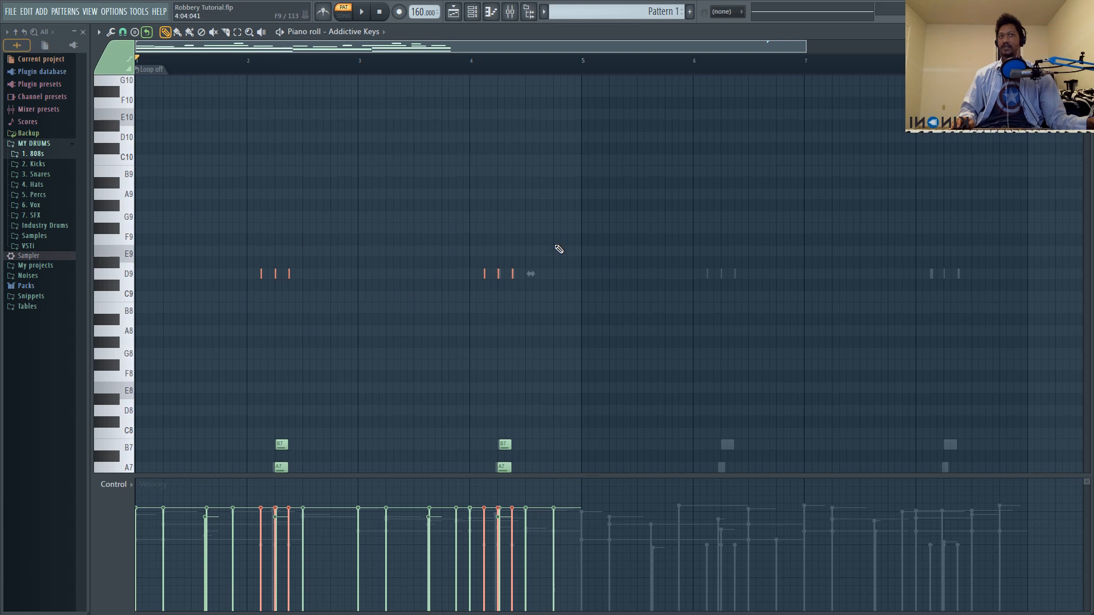
mouse_move(376, 354)
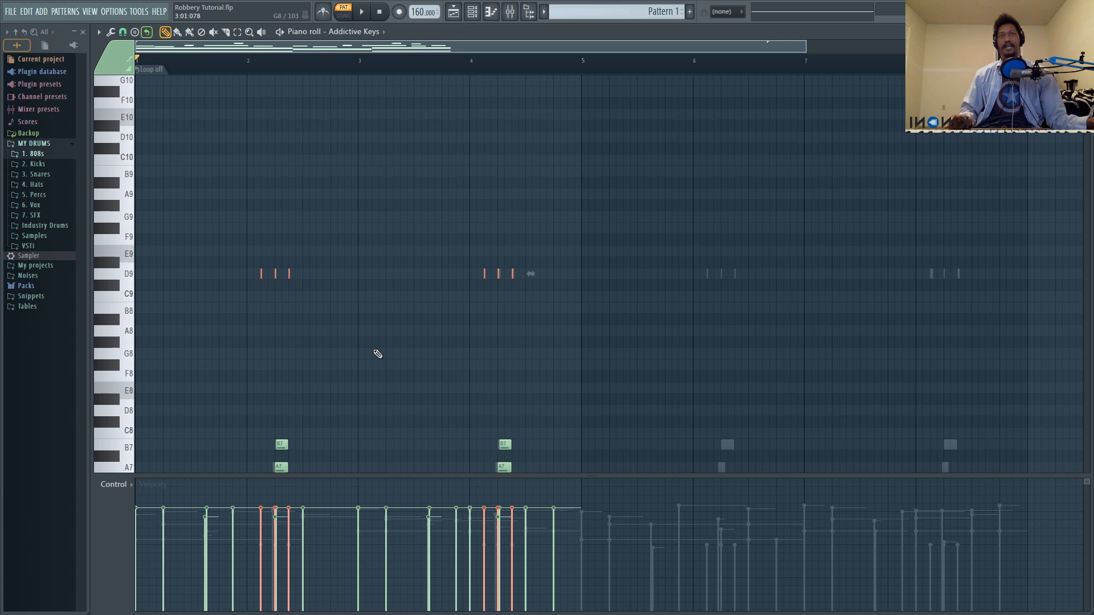
scroll(down, 3)
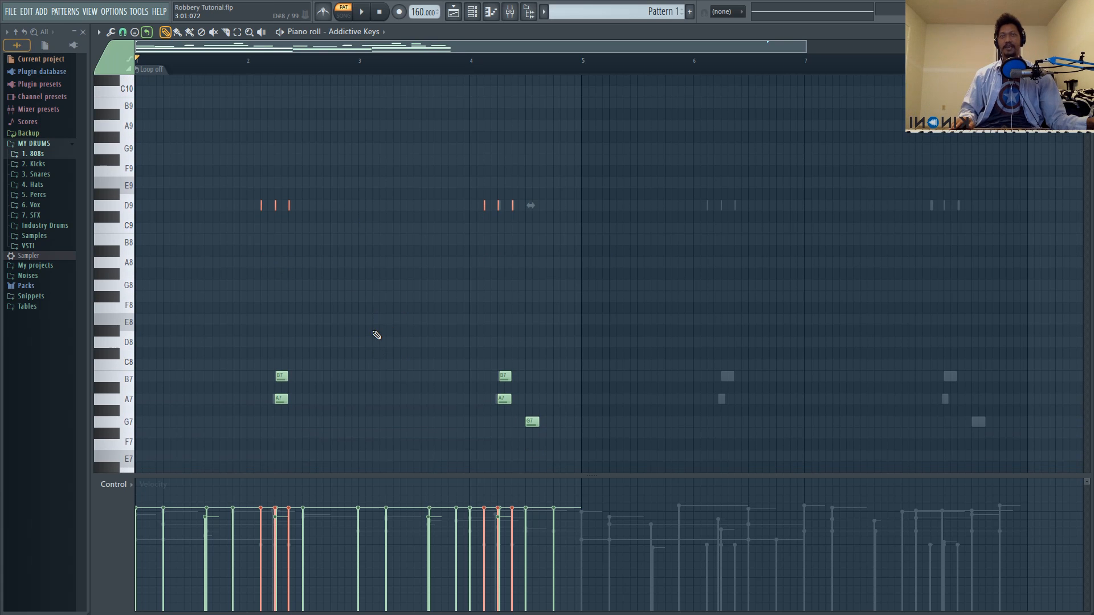
scroll(down, 3)
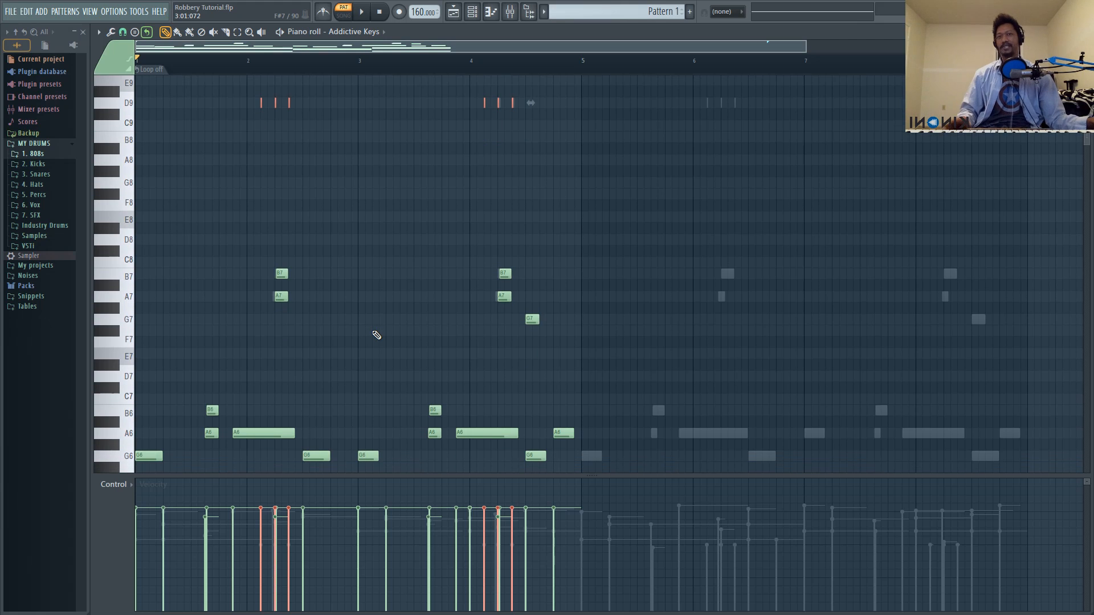
scroll(up, 3)
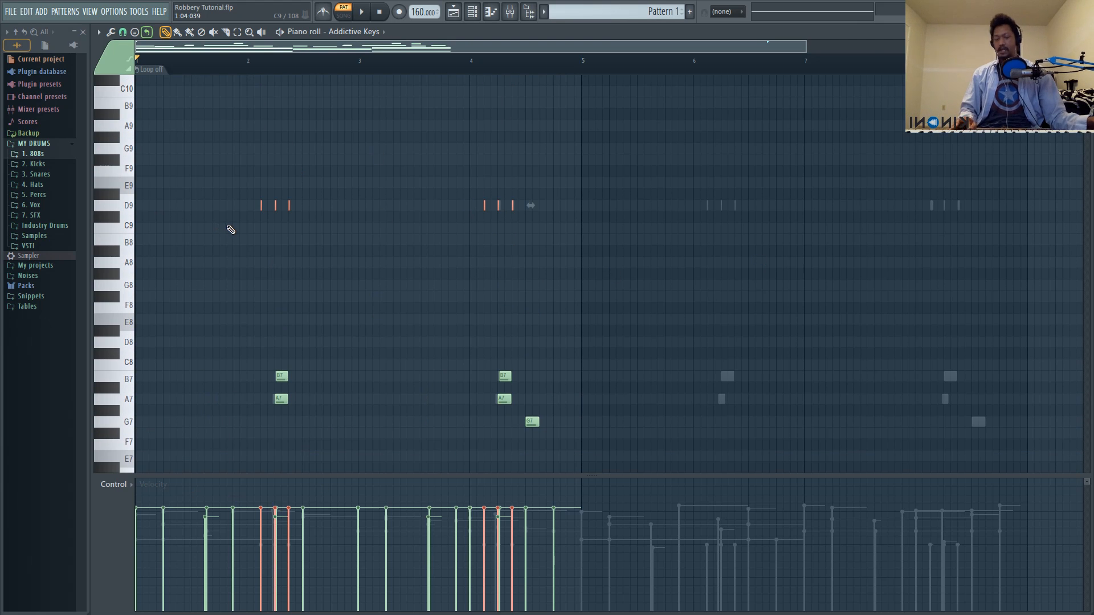
- Lower the short D9 notes' velocity and play the pattern to hear them softer
click(260, 205)
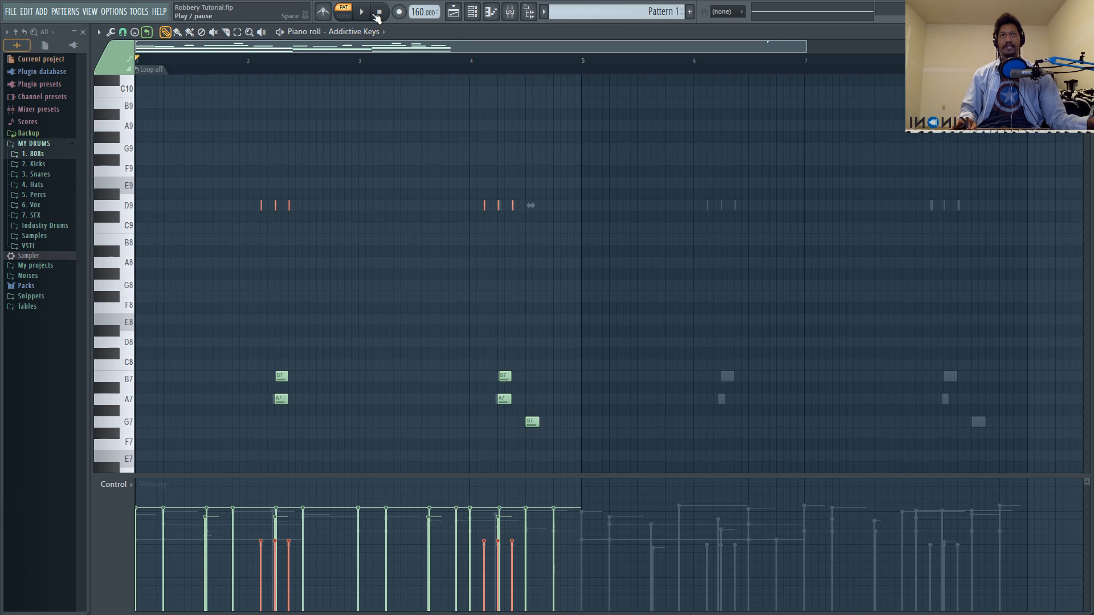
click(361, 12)
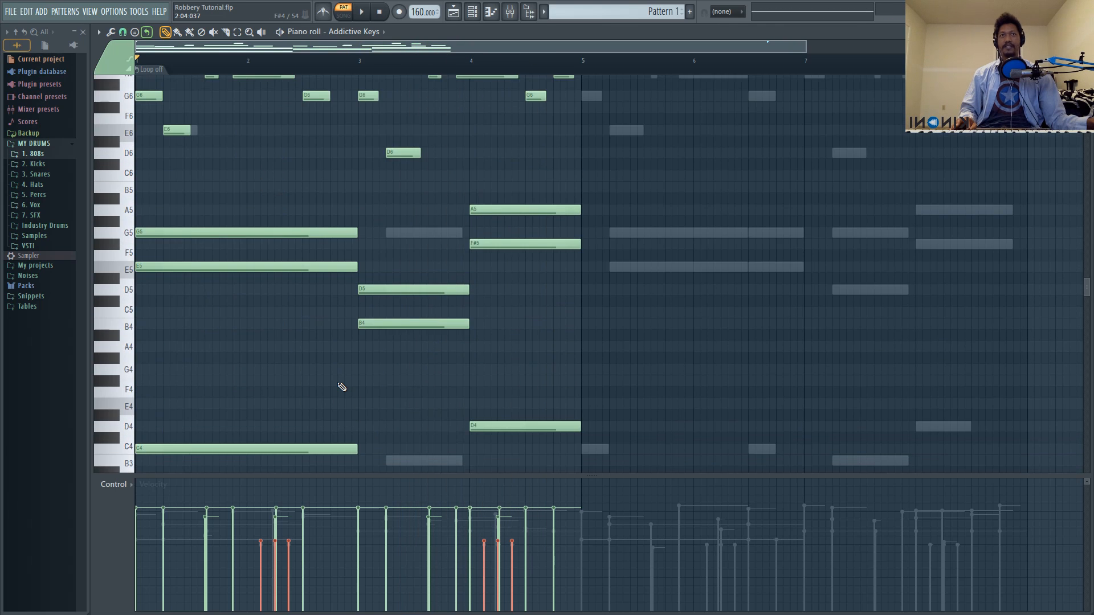
- Delay the G5, E5, D5 and B4 chord notes behind the bass, then play back
scroll(down, 3)
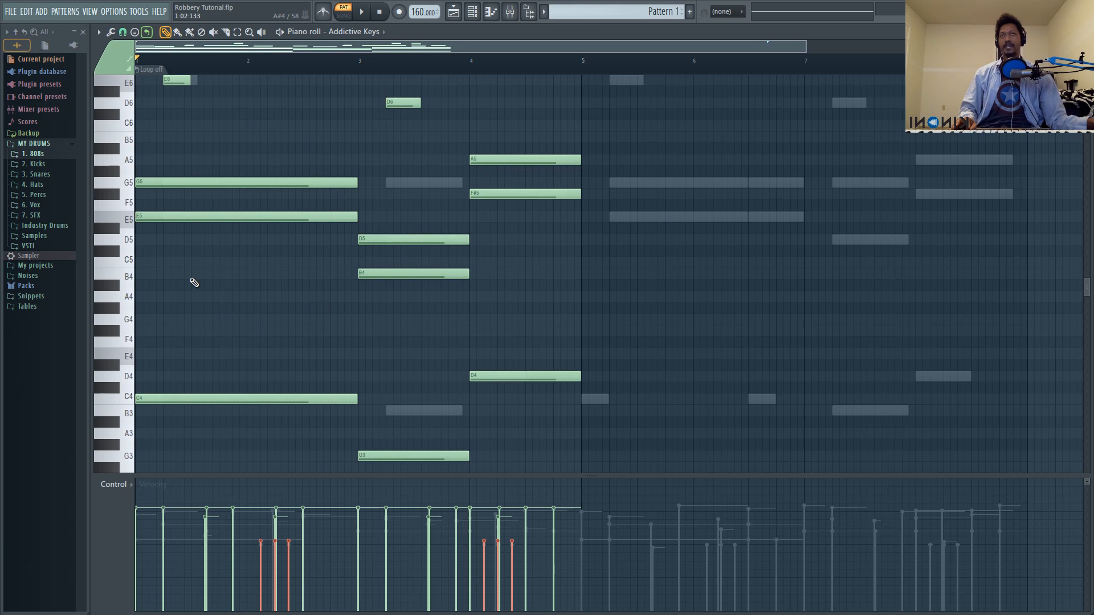
scroll(up, 3)
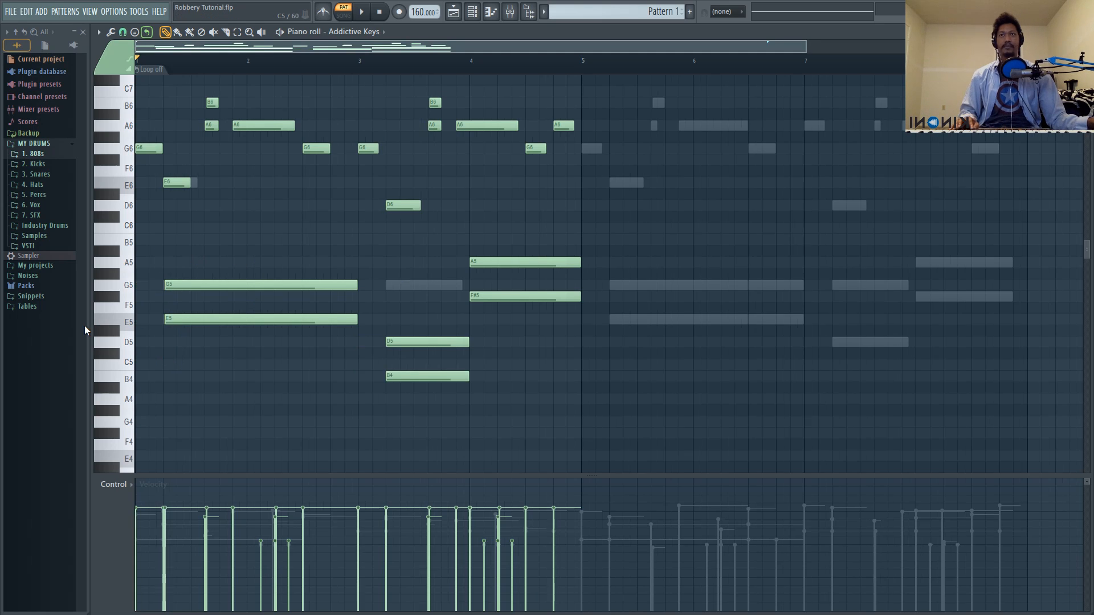
scroll(down, 3)
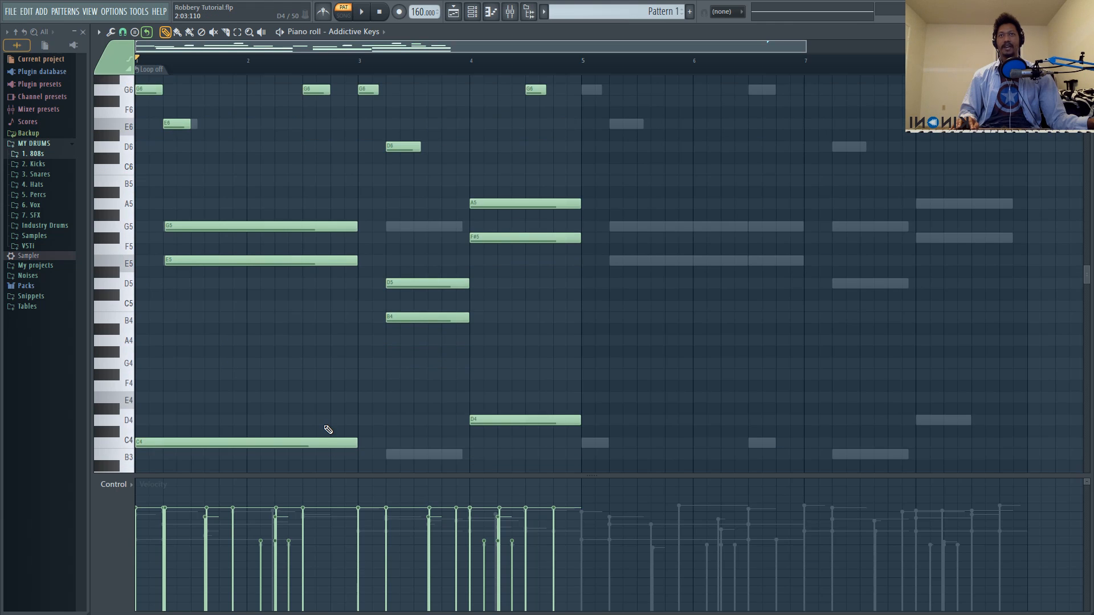
scroll(down, 3)
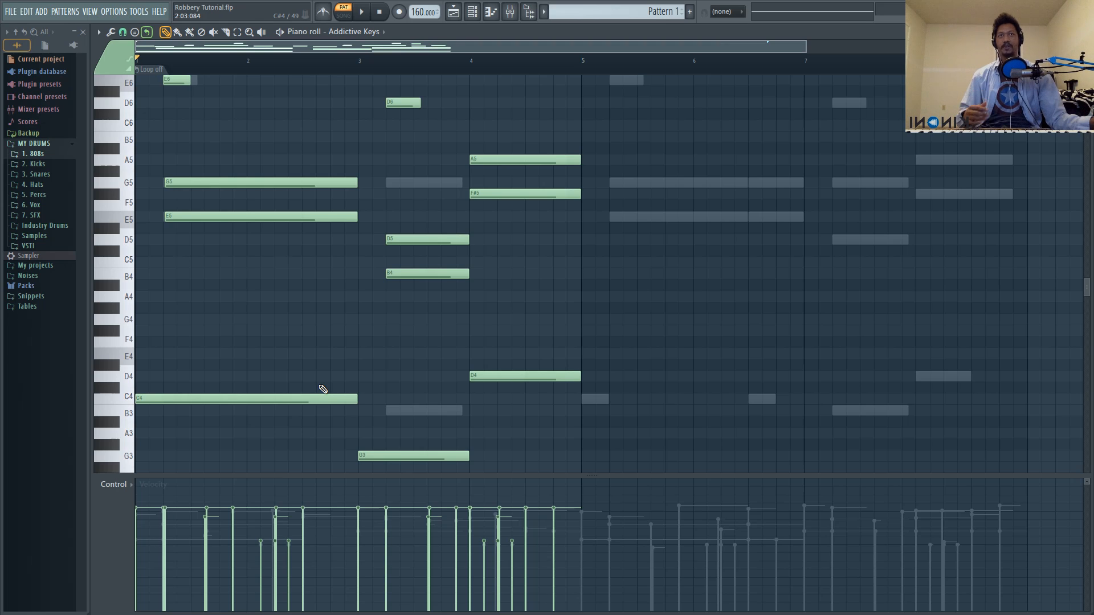
mouse_move(559, 330)
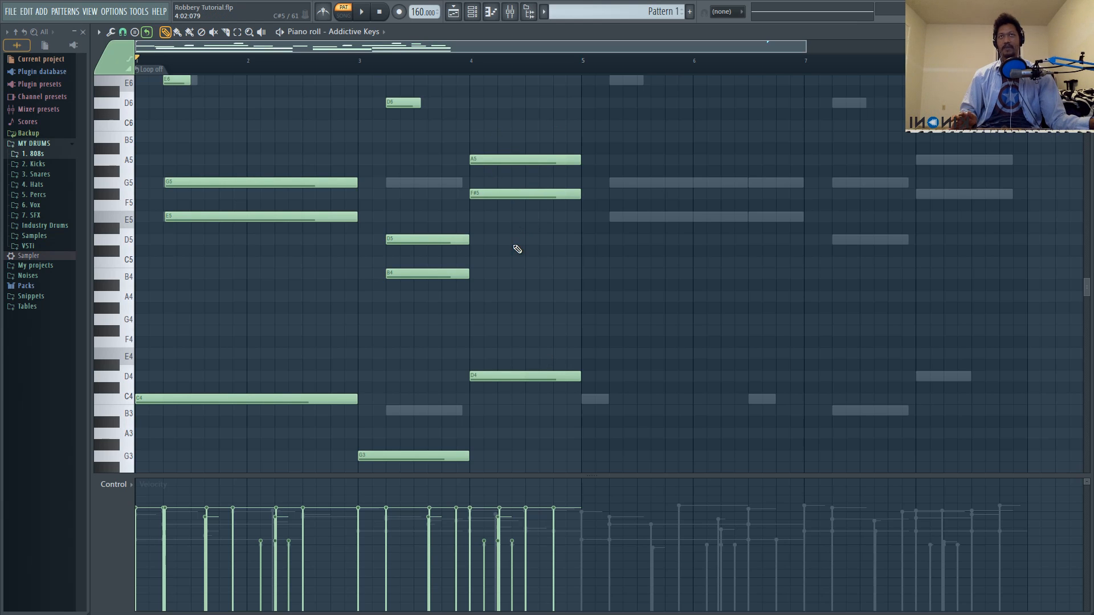
click(361, 11)
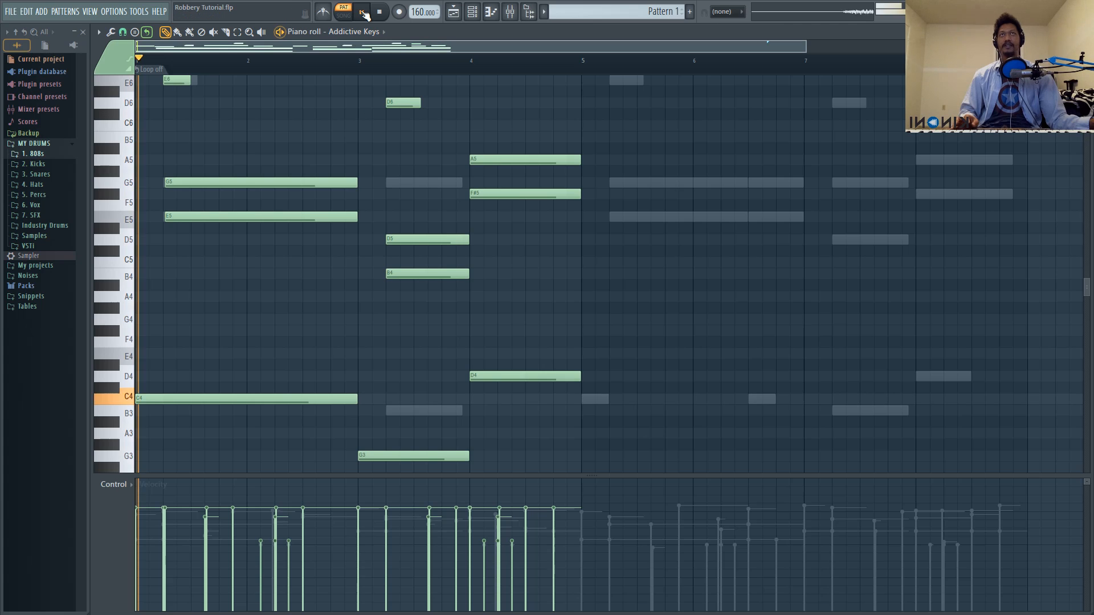
click(362, 12)
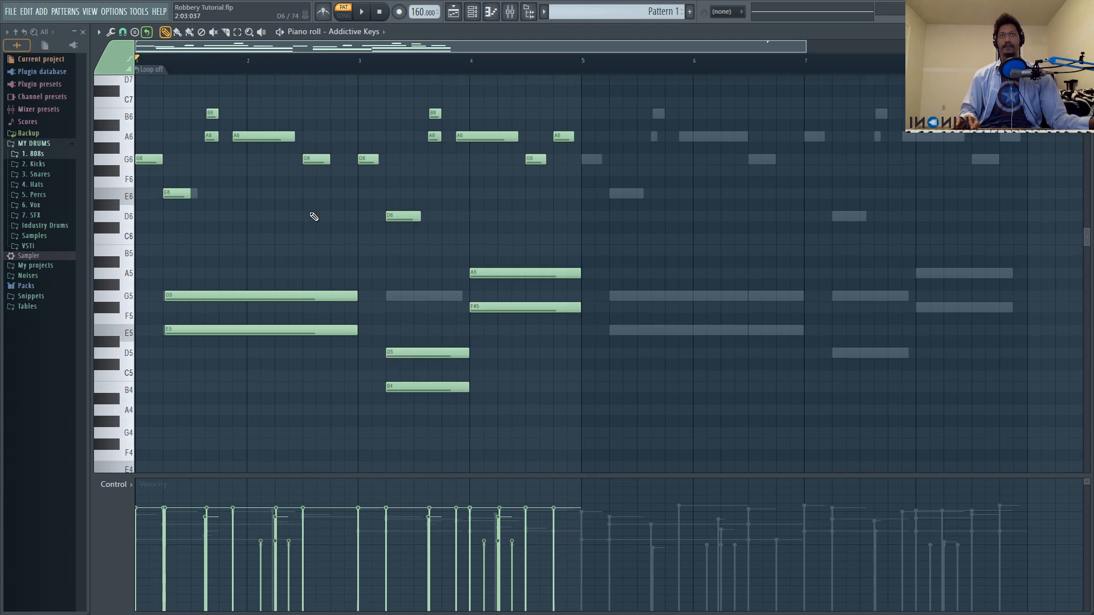
scroll(down, 3)
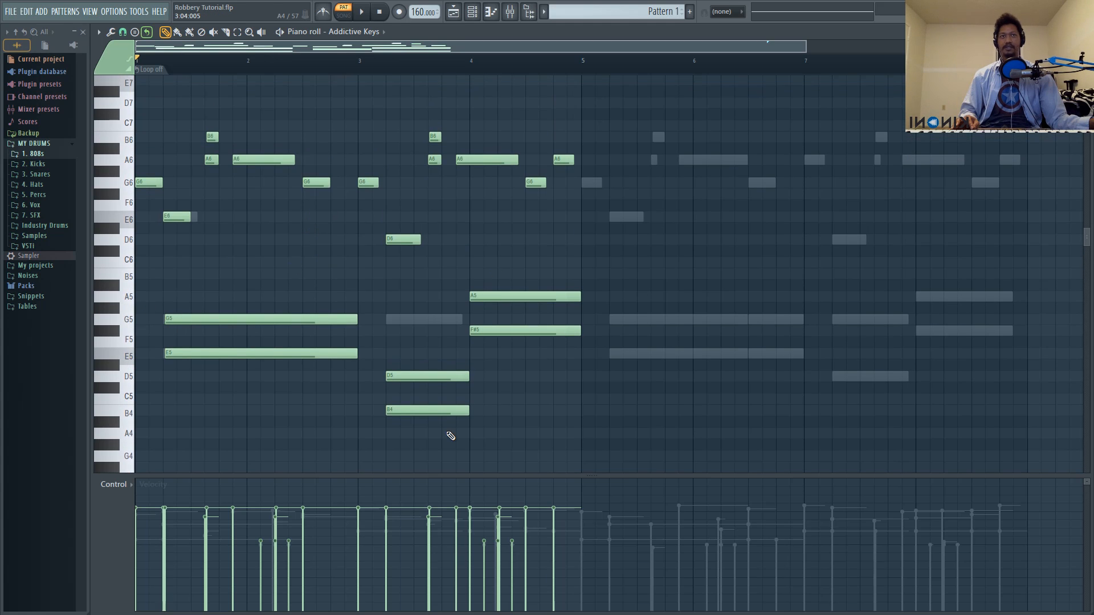
scroll(up, 3)
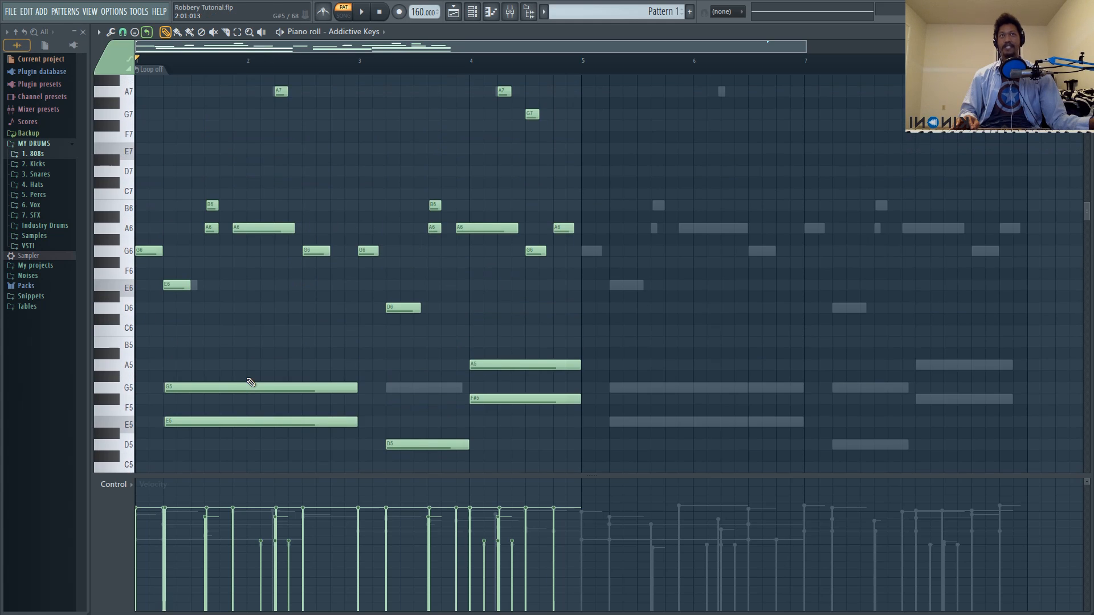
scroll(down, 3)
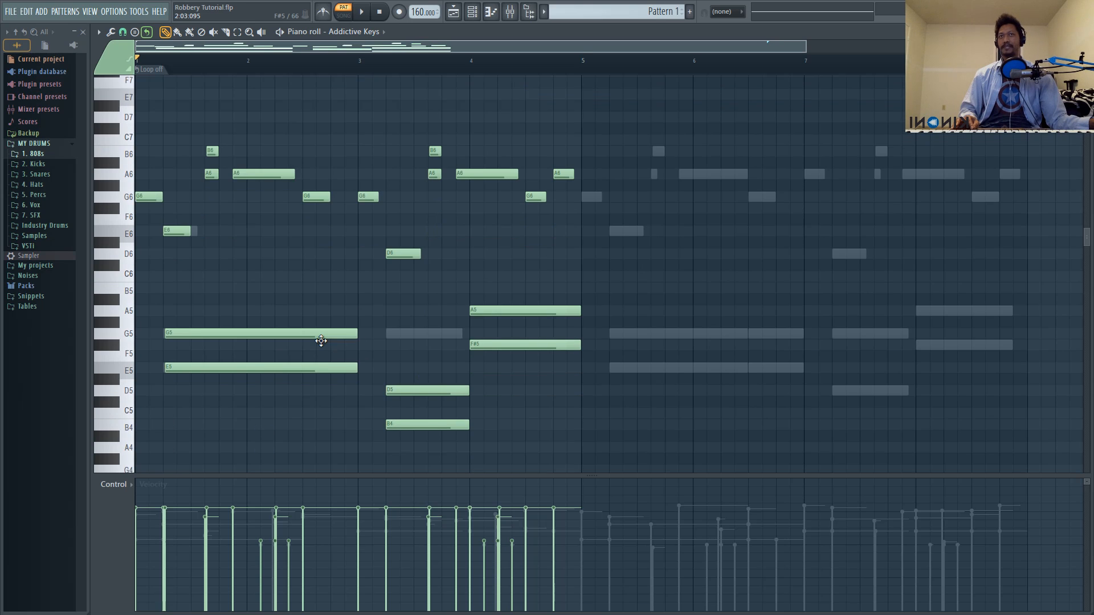
scroll(down, 3)
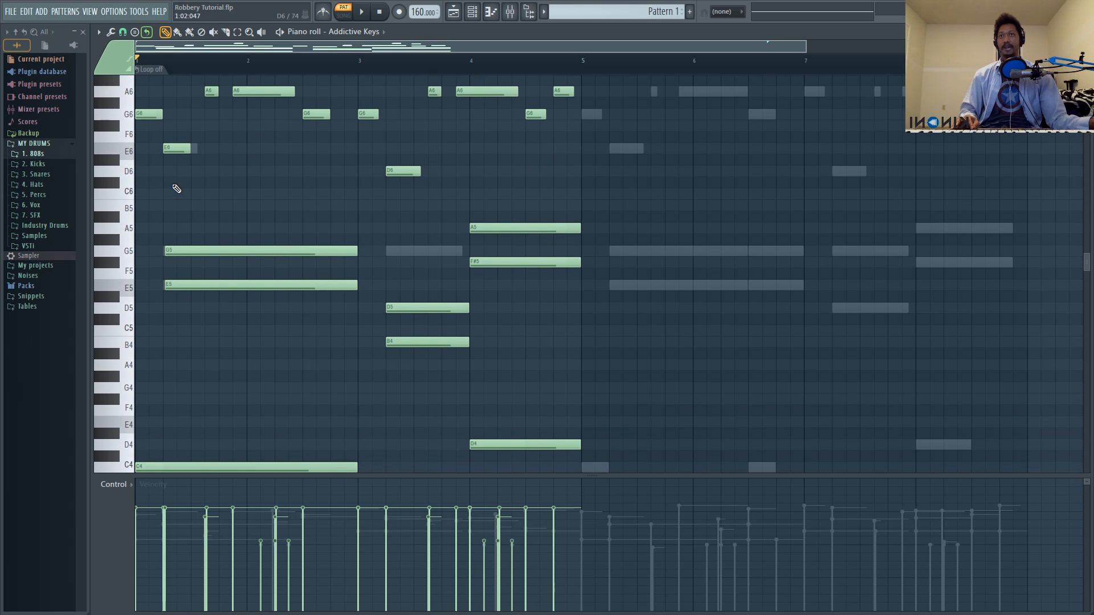
scroll(down, 3)
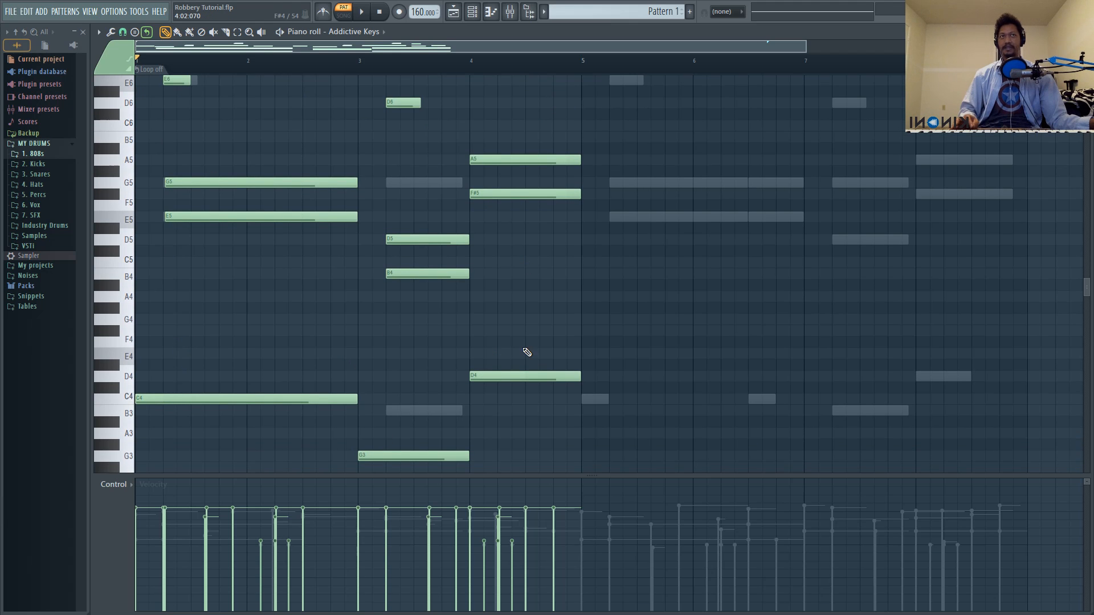
- Scroll through the piano roll to review the chord notes around the bar 1 C4
scroll(down, 3)
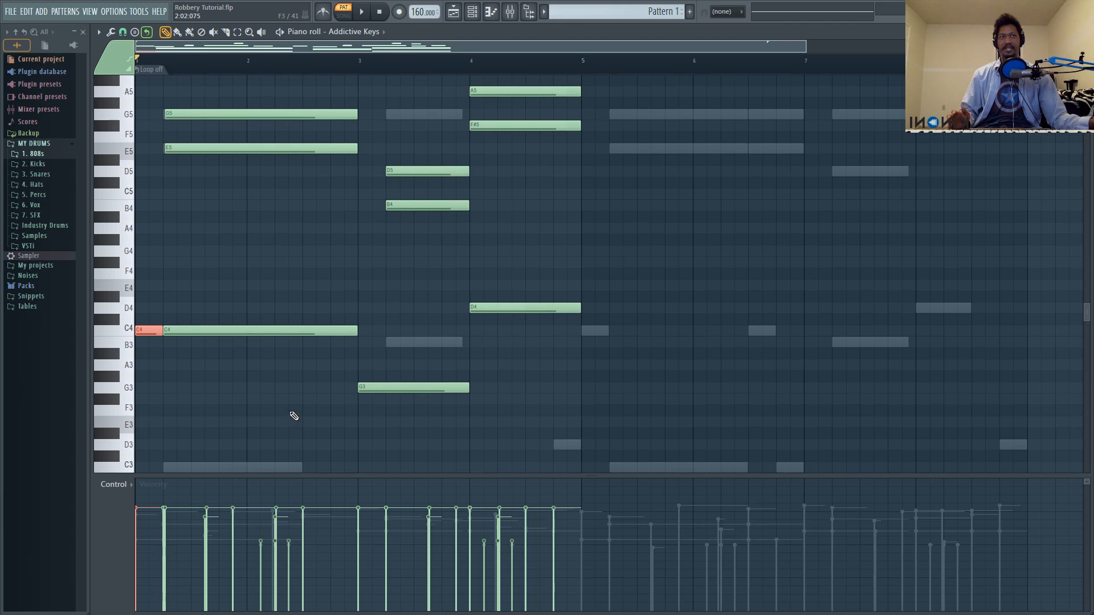
mouse_move(261, 403)
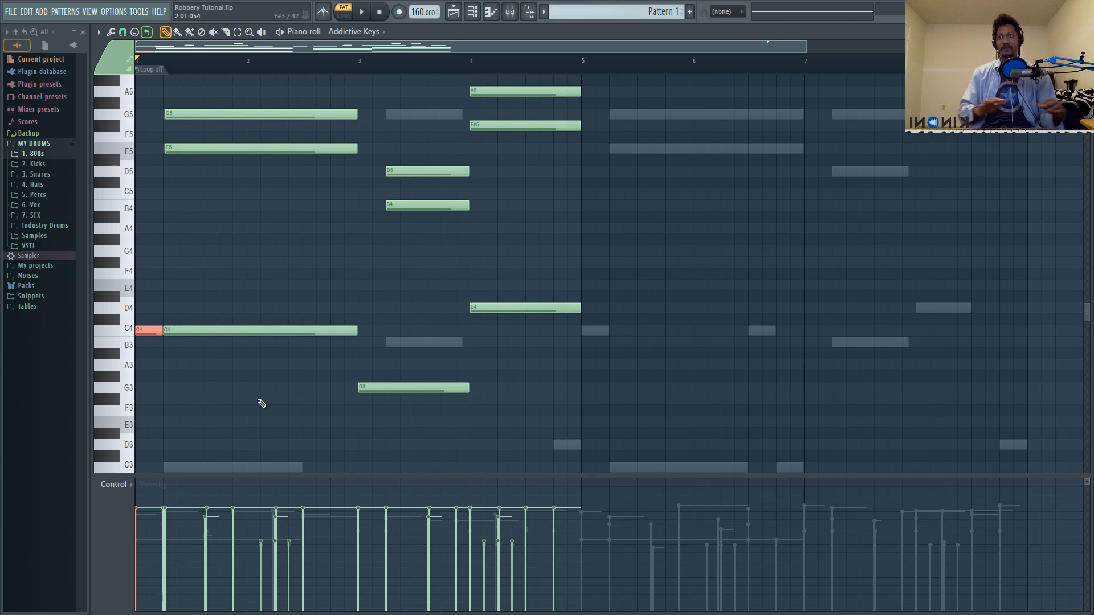
mouse_move(339, 428)
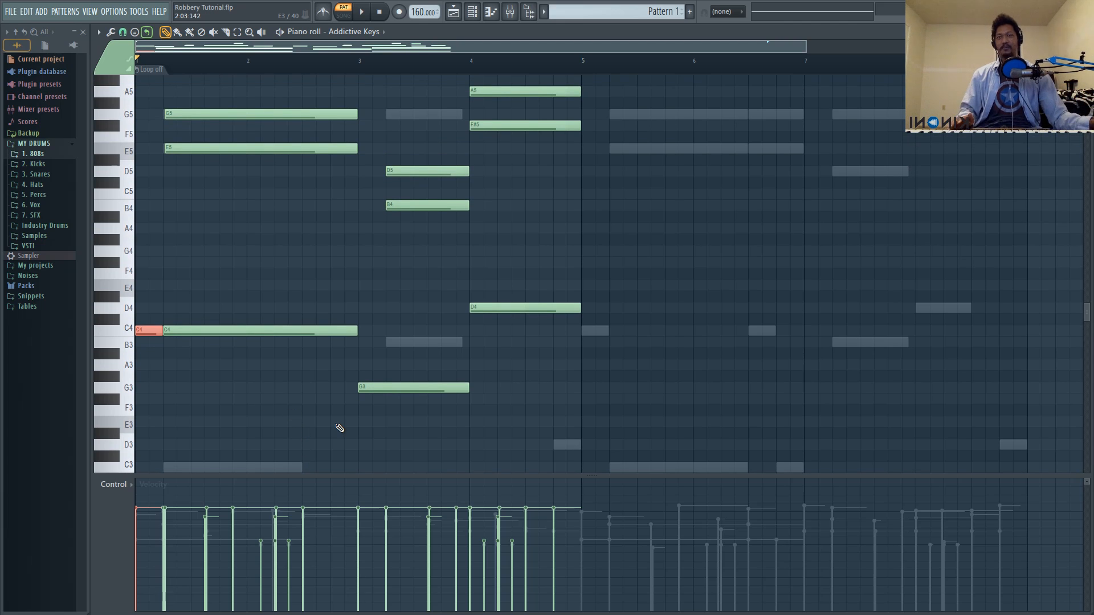
scroll(down, 3)
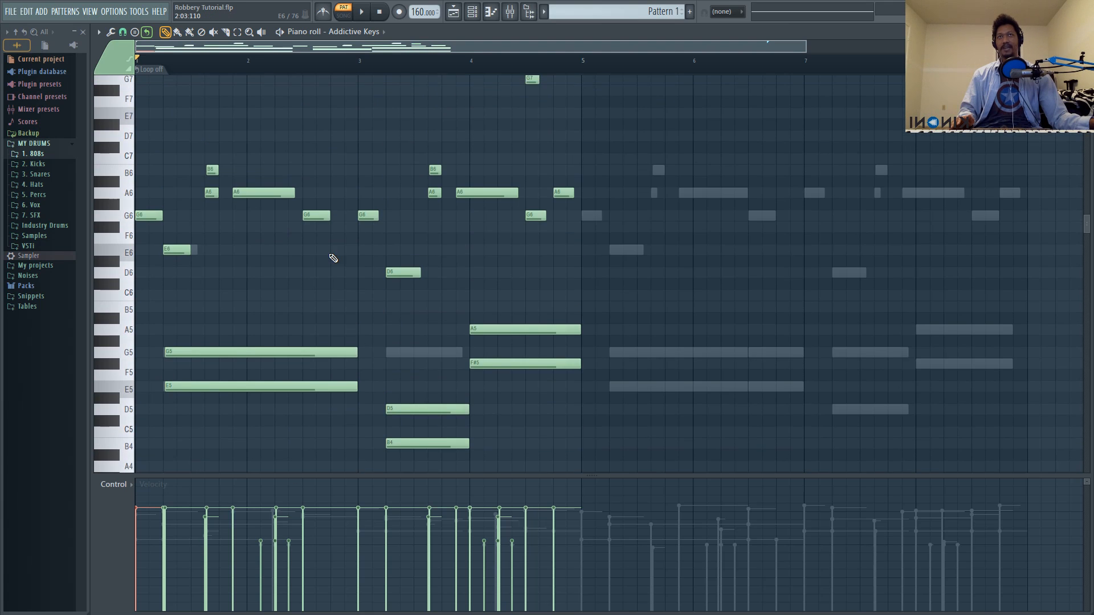
scroll(up, 3)
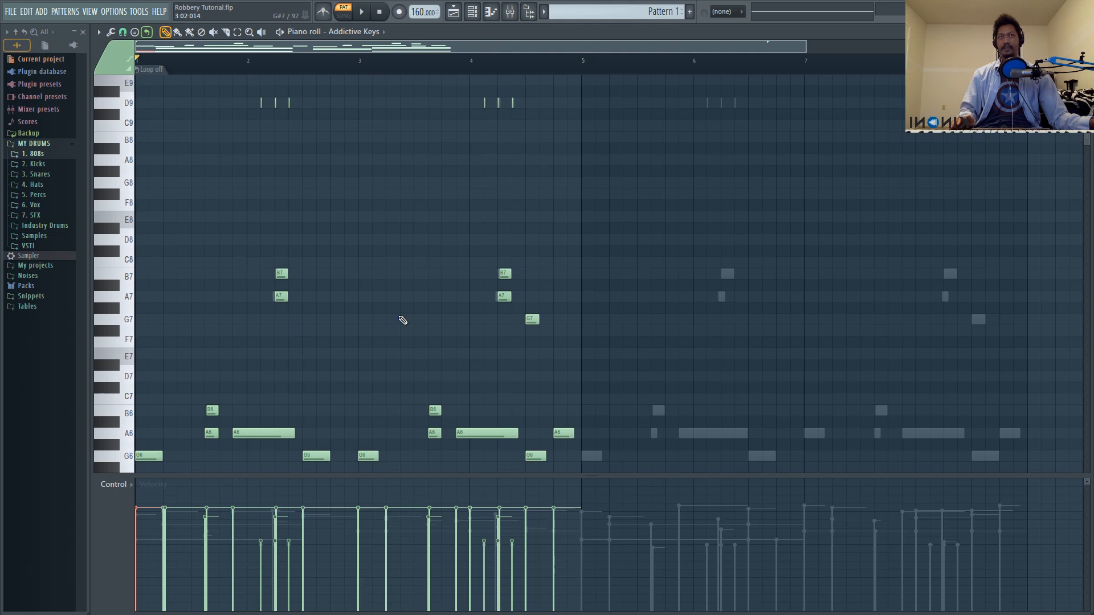
scroll(down, 3)
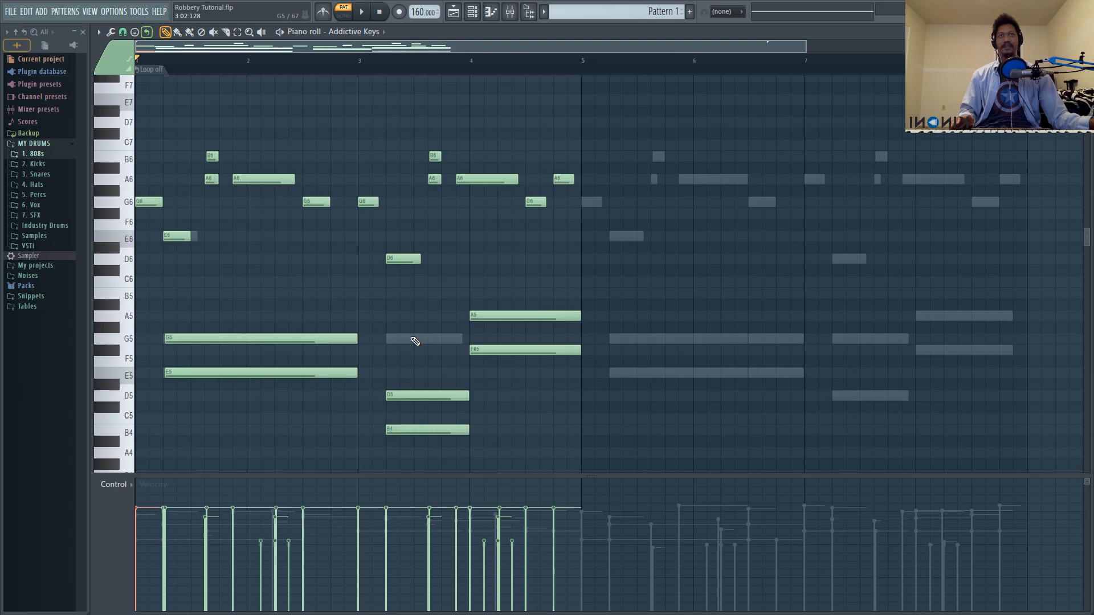
scroll(down, 3)
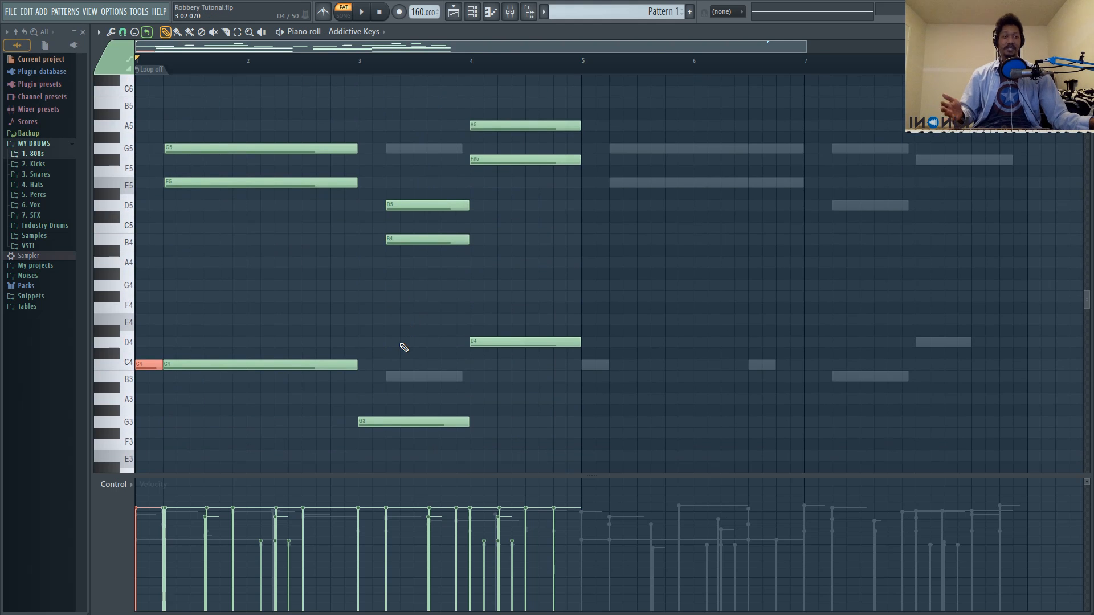
scroll(down, 3)
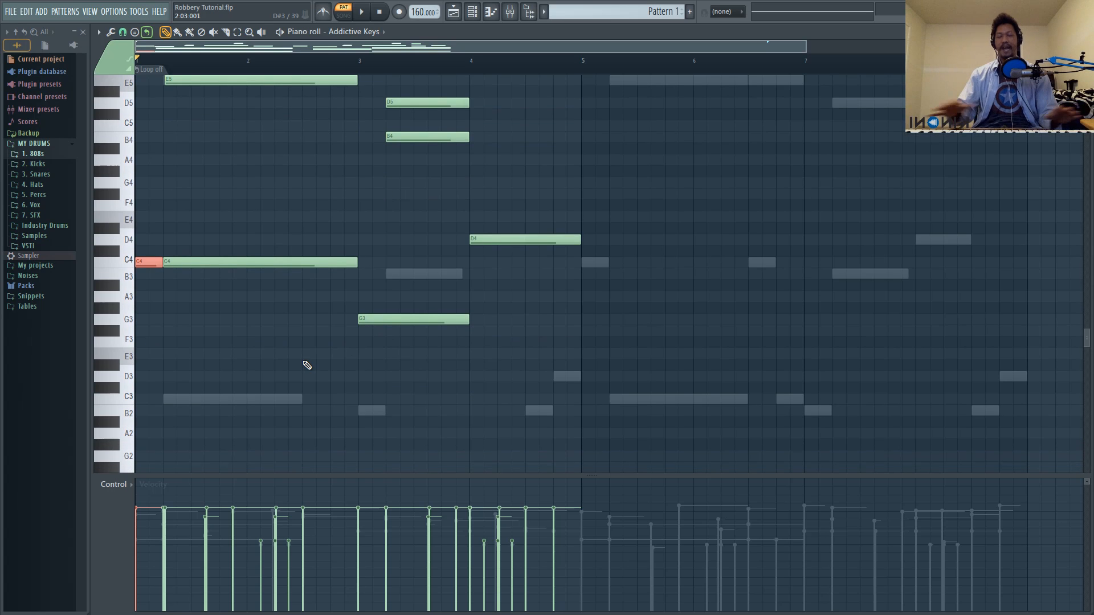
scroll(down, 3)
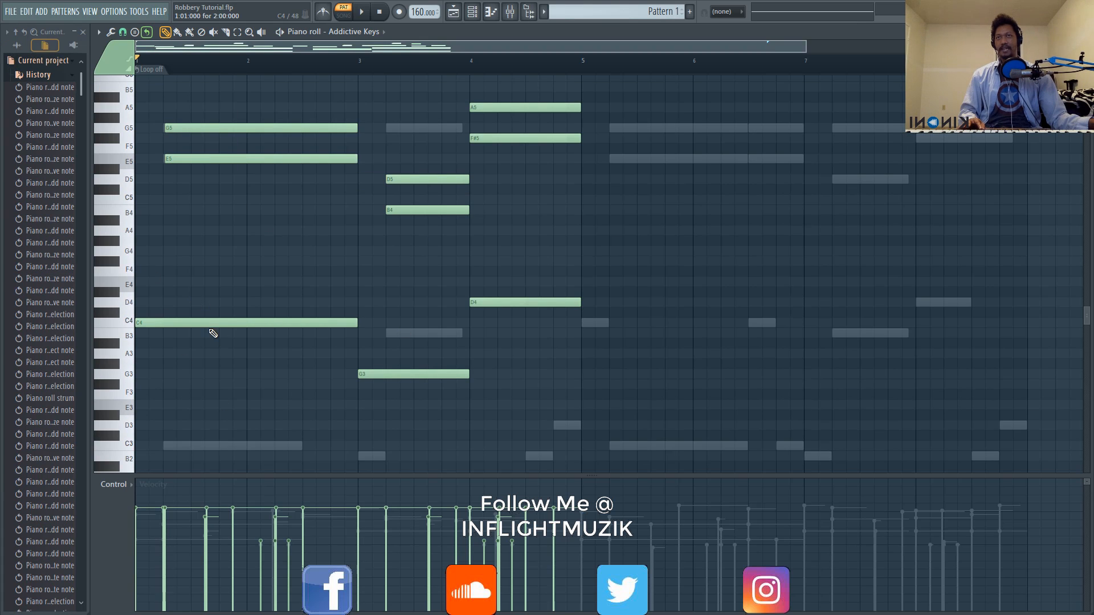
- Play the pattern to hear the chords, then stop playback
click(360, 11)
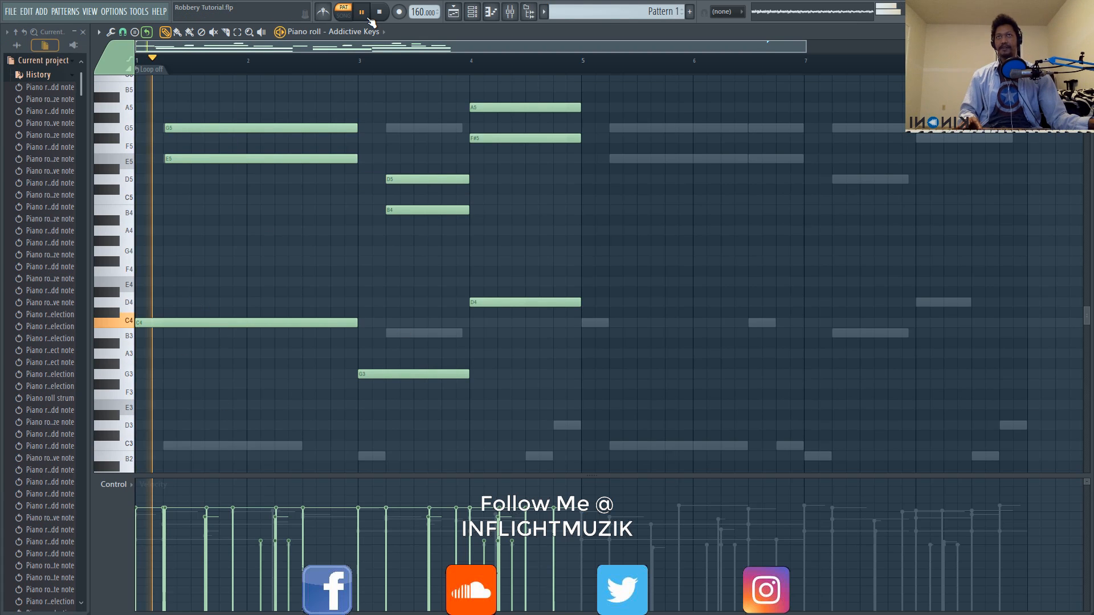
click(379, 12)
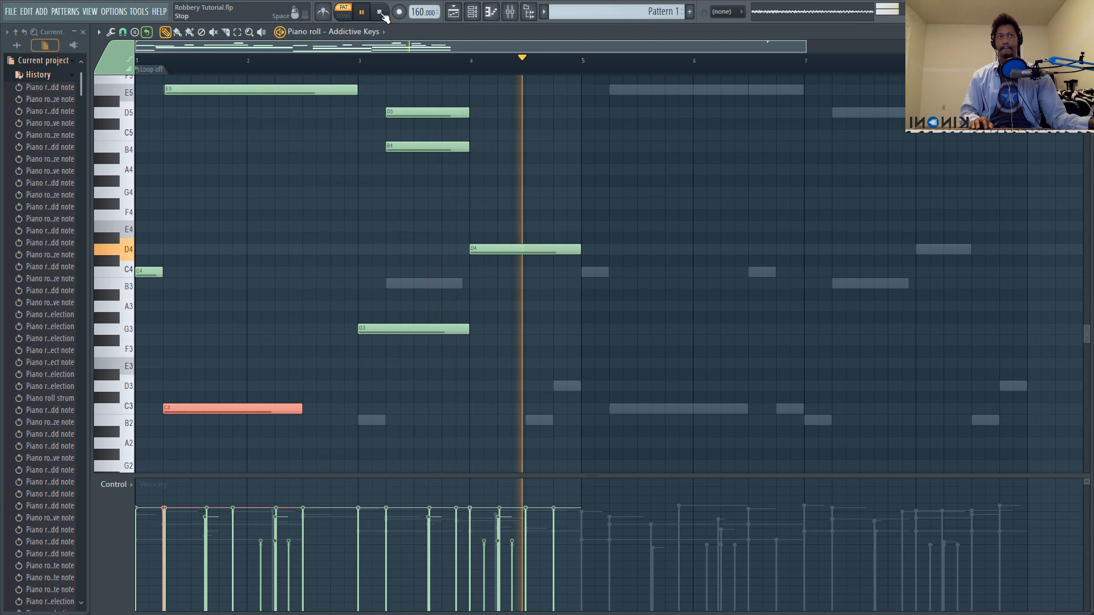
click(380, 12)
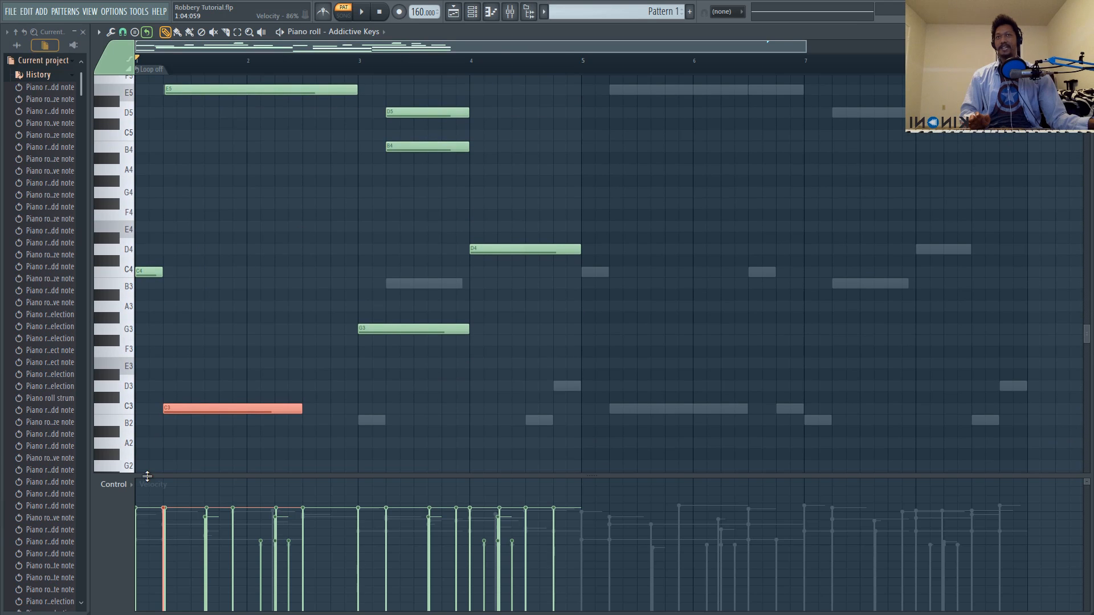
mouse_move(343, 356)
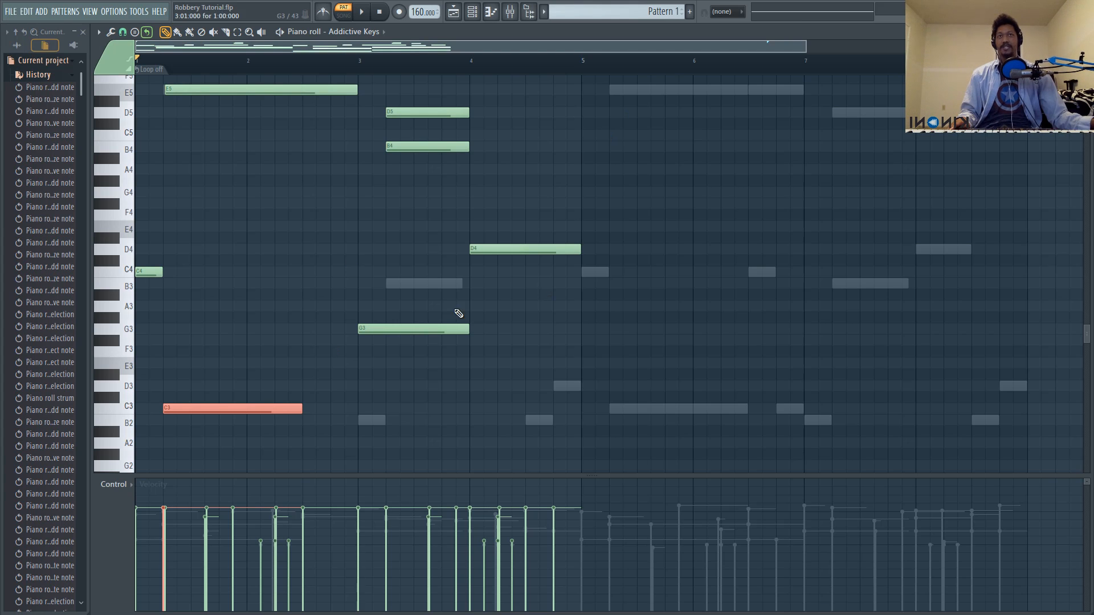
- Drag two notes of the bar 3 chord up to new pitches
scroll(down, 3)
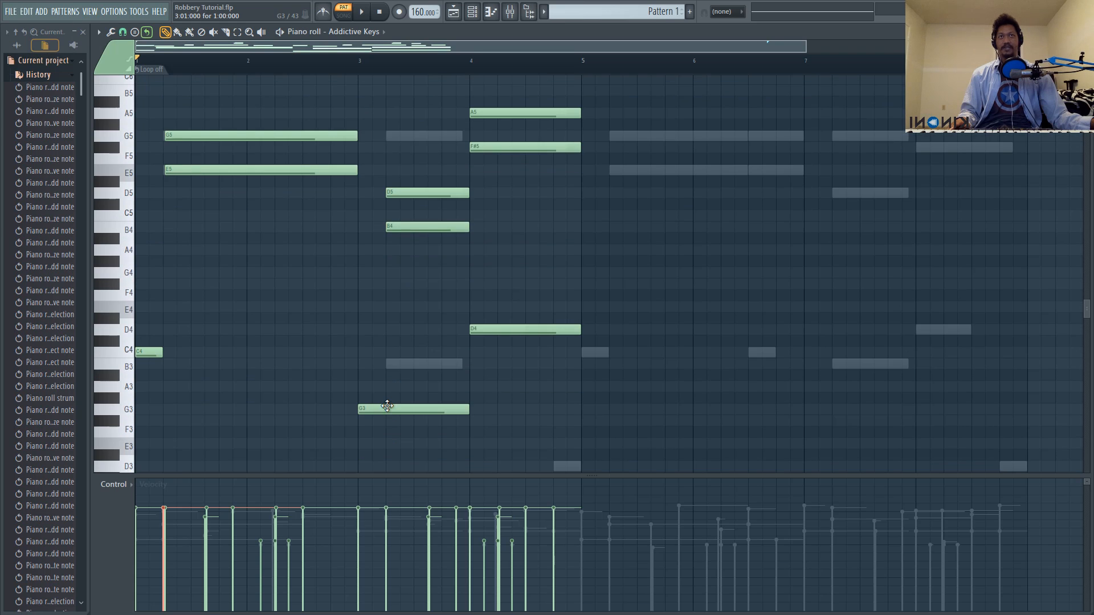
scroll(down, 3)
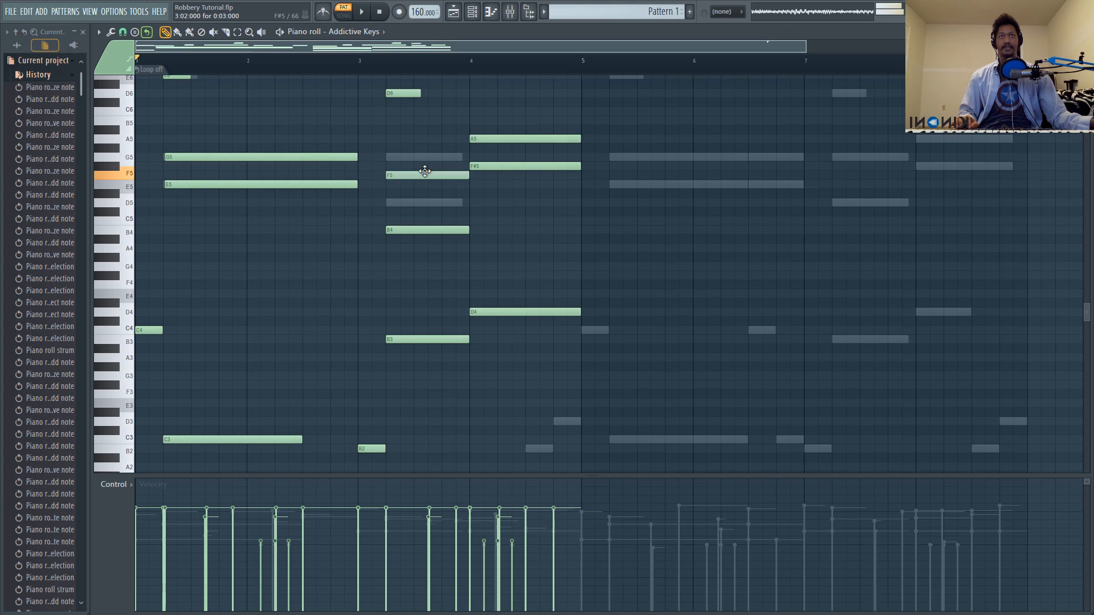
drag(426, 174, 426, 209)
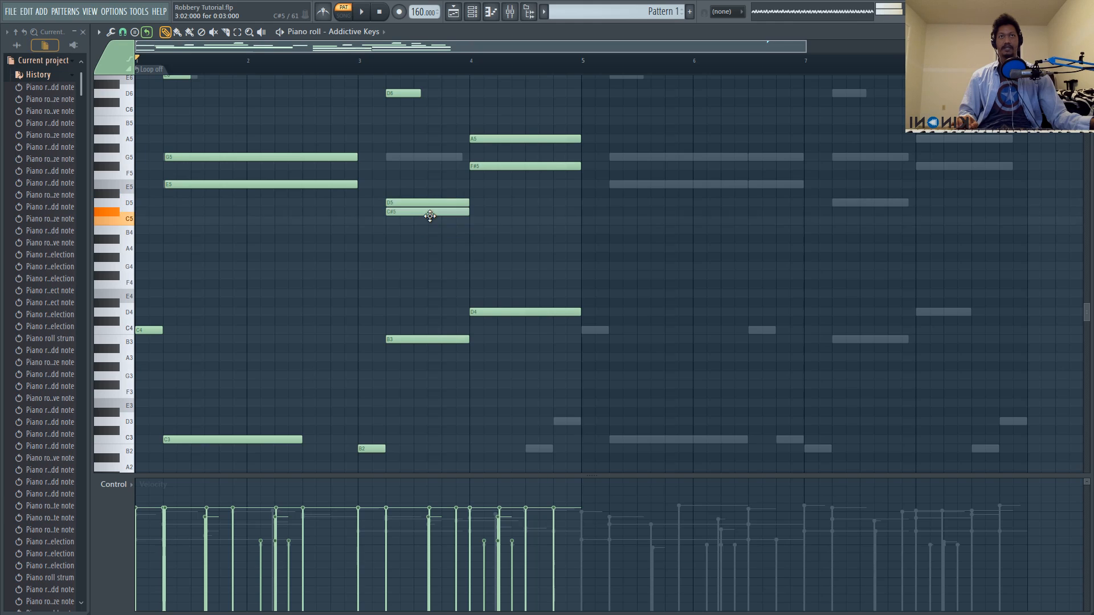
drag(425, 212, 426, 166)
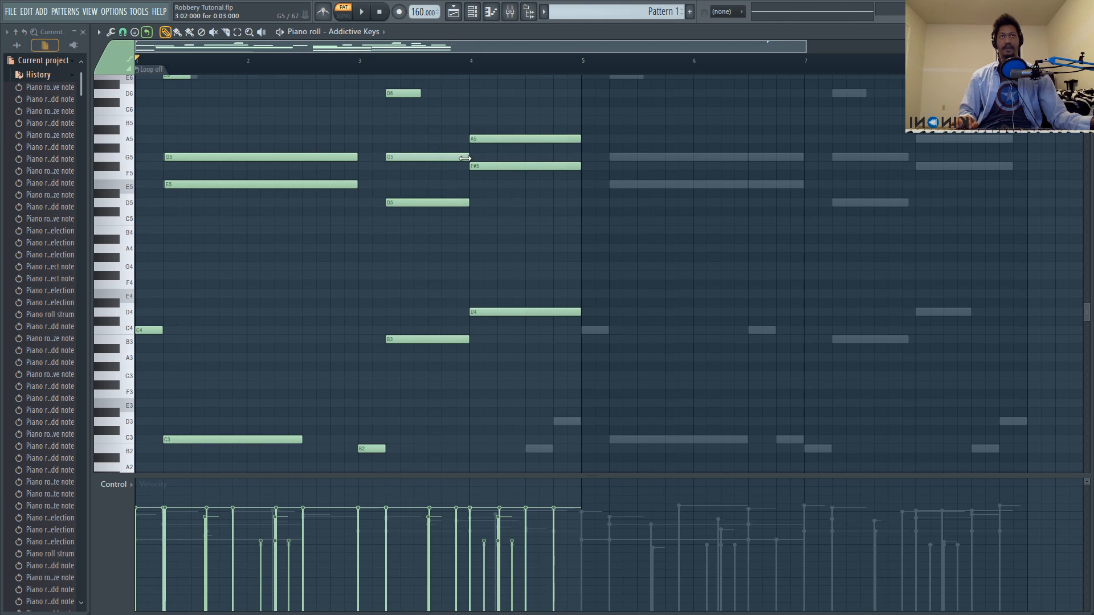
click(361, 12)
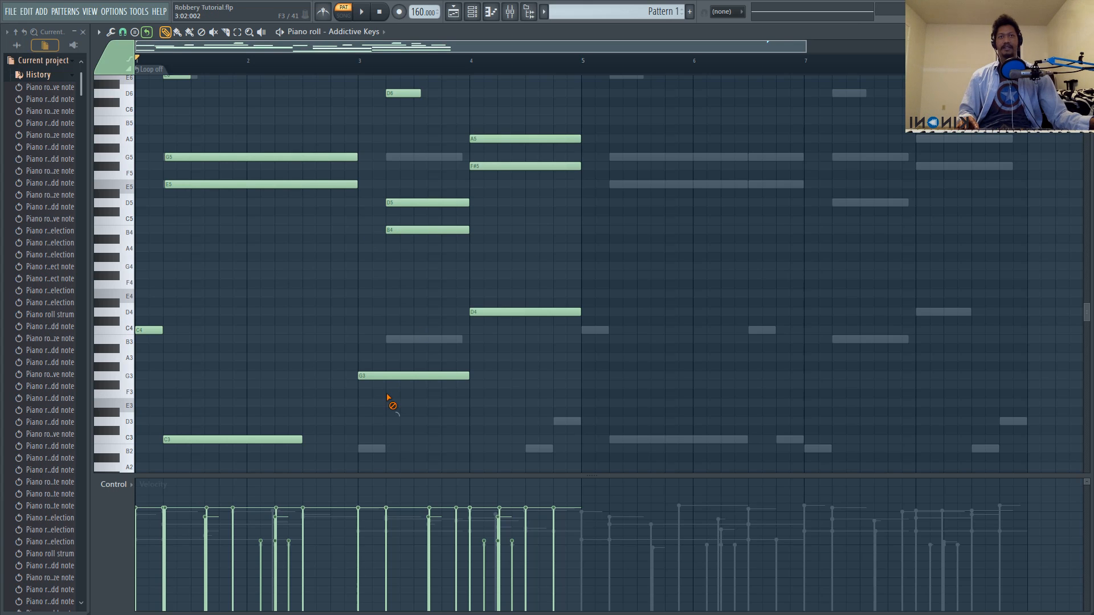
- Move the B4 chord note up to G5 and play back the revoiced chord
click(370, 376)
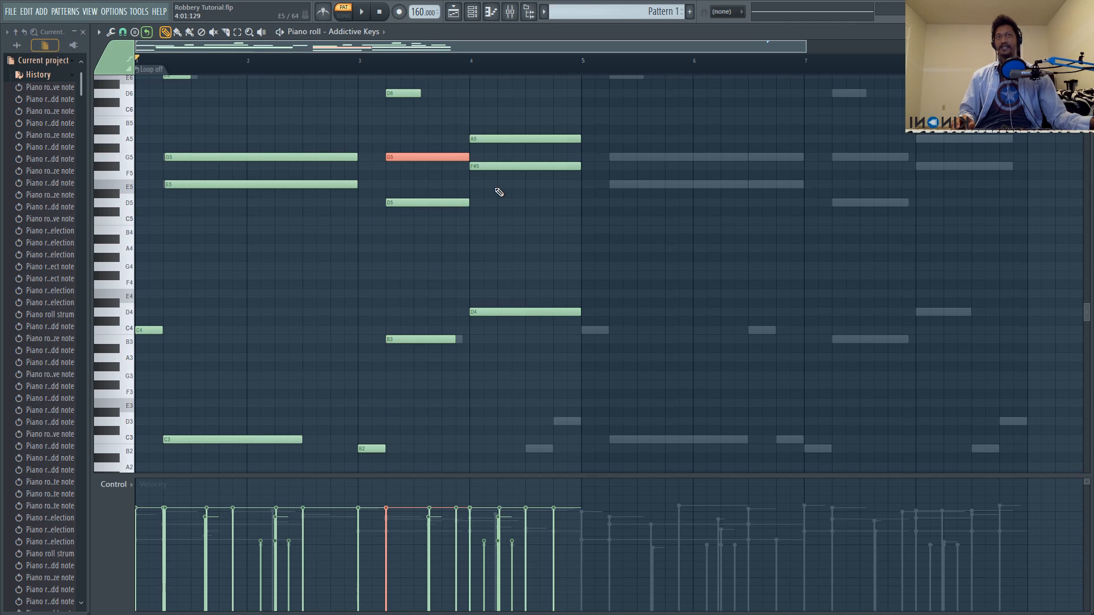
mouse_move(507, 72)
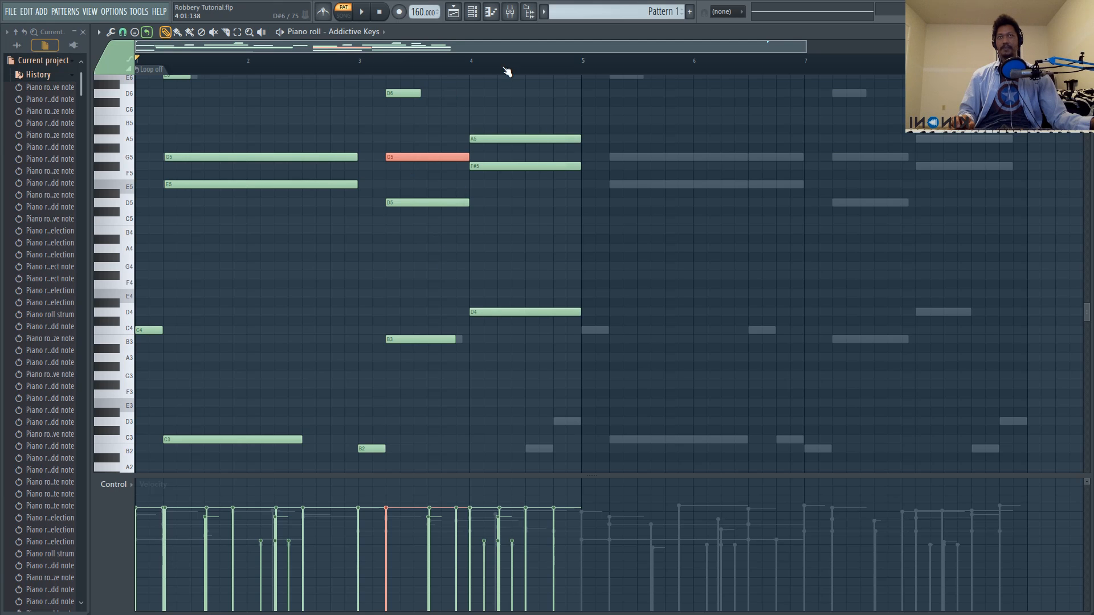
mouse_move(460, 134)
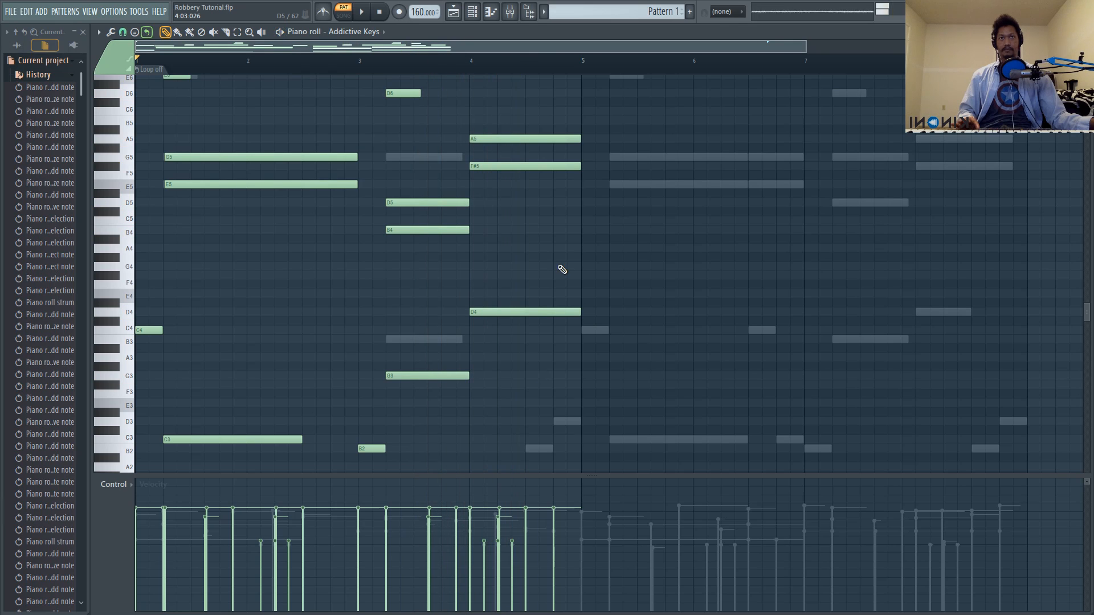
click(426, 375)
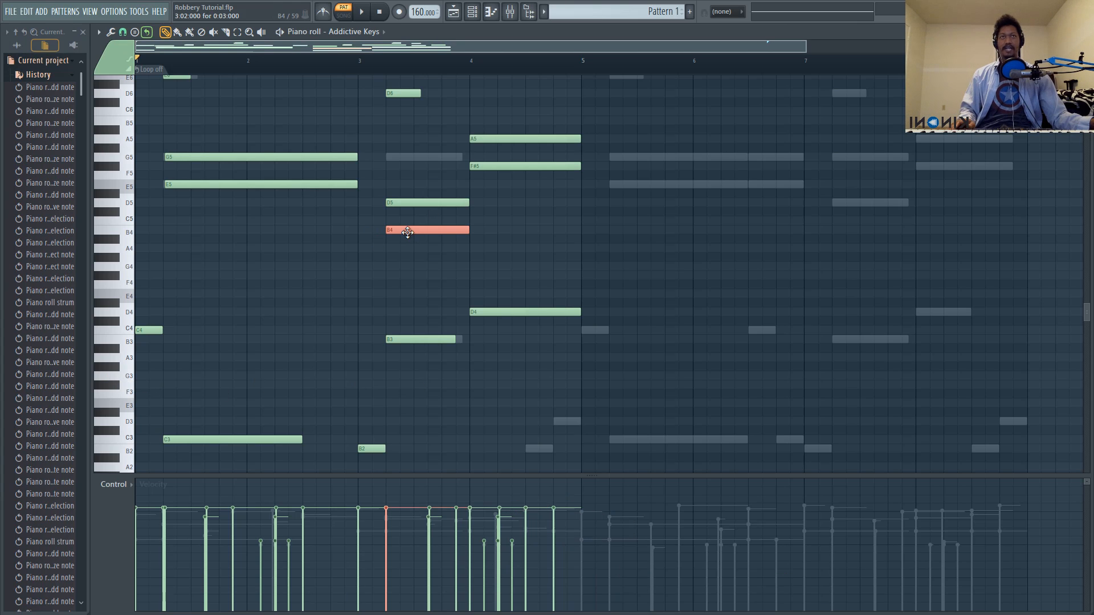
drag(408, 231, 410, 147)
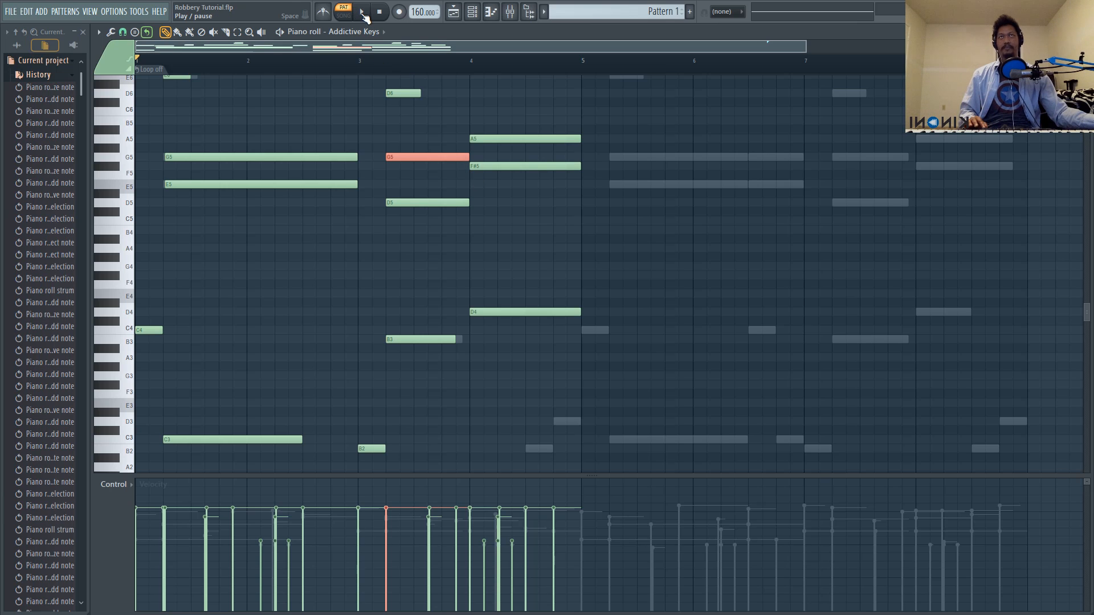
click(362, 12)
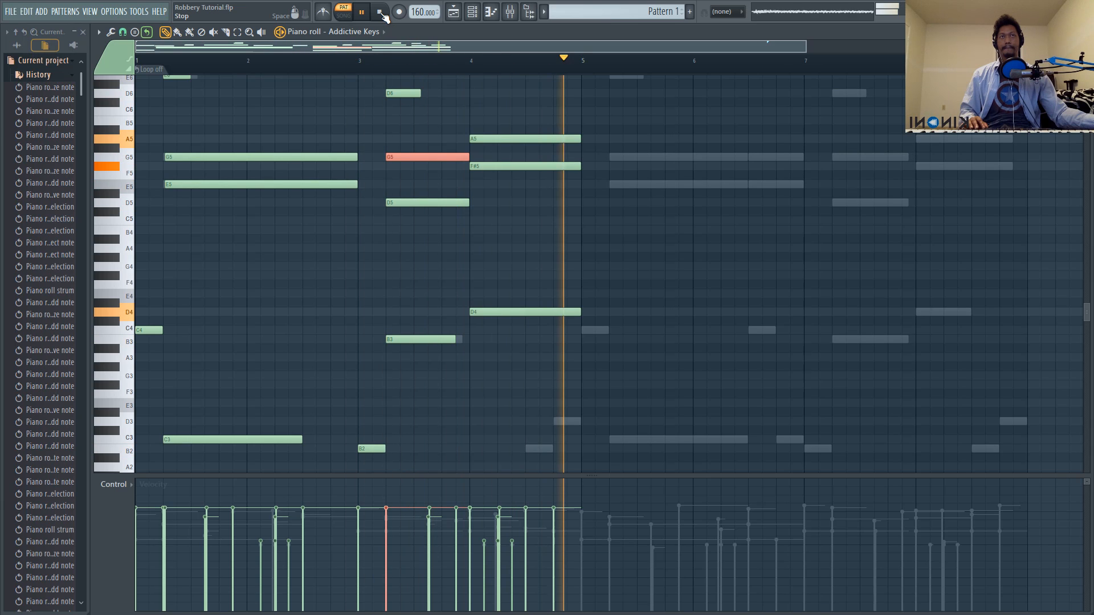
click(380, 11)
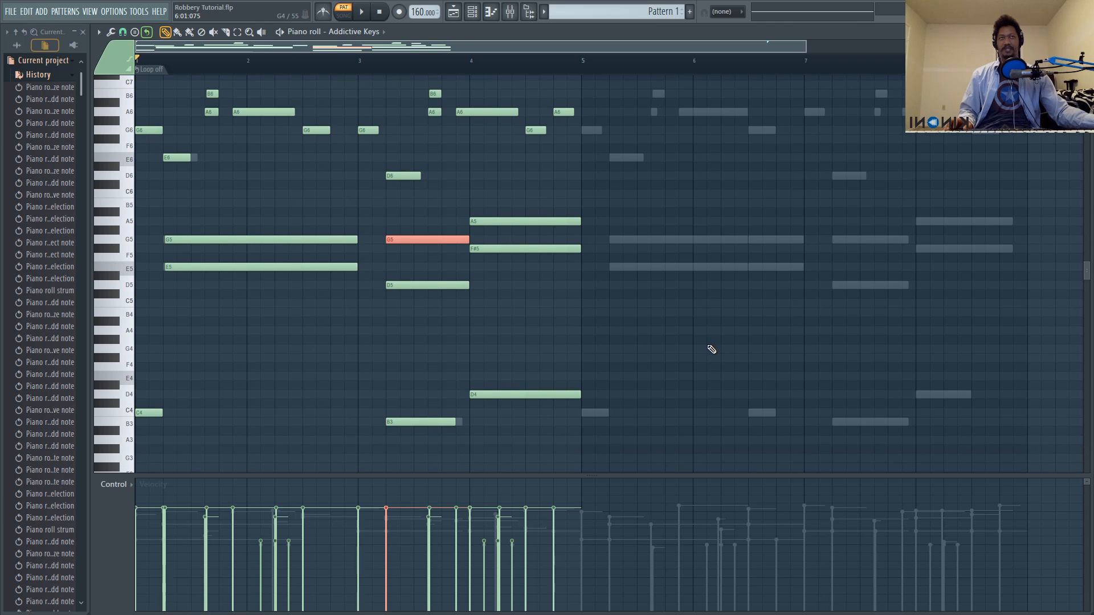
- Split and shorten the bar 4 D4 note, adding short B2 and D3 notes after it
scroll(up, 3)
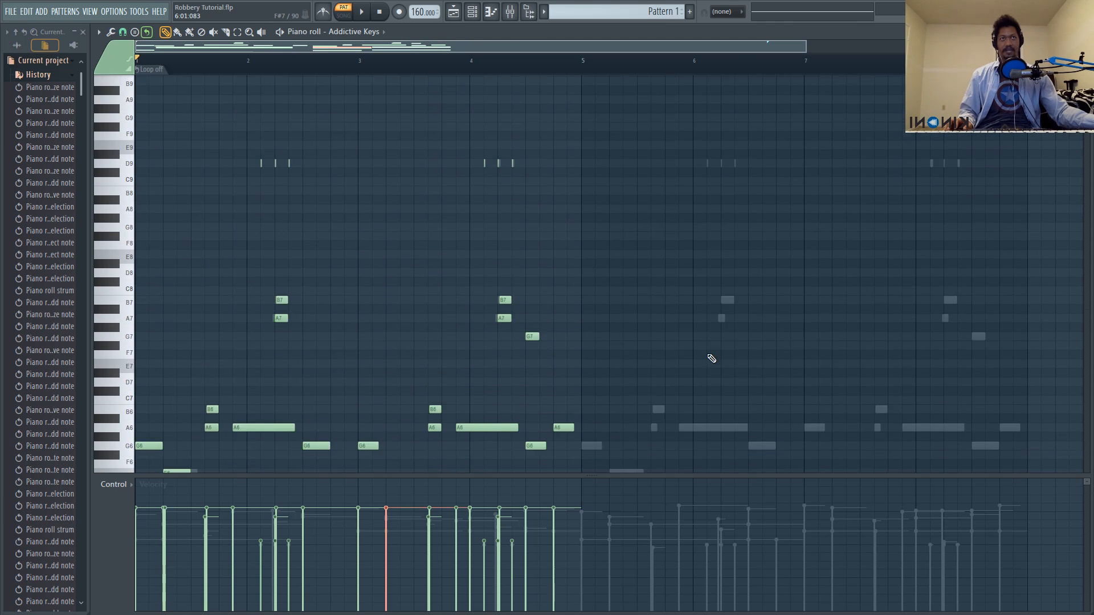
scroll(down, 3)
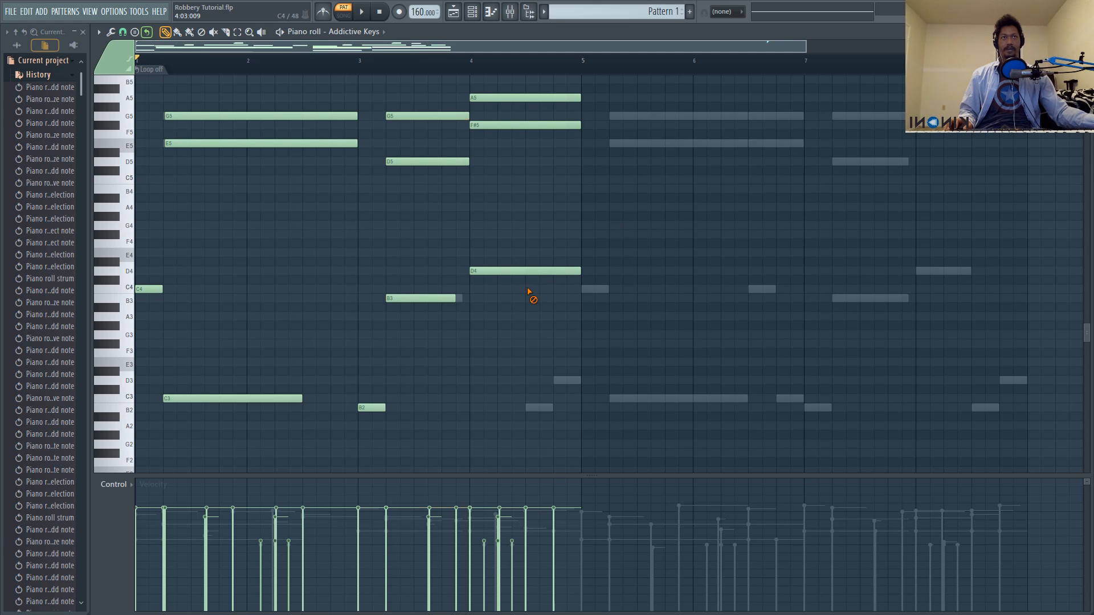
click(551, 270)
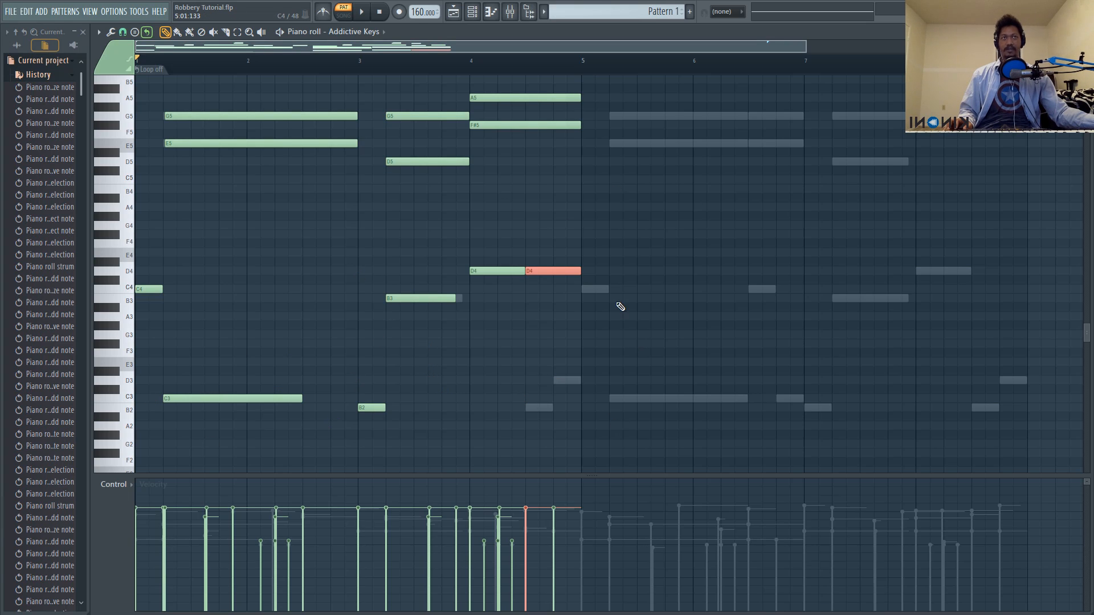
click(554, 408)
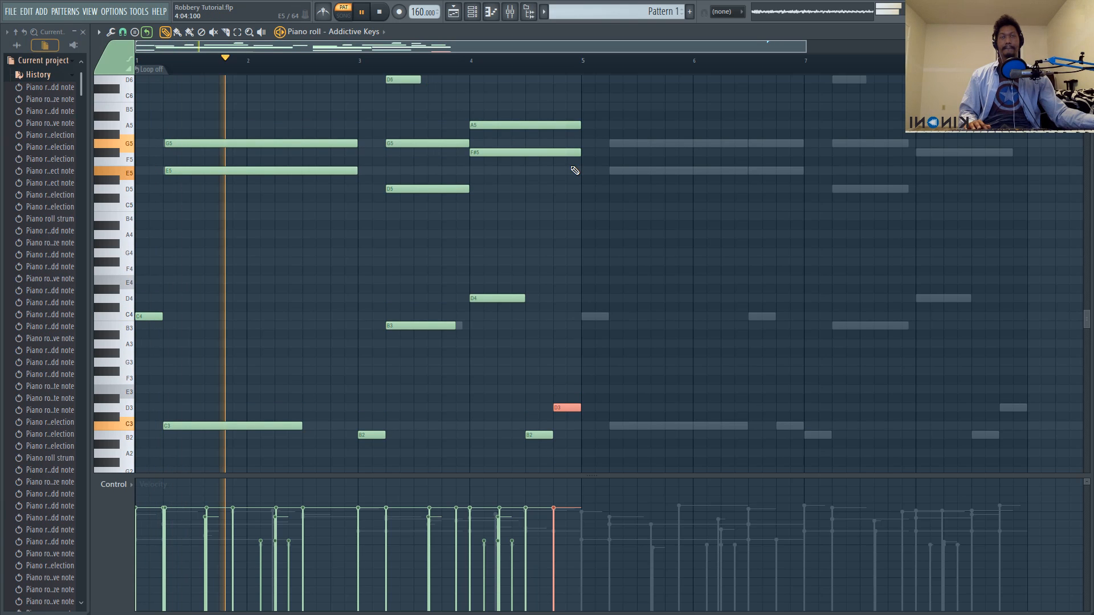
click(377, 60)
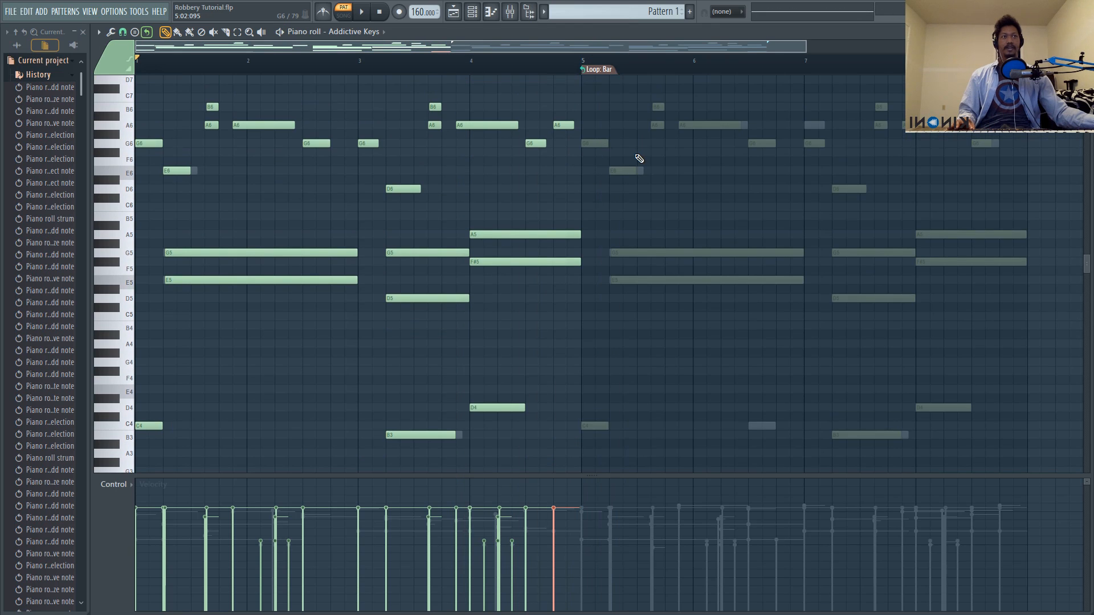
- Lock the pattern length to the loop point at bar 5
right_click(598, 69)
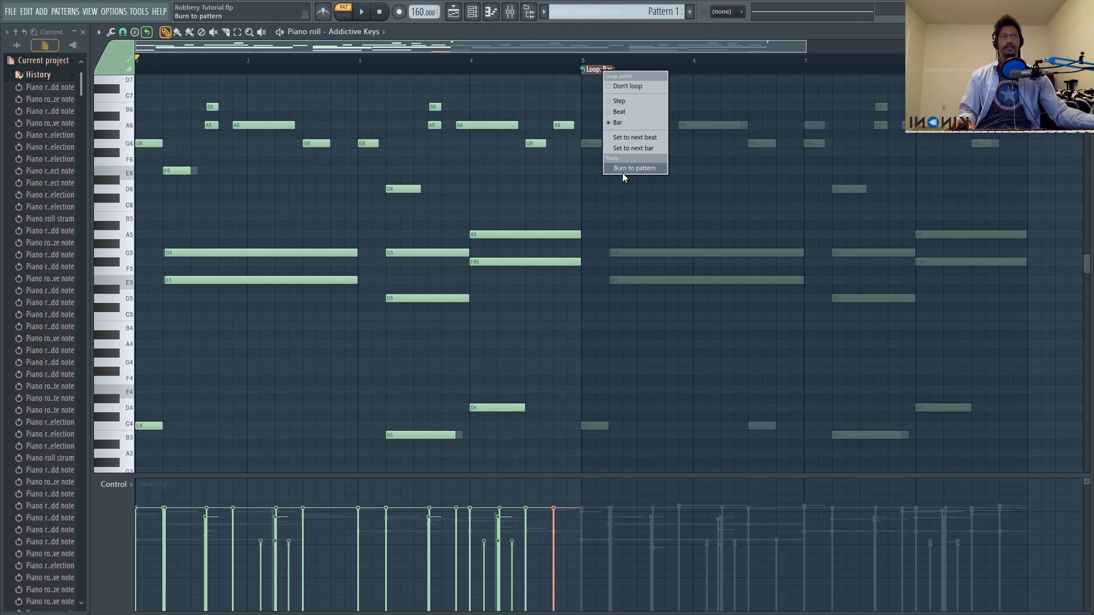
click(633, 167)
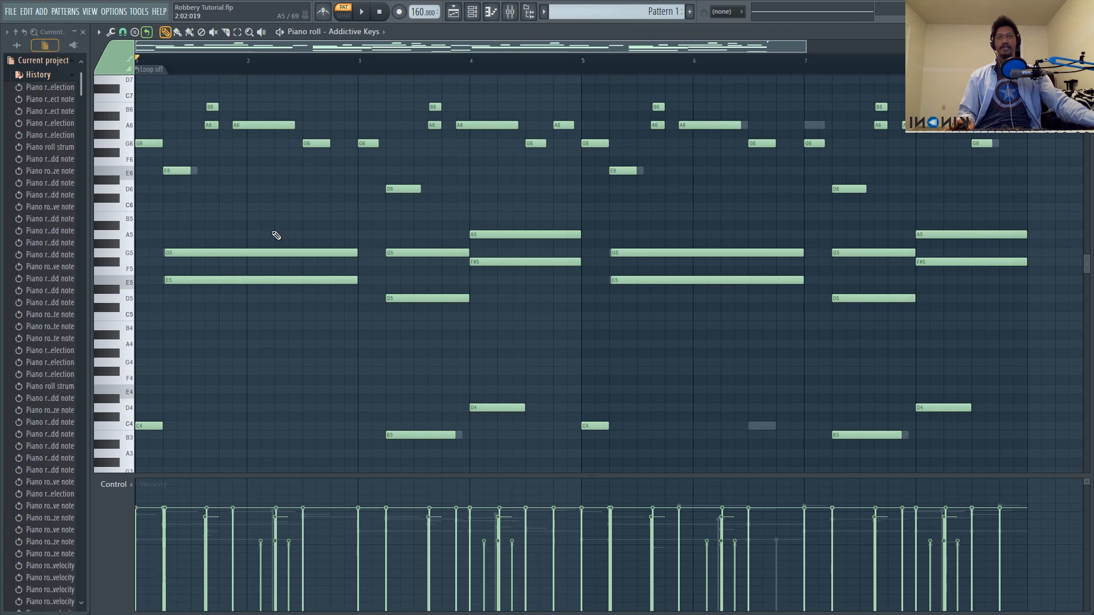
mouse_move(330, 271)
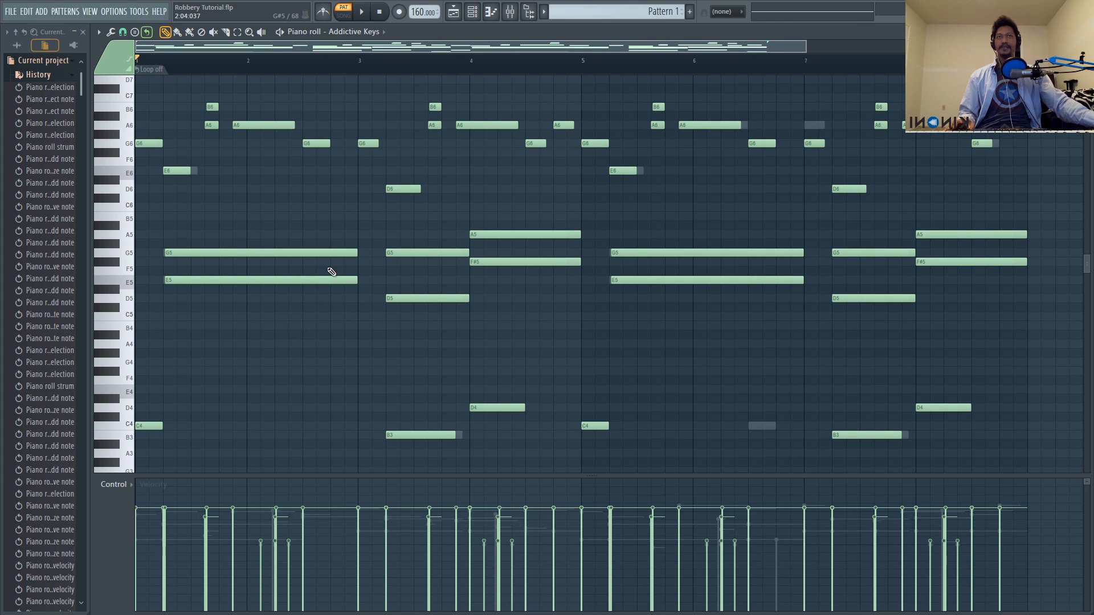
mouse_move(304, 305)
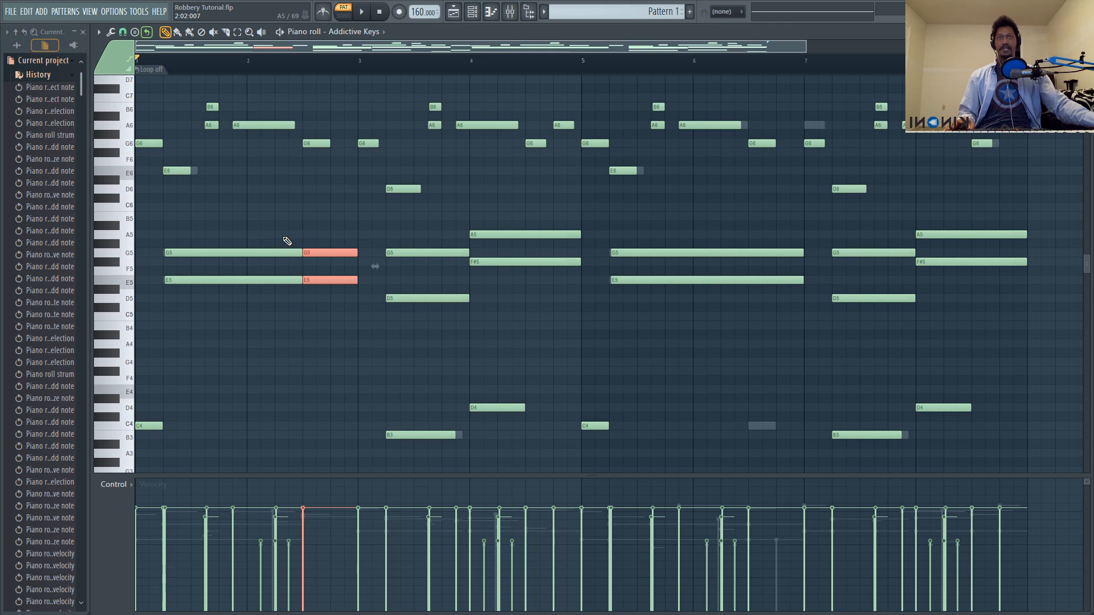
- Deselect the freshly split chord notes and start playback
click(750, 302)
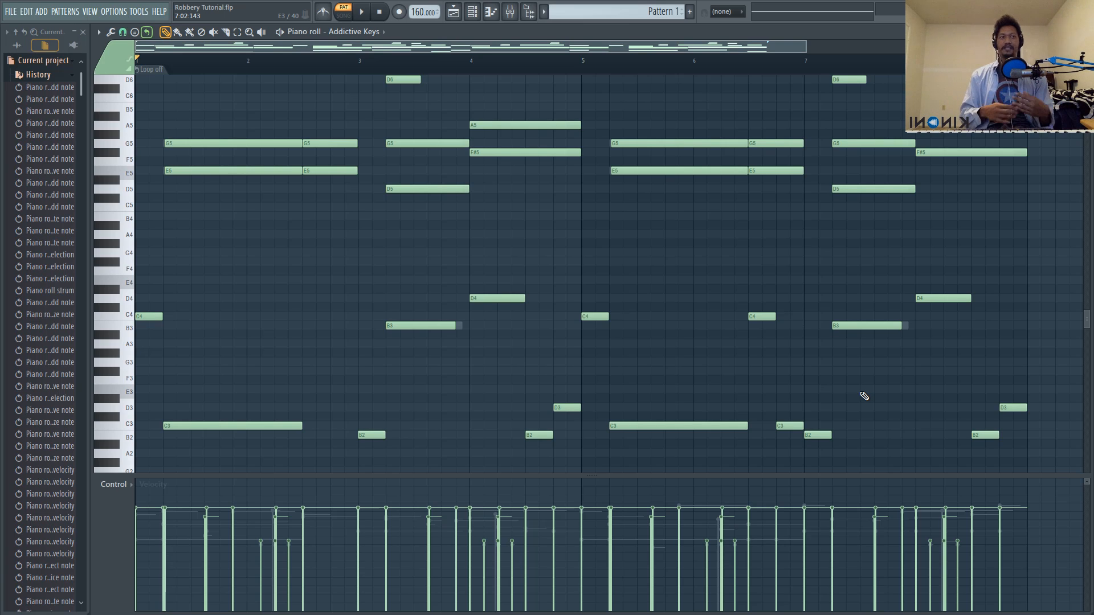
click(361, 12)
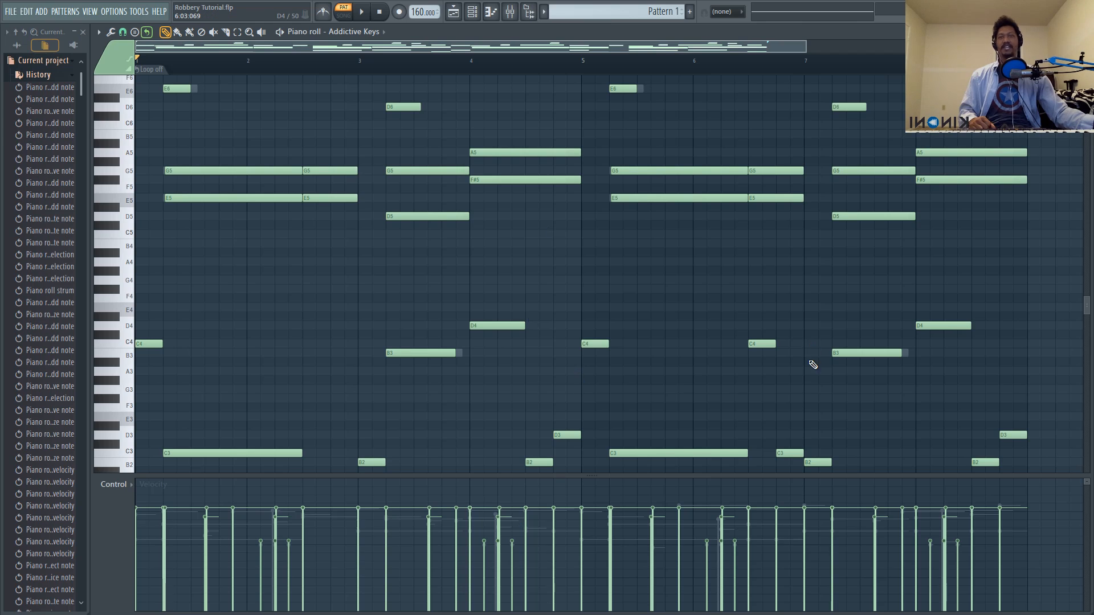
mouse_move(905, 292)
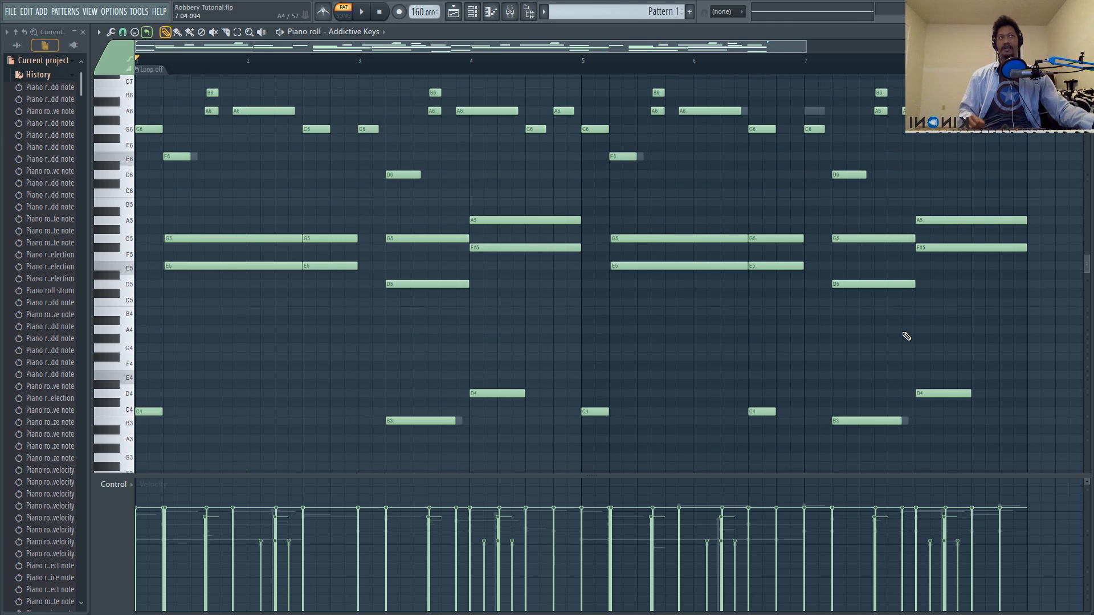
- Place an A6 melody note at the start of bar 7 and audition it against the pattern
scroll(down, 3)
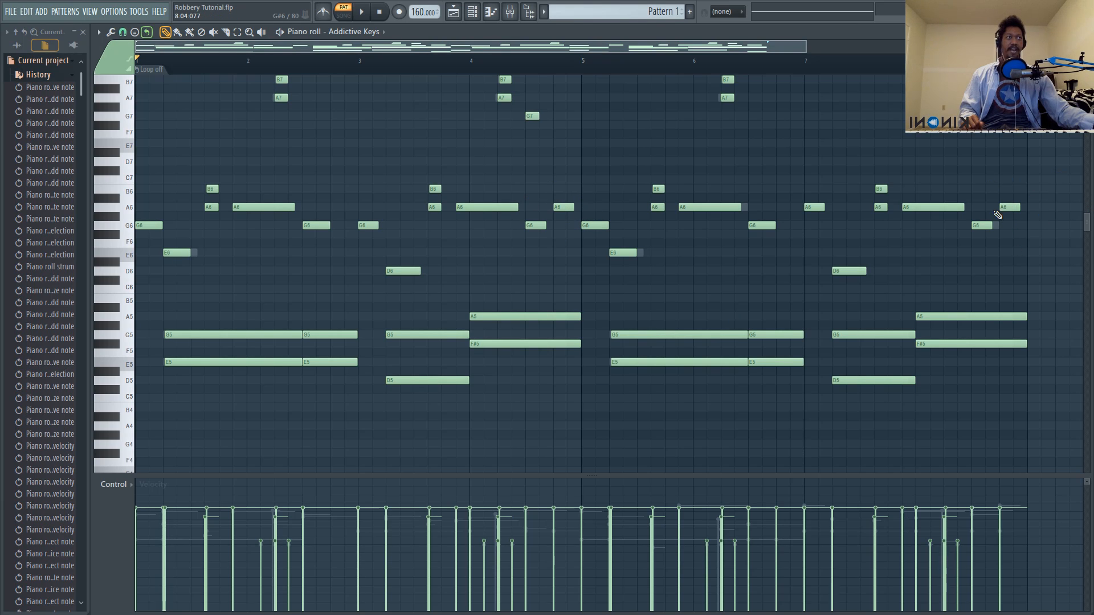
mouse_move(814, 229)
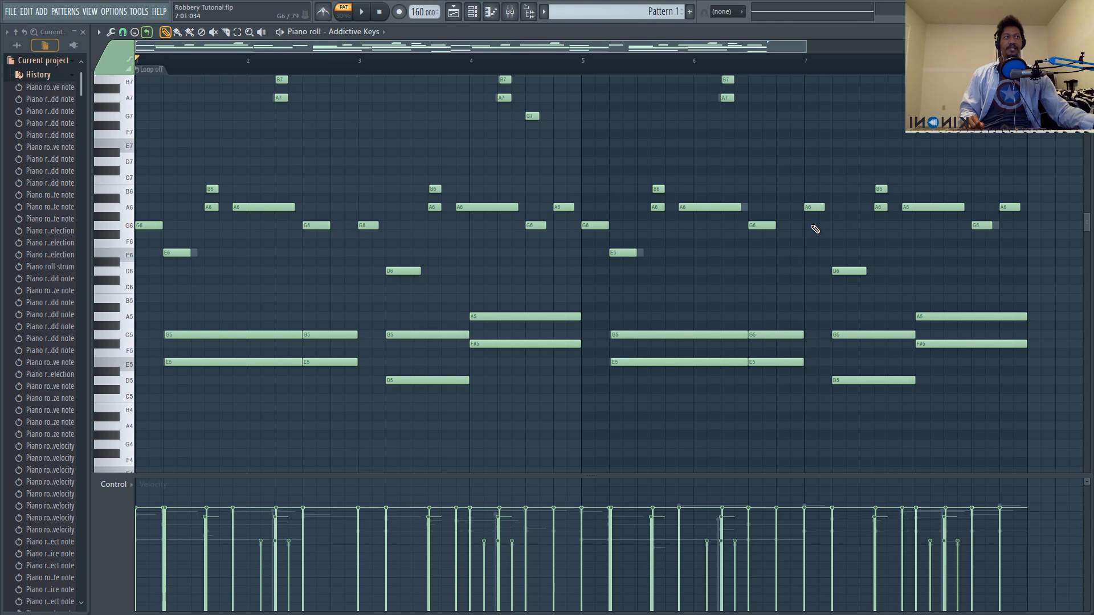
mouse_move(809, 195)
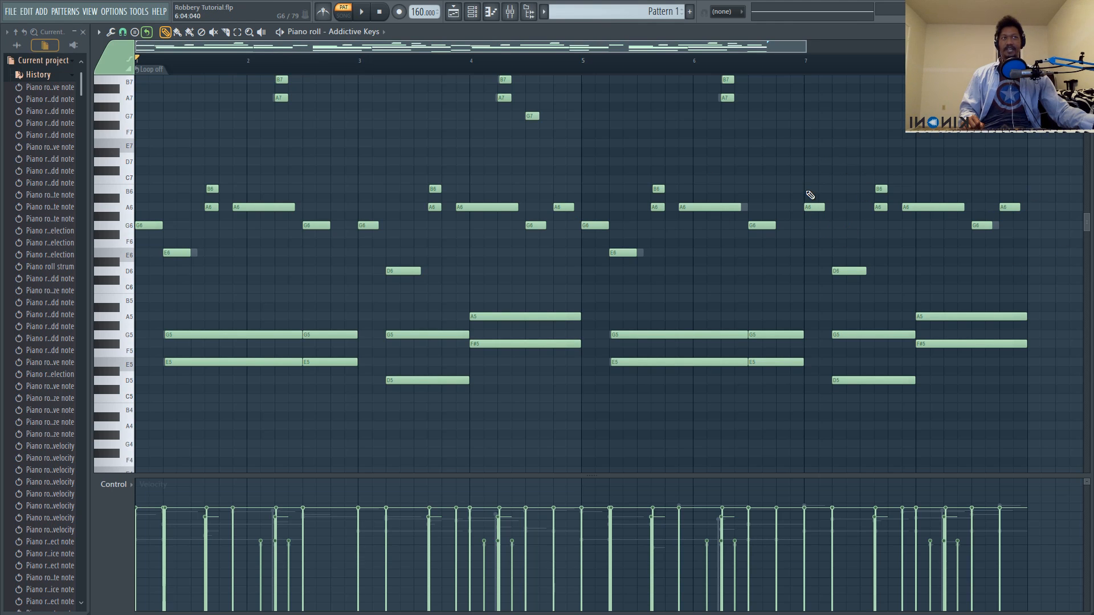
mouse_move(816, 230)
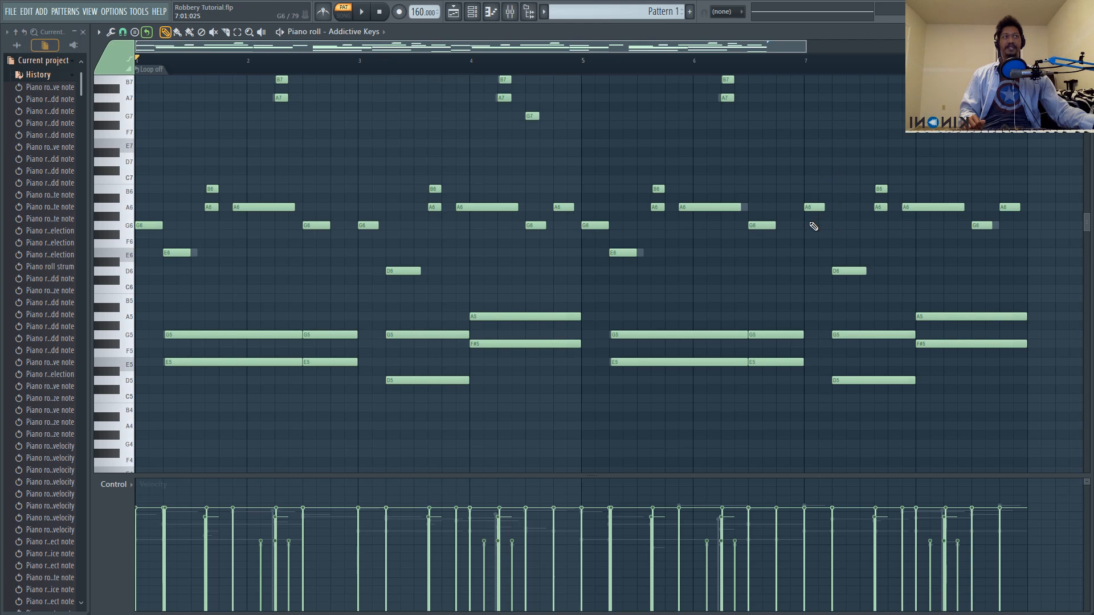
mouse_move(990, 214)
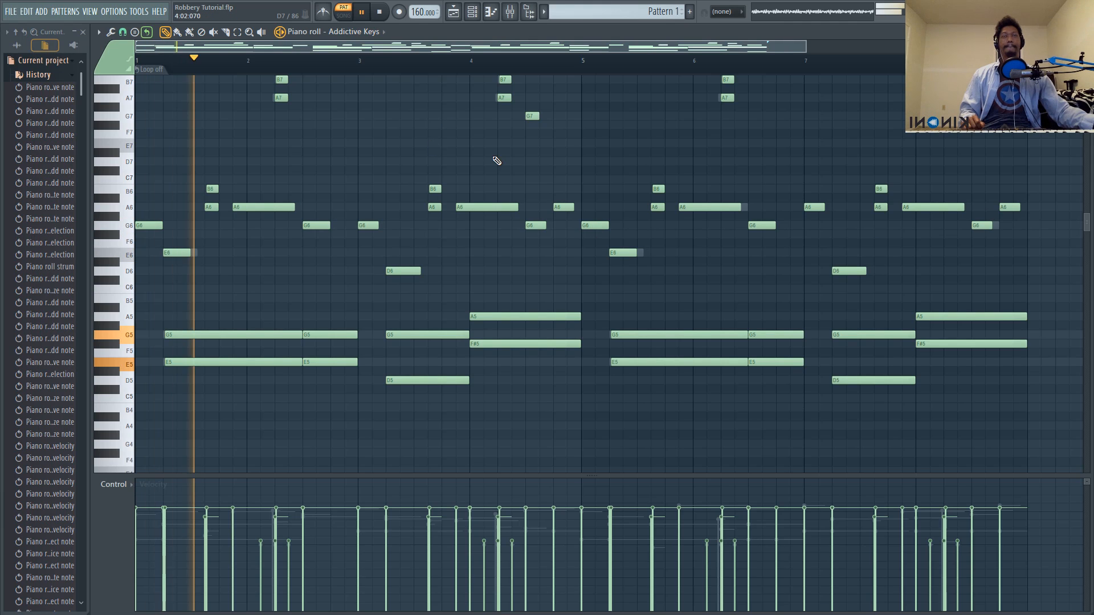
click(349, 58)
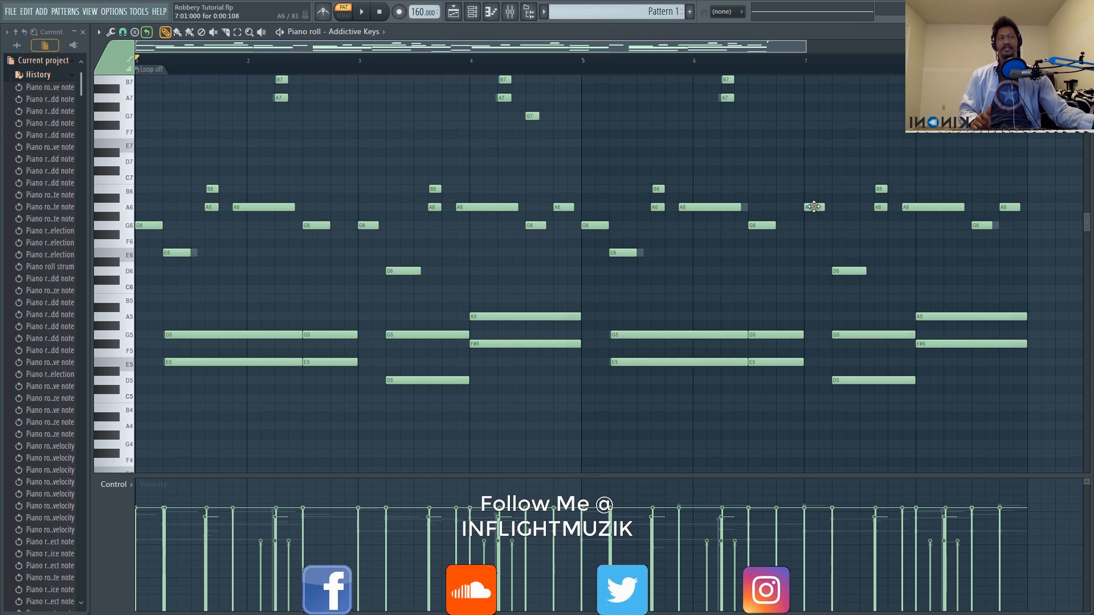
click(813, 224)
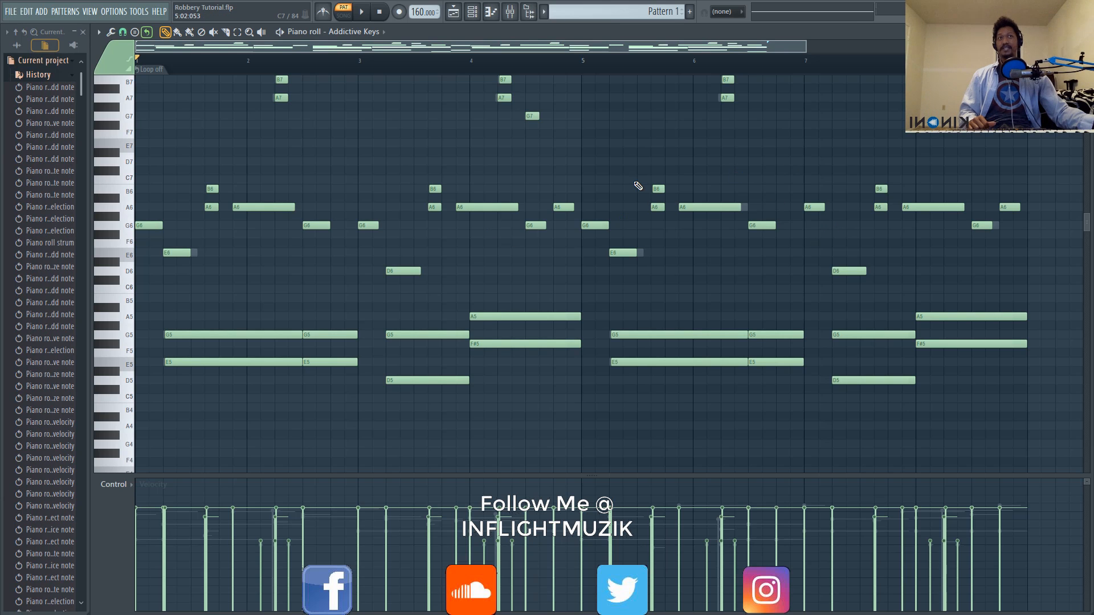
scroll(down, 3)
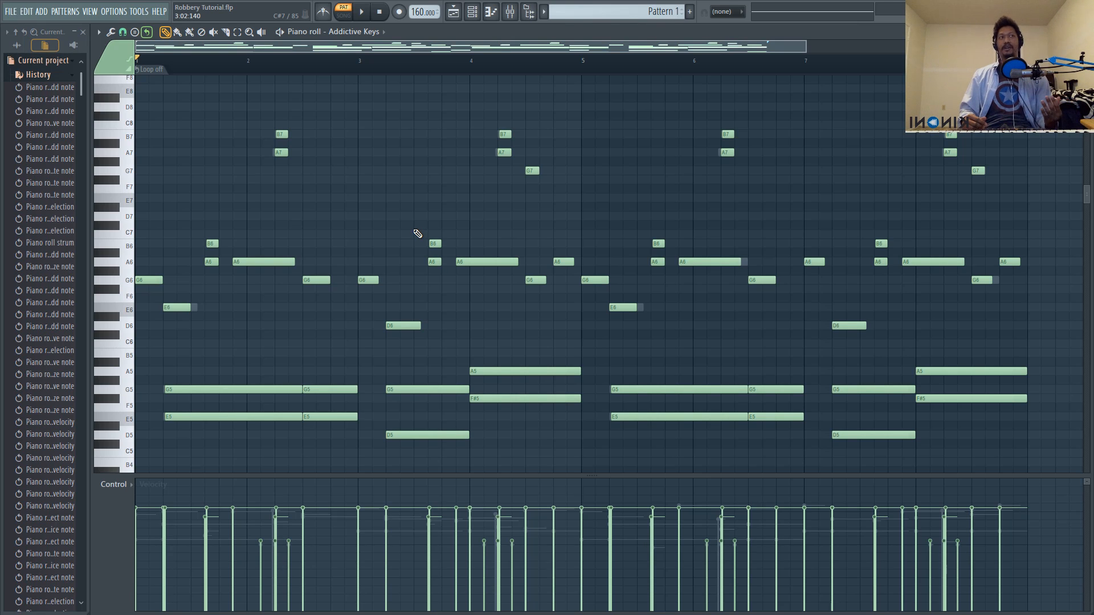
mouse_move(438, 292)
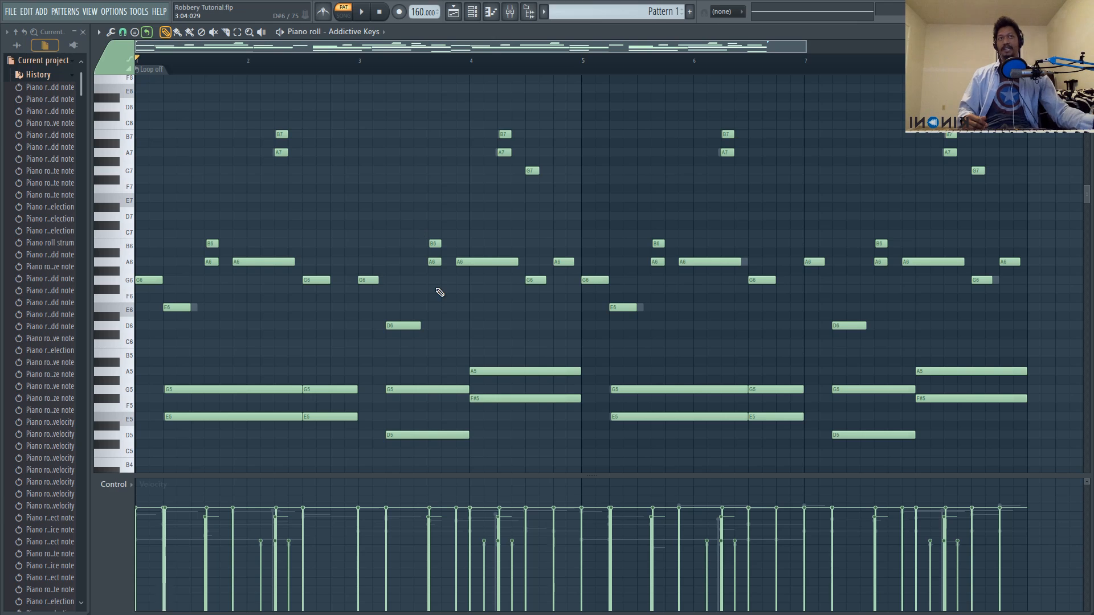
mouse_move(751, 328)
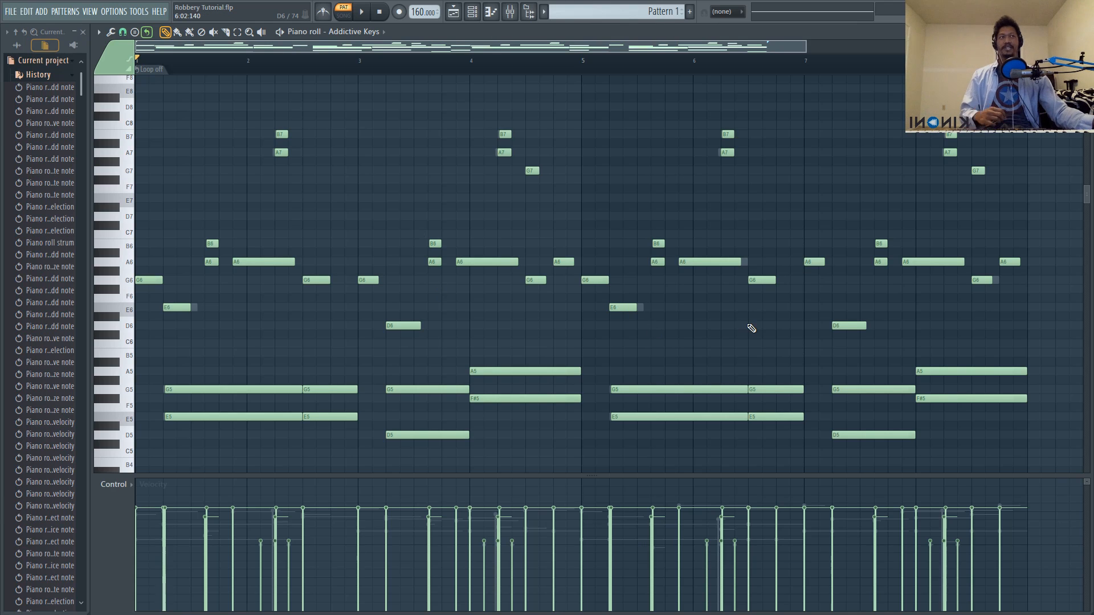
- Randomize the chord and melody note velocities, then scale them lower and preview the result
scroll(down, 3)
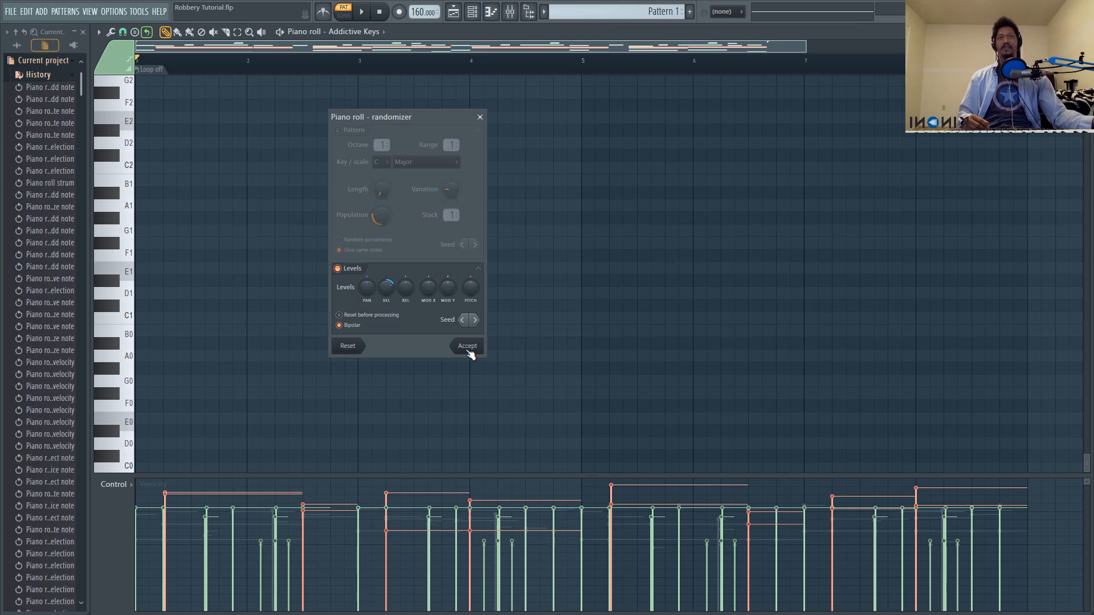
click(467, 346)
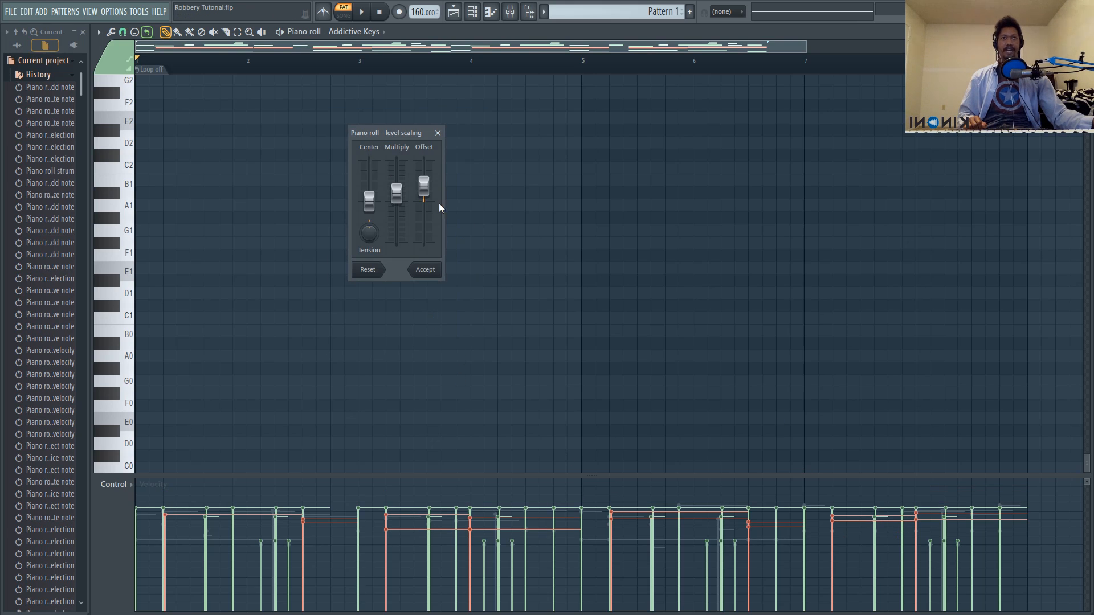
mouse_move(382, 218)
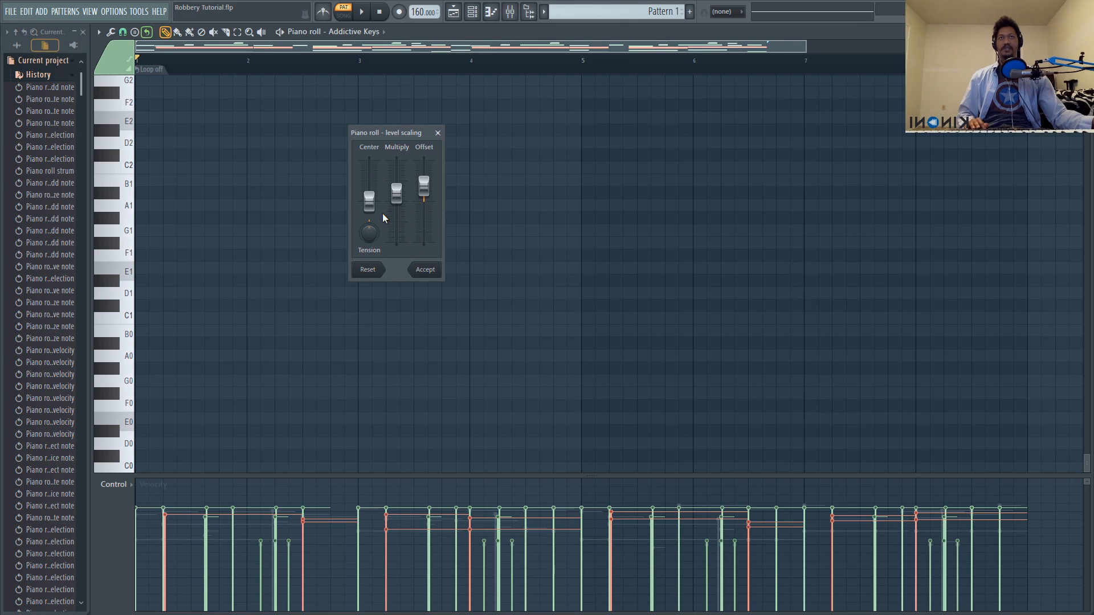
click(361, 12)
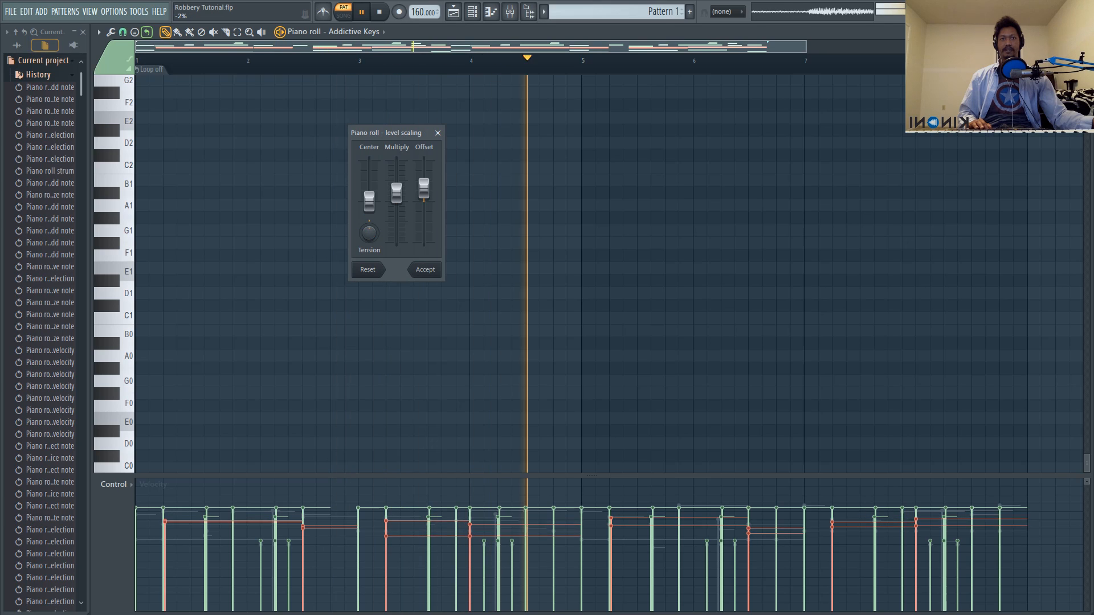
click(424, 270)
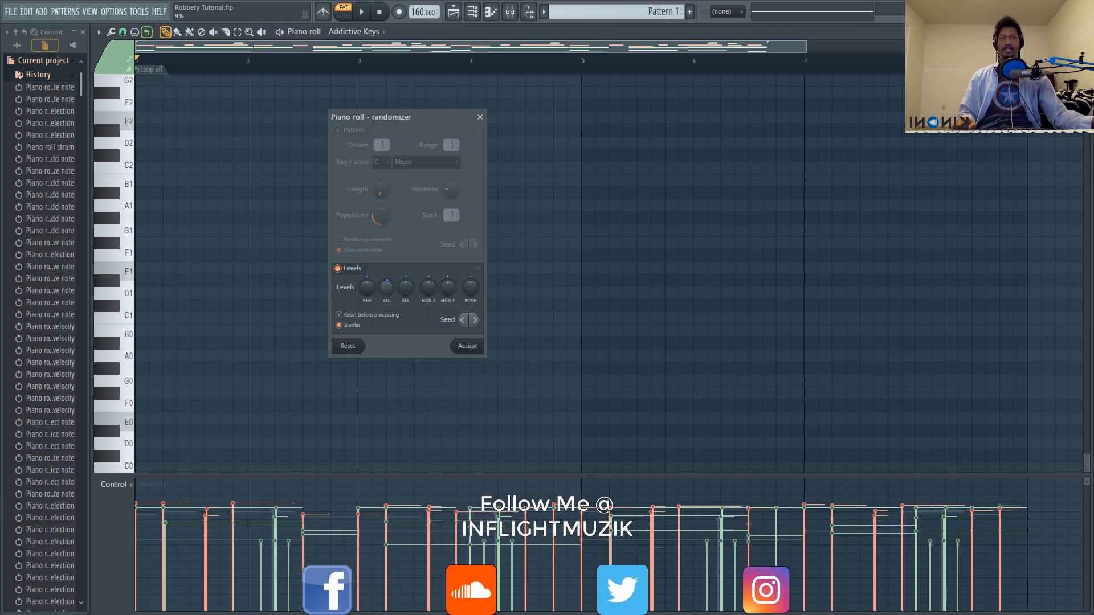
mouse_move(385, 286)
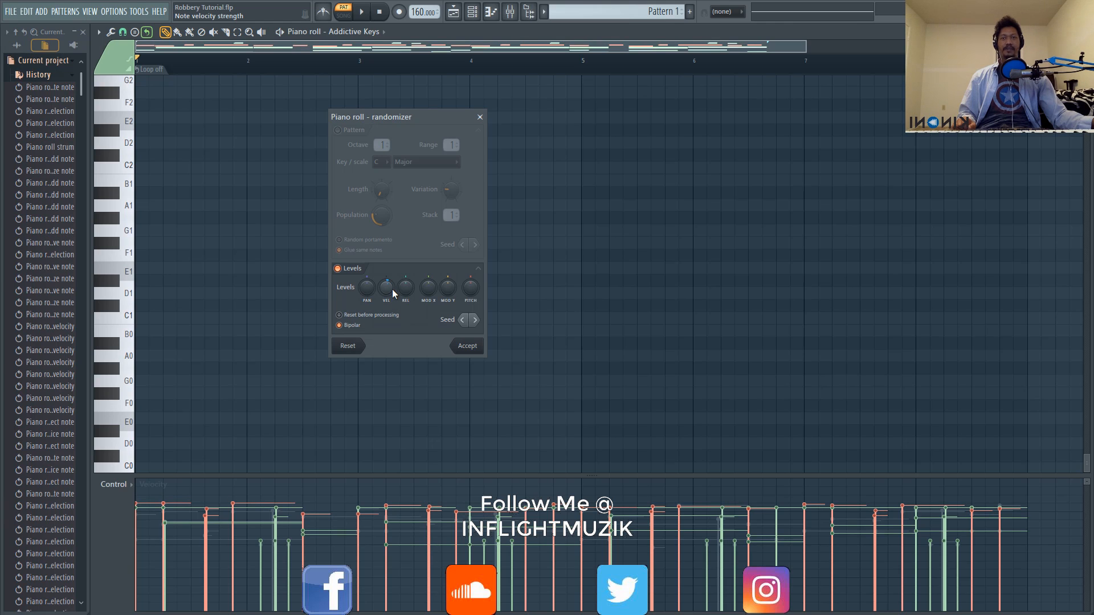
mouse_move(392, 361)
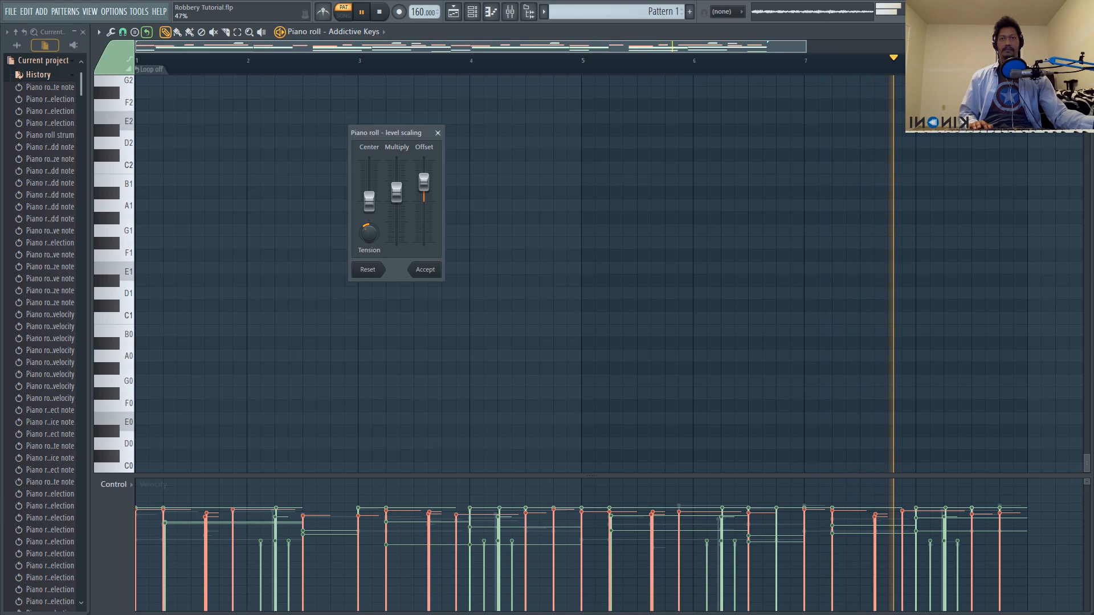
click(424, 270)
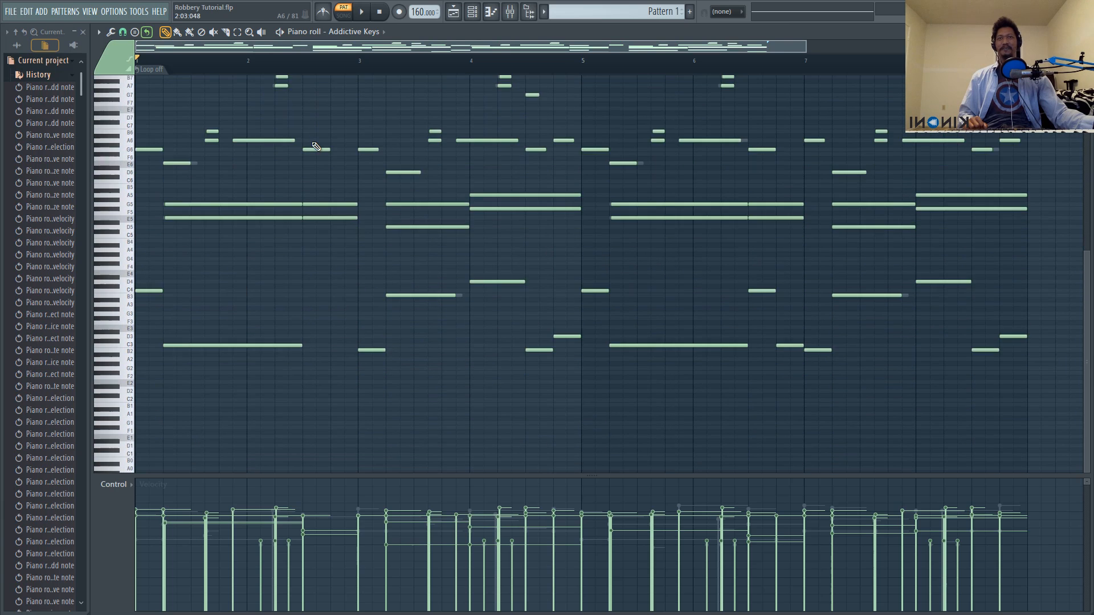
scroll(down, 3)
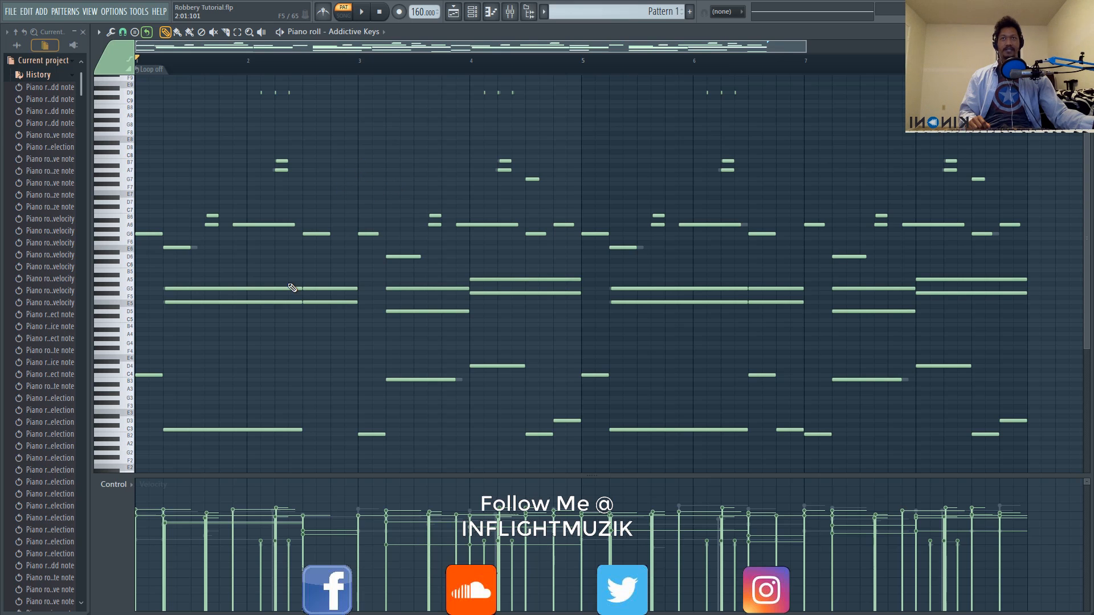
mouse_move(355, 239)
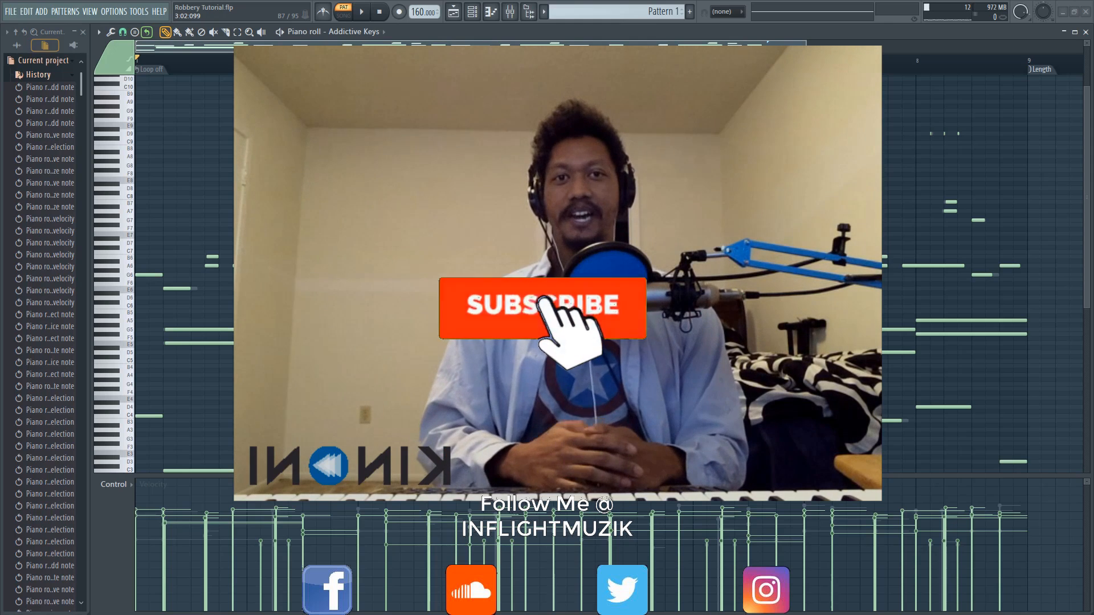
click(544, 308)
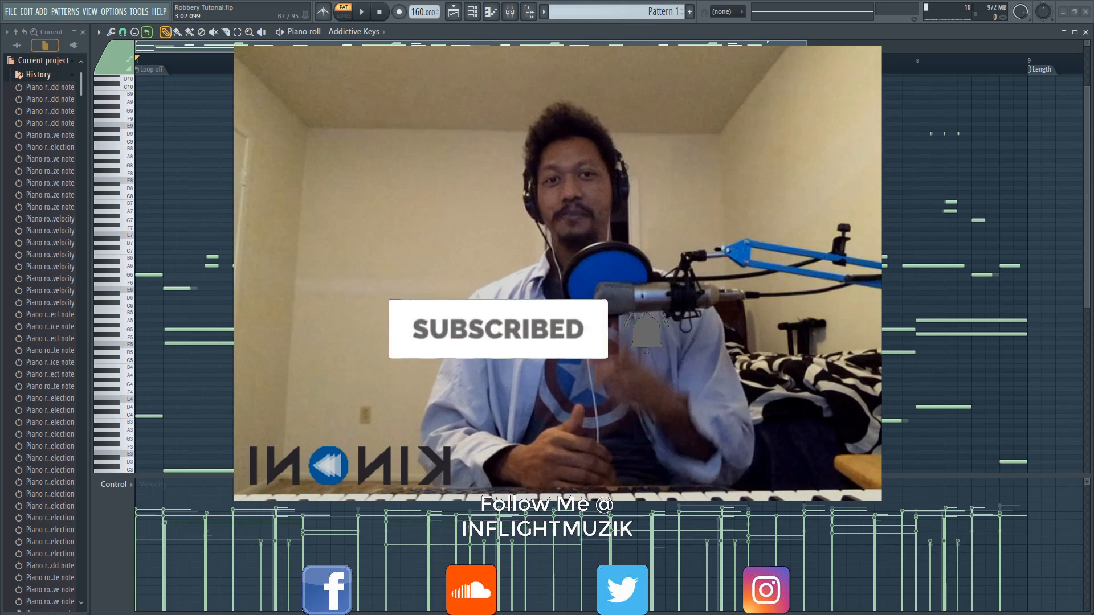